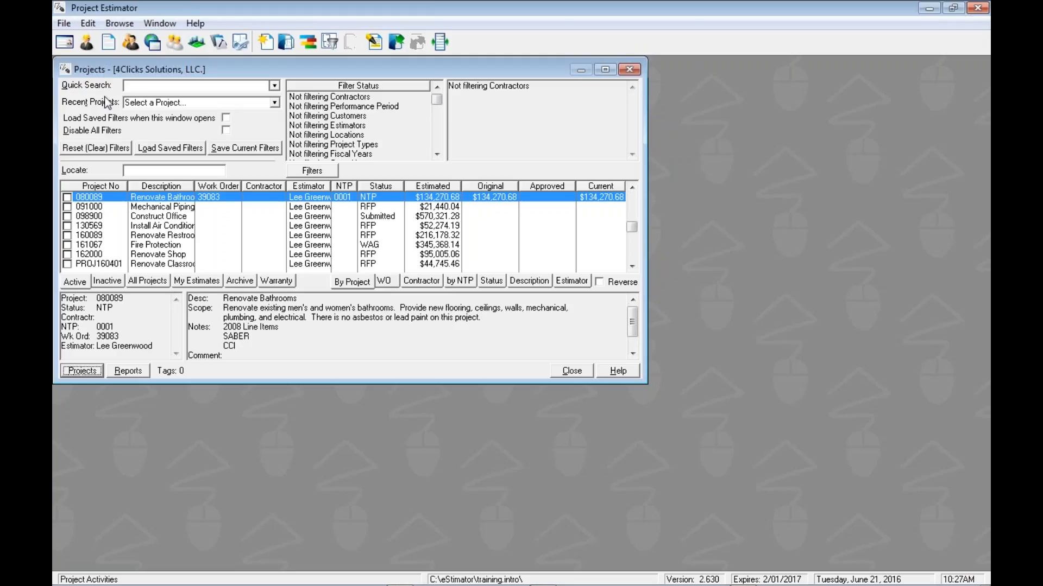
pyautogui.moveTo(107, 78)
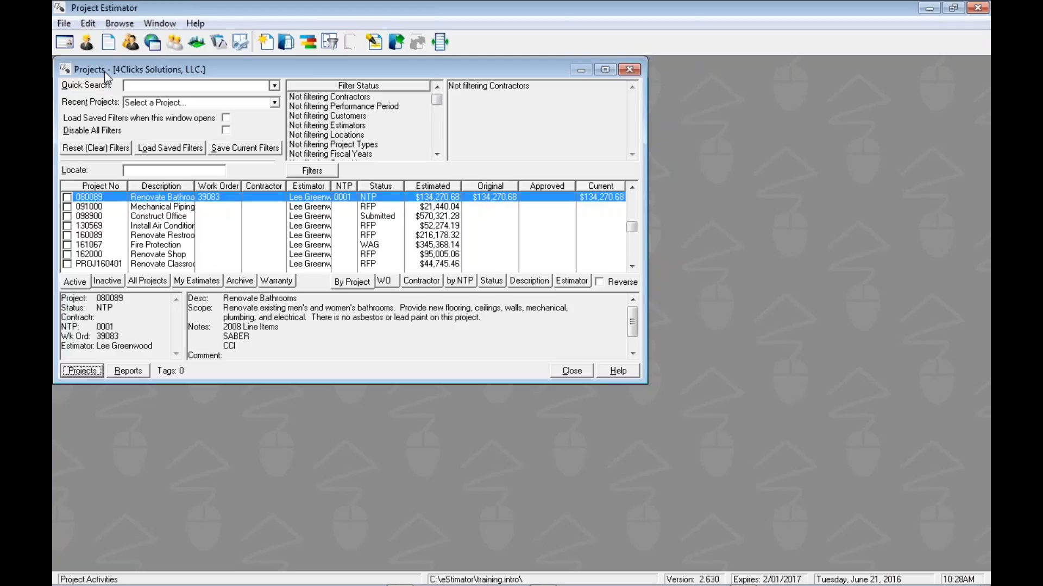
pyautogui.moveTo(156, 245)
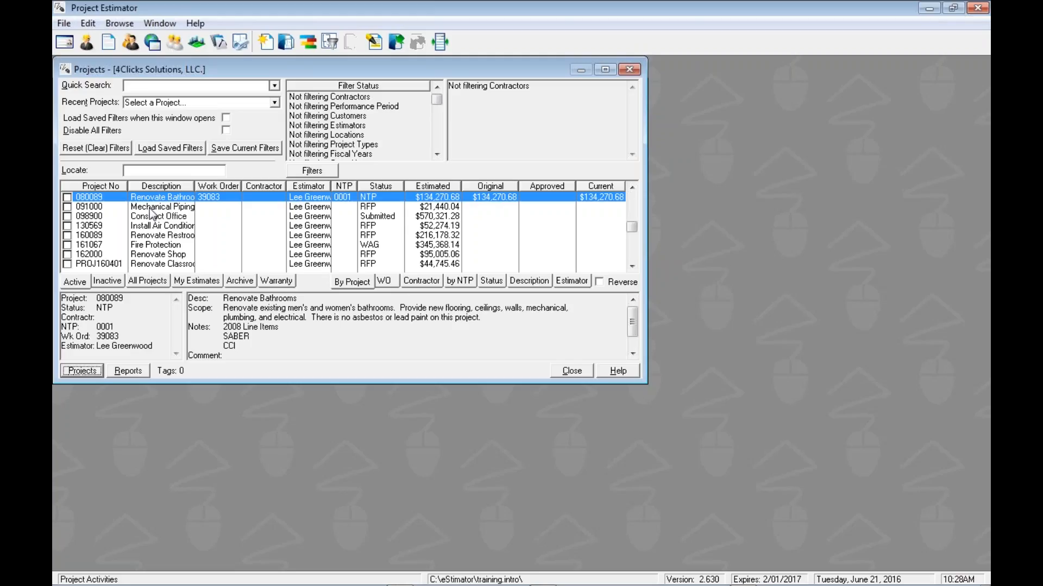
pyautogui.moveTo(158, 258)
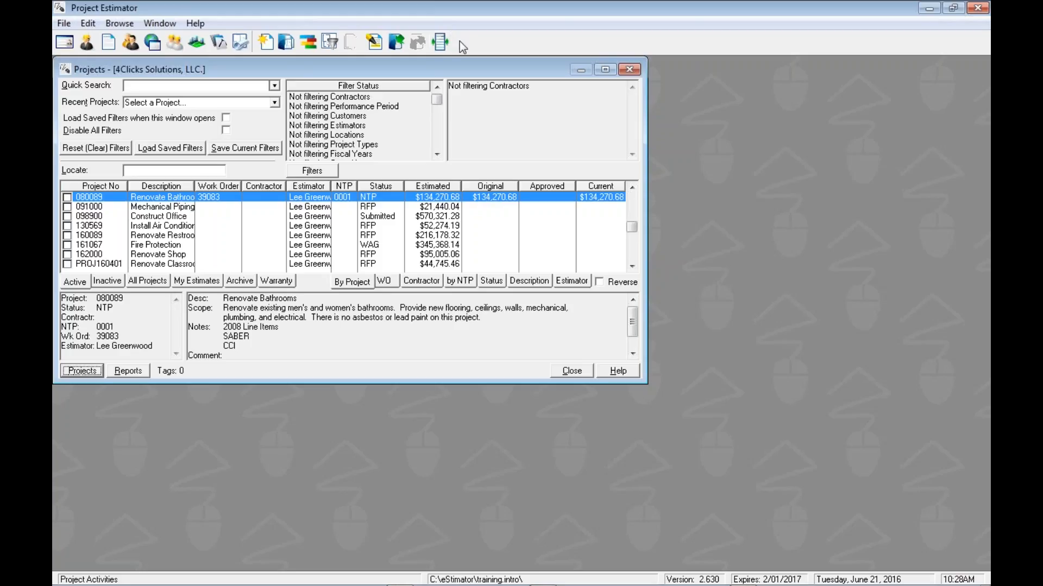
pyautogui.moveTo(249, 228)
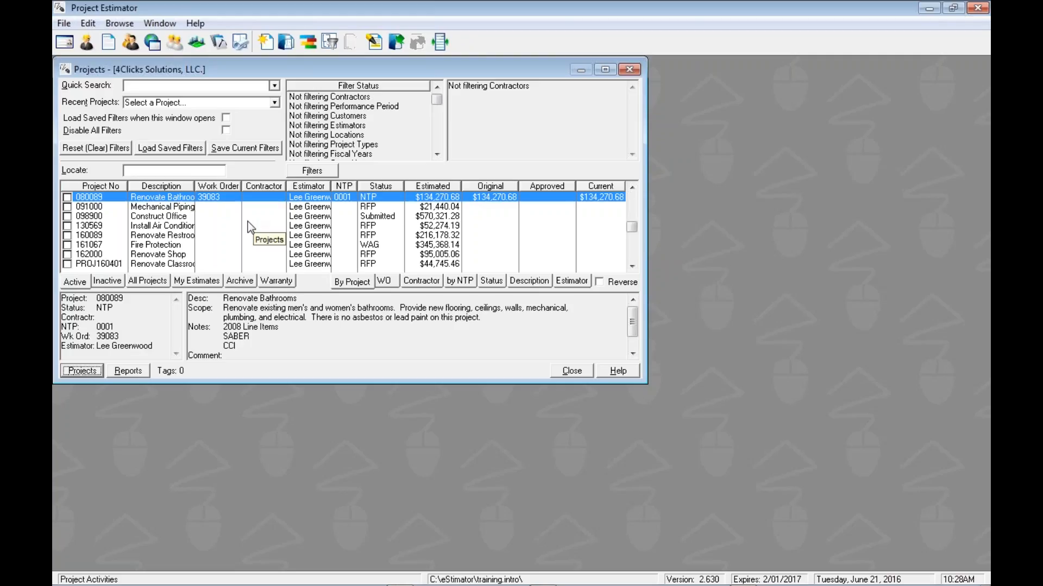
pyautogui.moveTo(134, 295)
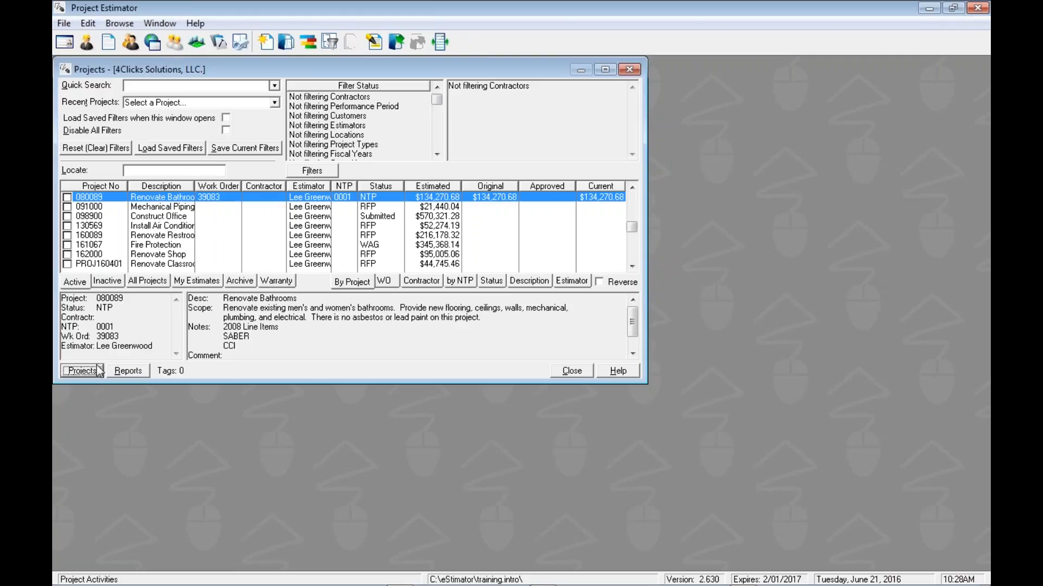
pyautogui.moveTo(83, 377)
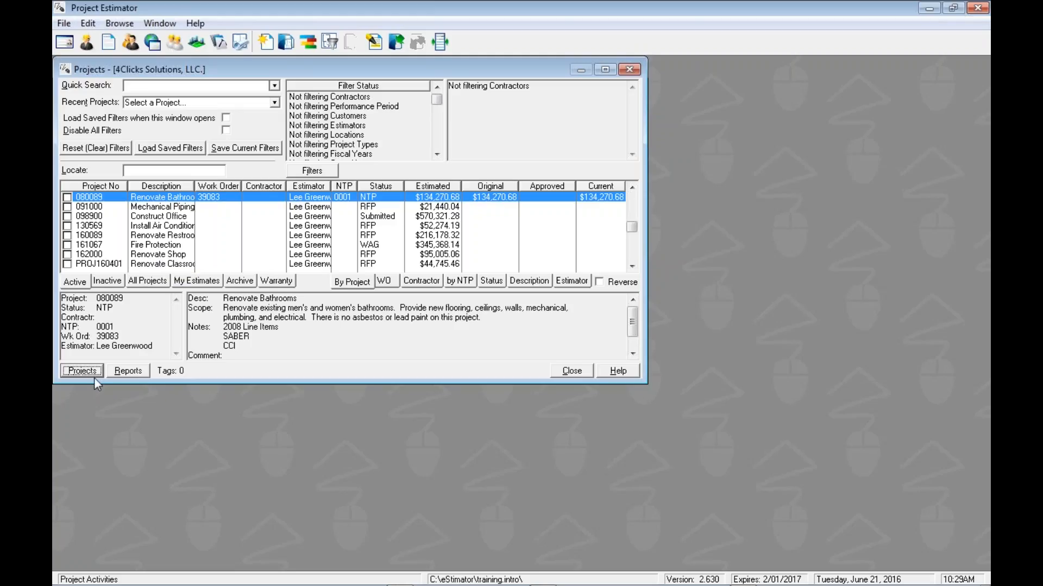
# Bring up the project list's actions menu with Insert, Change, Delete and import/export options.
pyautogui.click(81, 371)
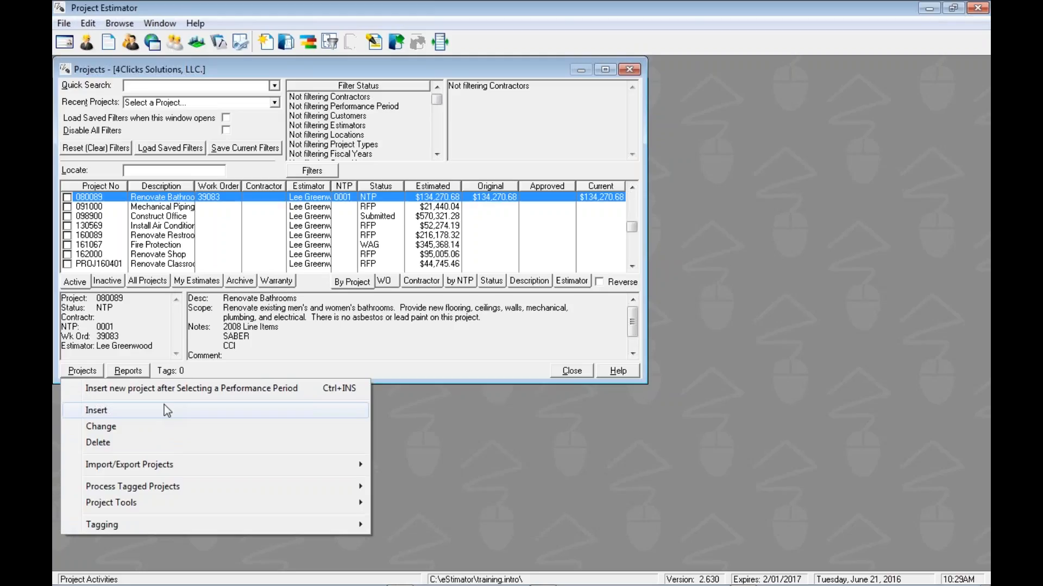
pyautogui.moveTo(91, 378)
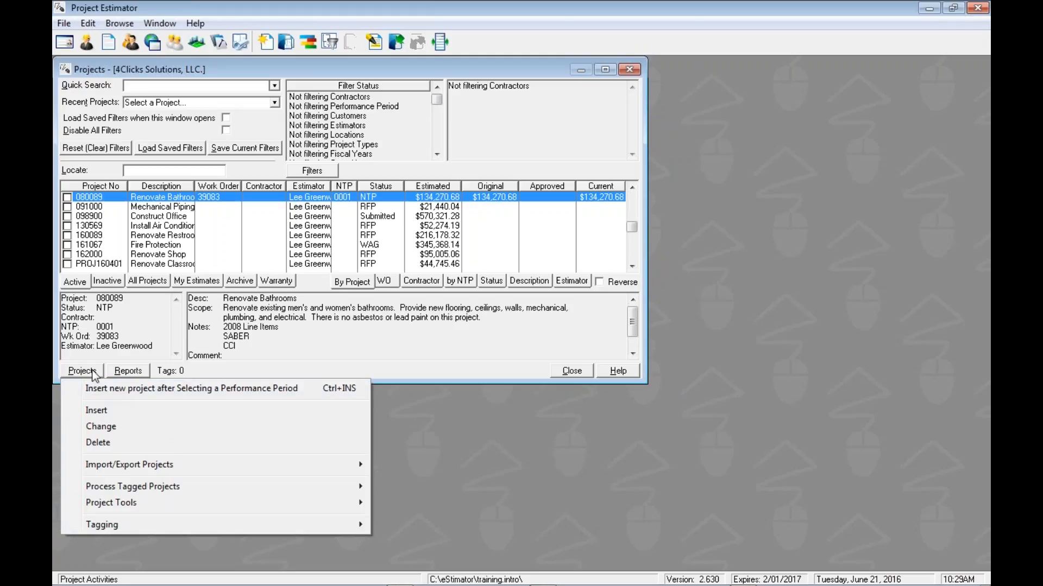
pyautogui.moveTo(226, 204)
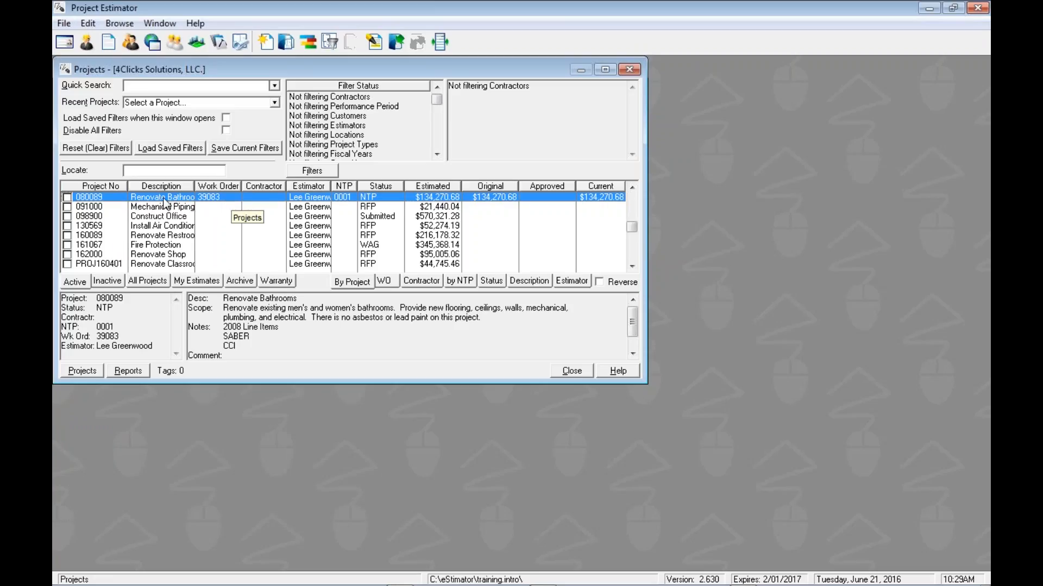
pyautogui.rightClick(162, 196)
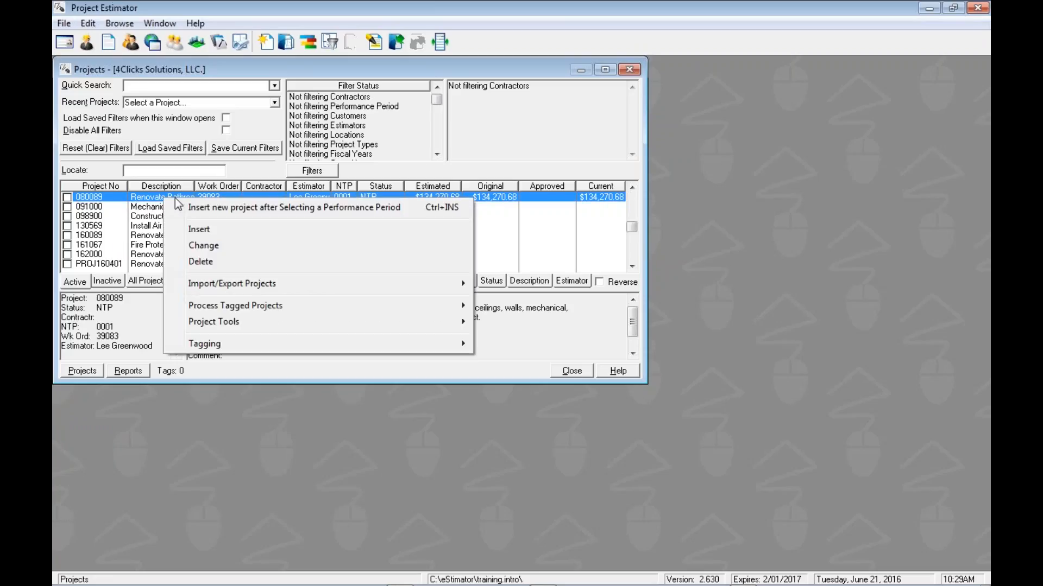
pyautogui.moveTo(256, 291)
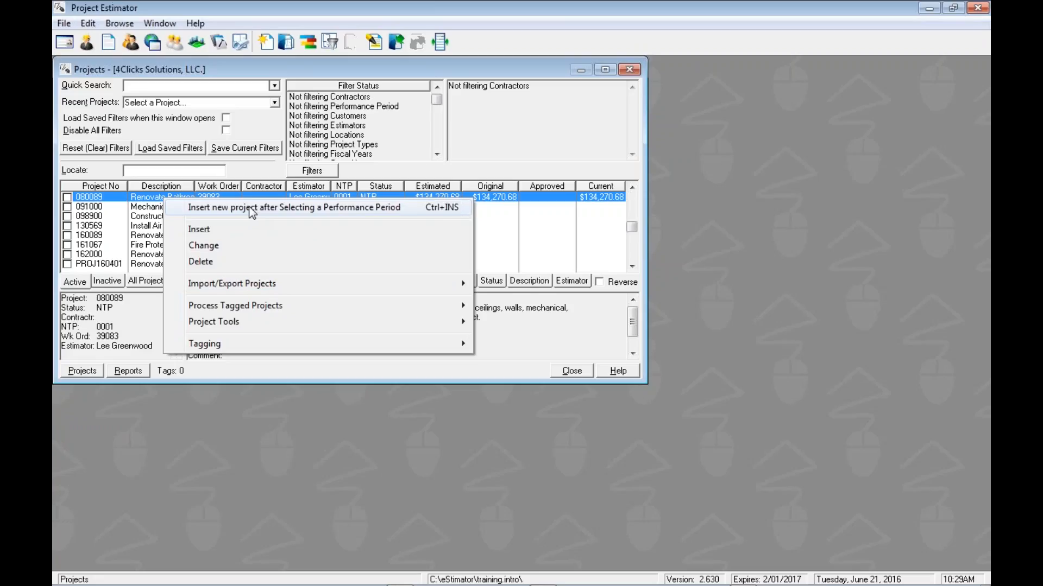
pyautogui.moveTo(208, 217)
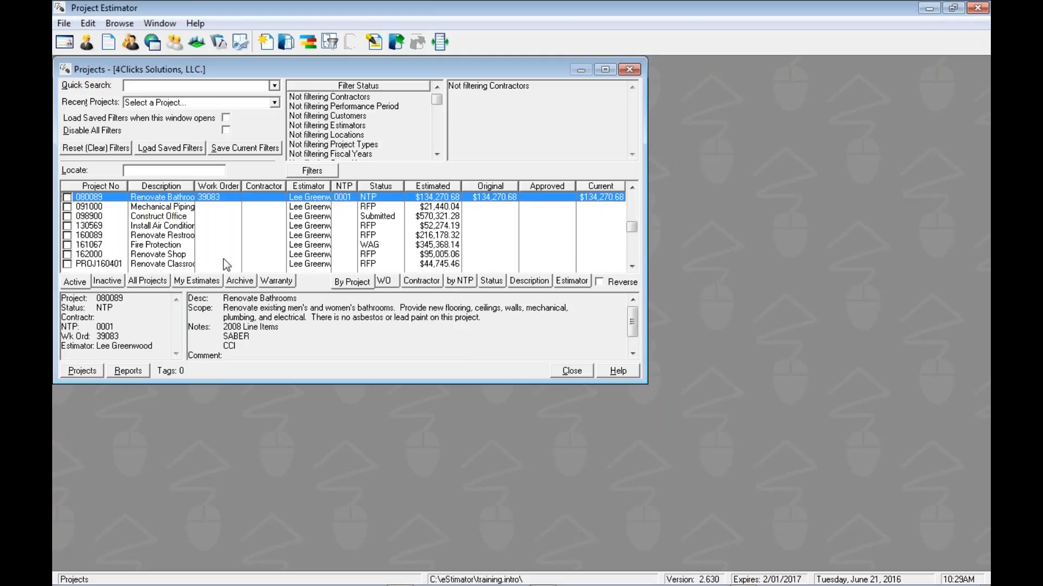
pyautogui.moveTo(118, 202)
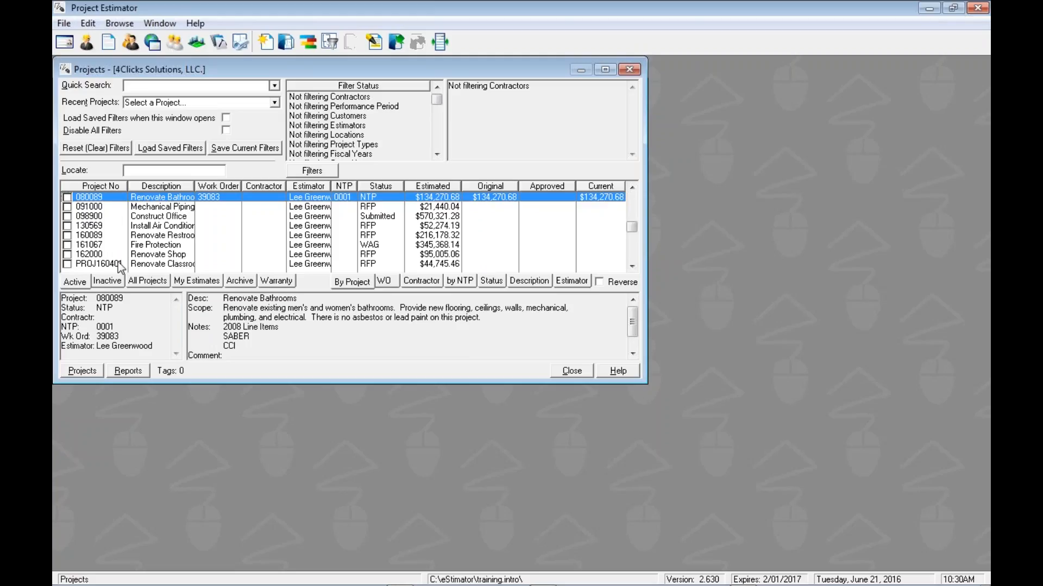
pyautogui.moveTo(150, 255)
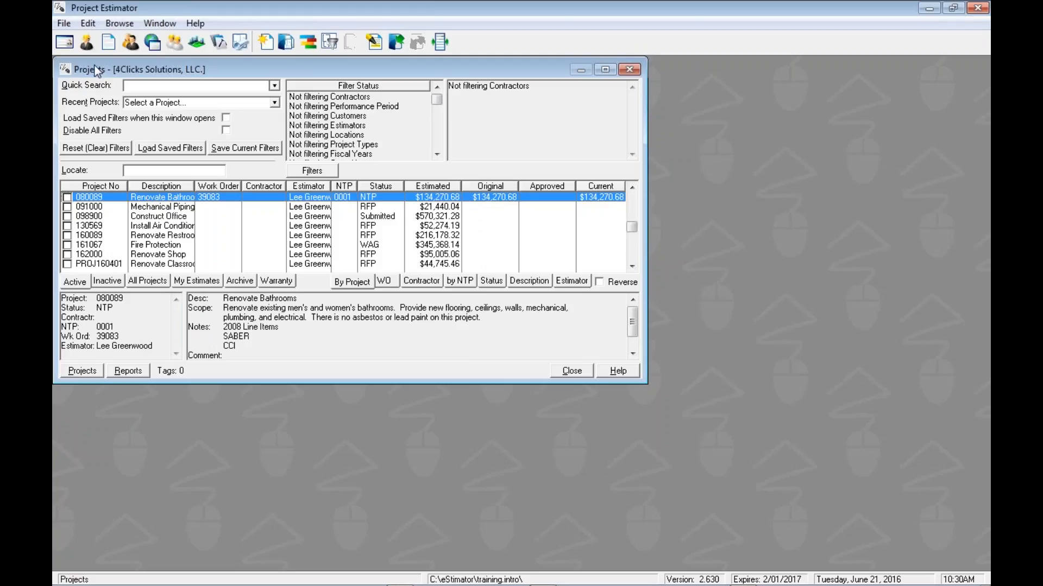
pyautogui.moveTo(165, 266)
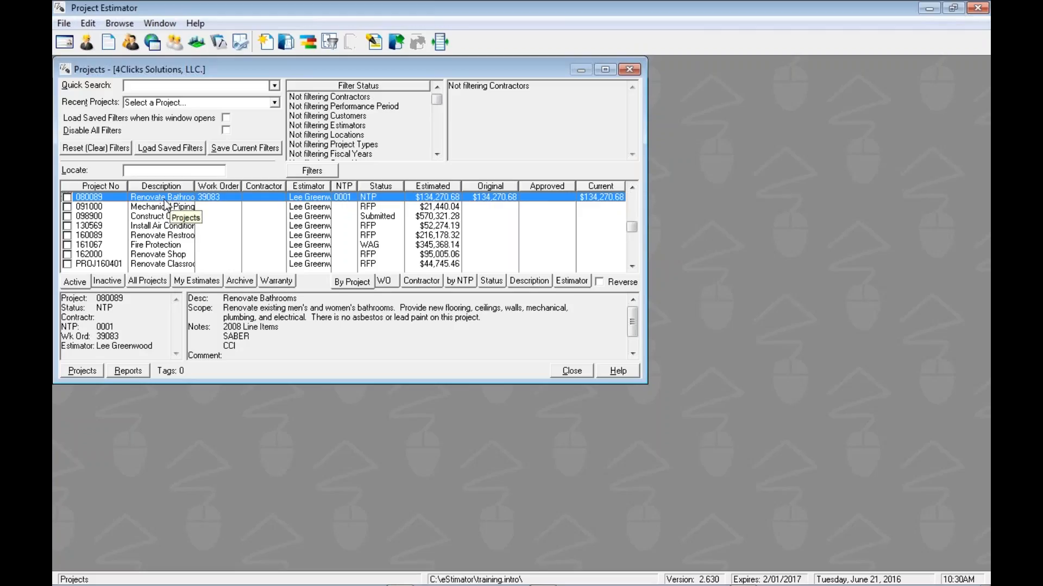
pyautogui.moveTo(402, 96)
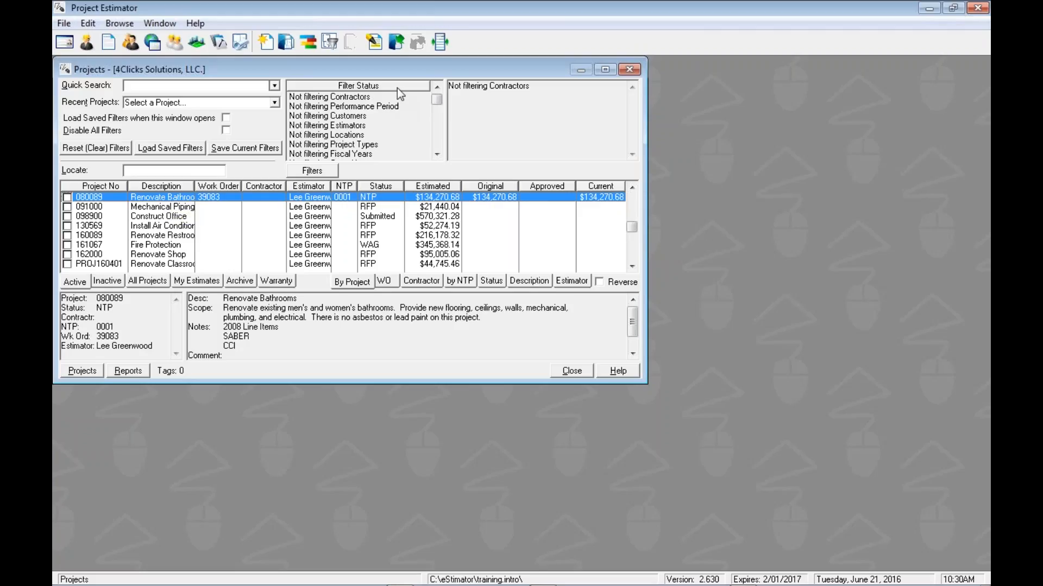
pyautogui.moveTo(336, 173)
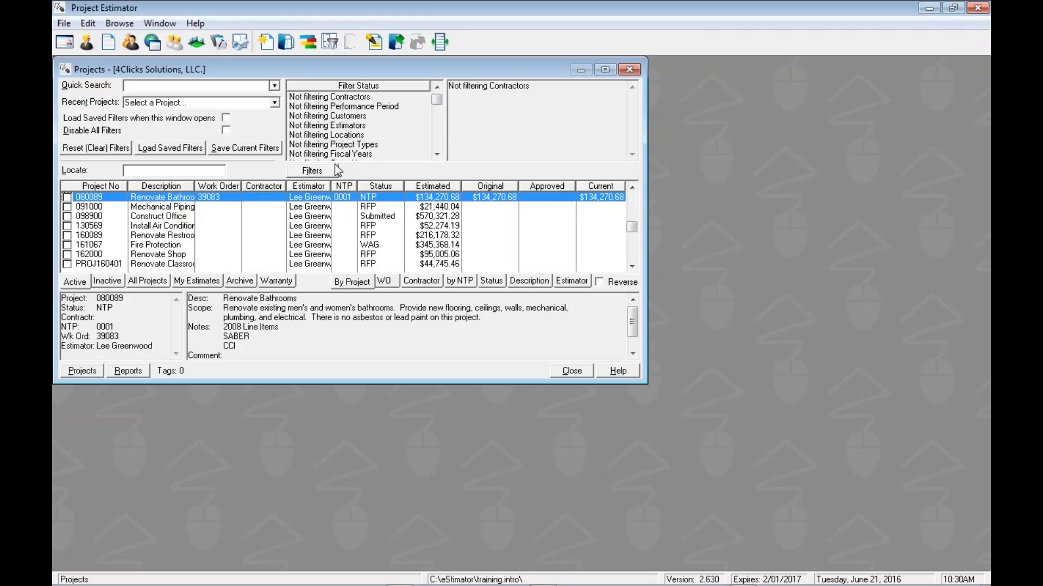
pyautogui.click(312, 170)
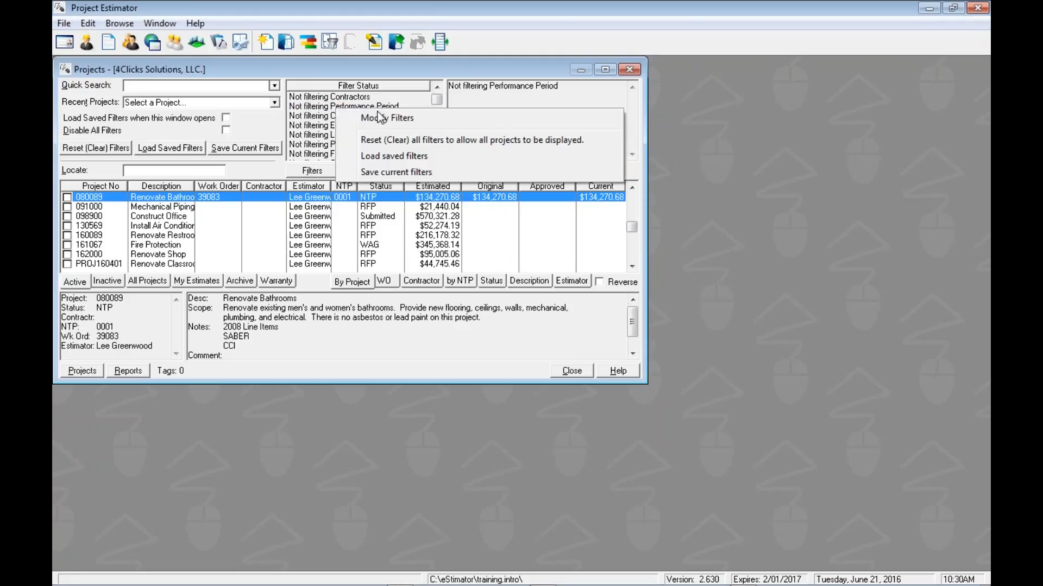
pyautogui.moveTo(399, 178)
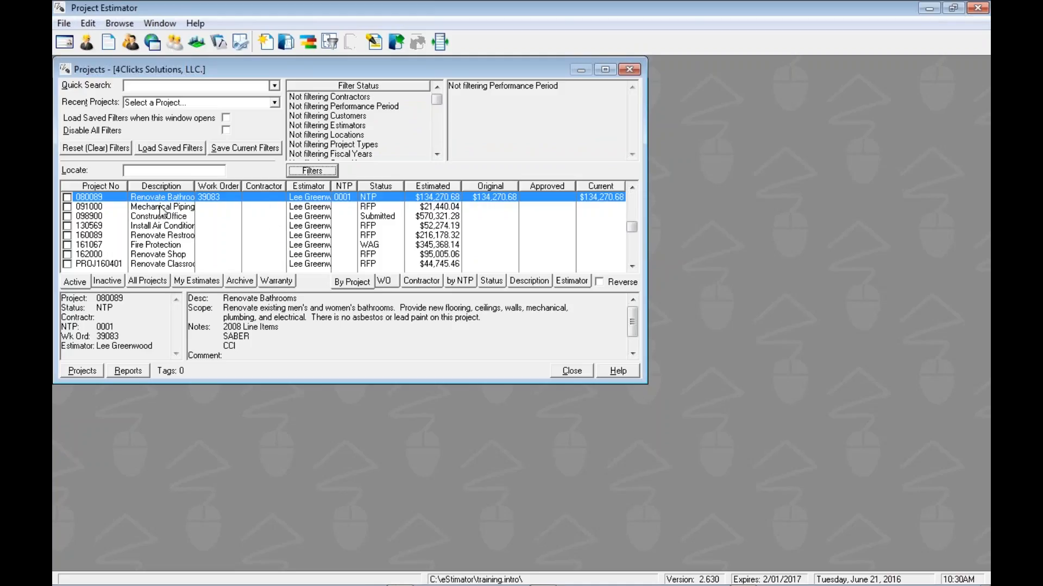
pyautogui.moveTo(280, 200)
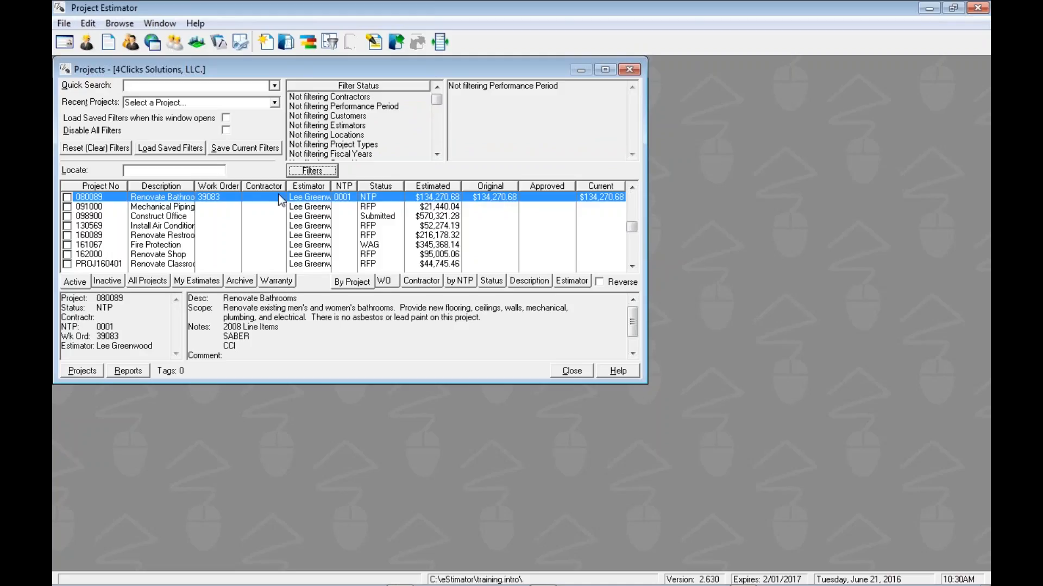
pyautogui.moveTo(240, 200)
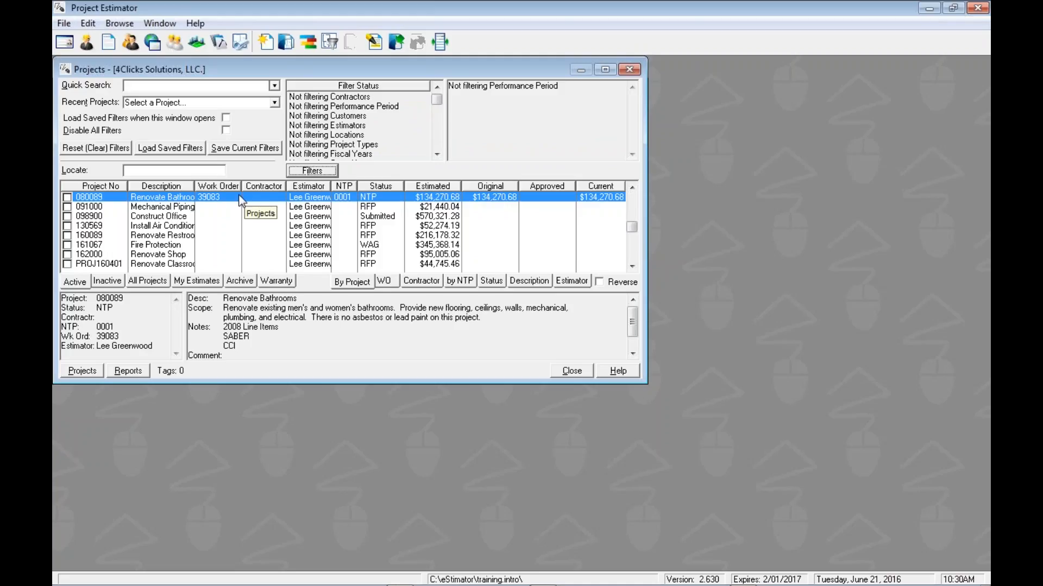
pyautogui.moveTo(242, 200)
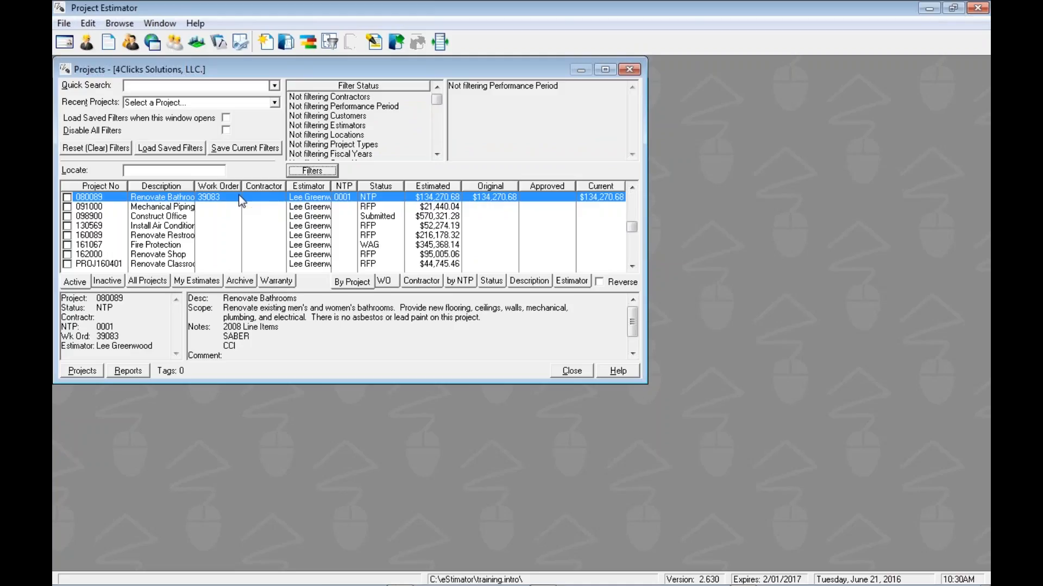
pyautogui.rightClick(229, 197)
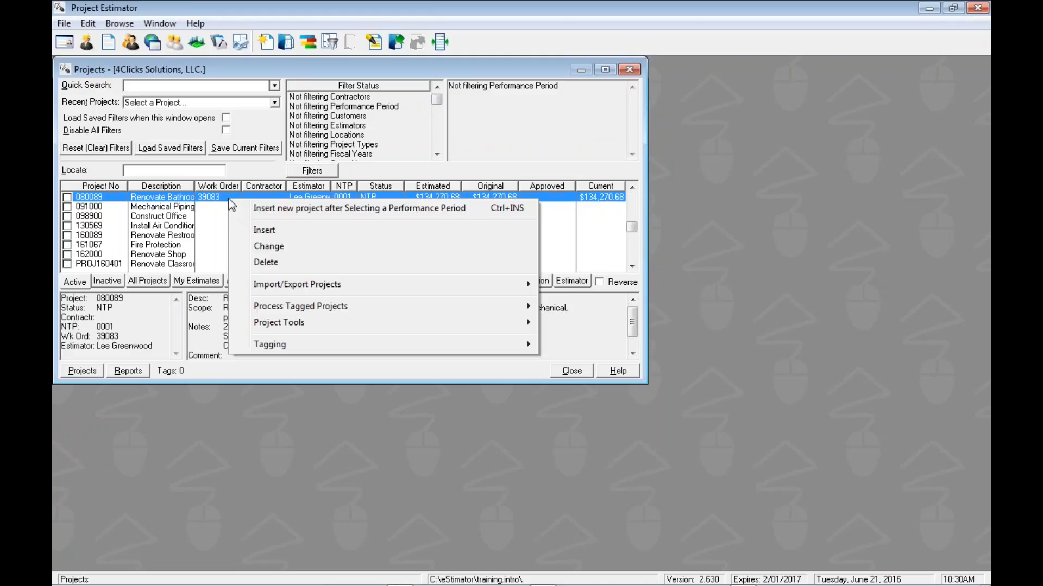
pyautogui.moveTo(358, 219)
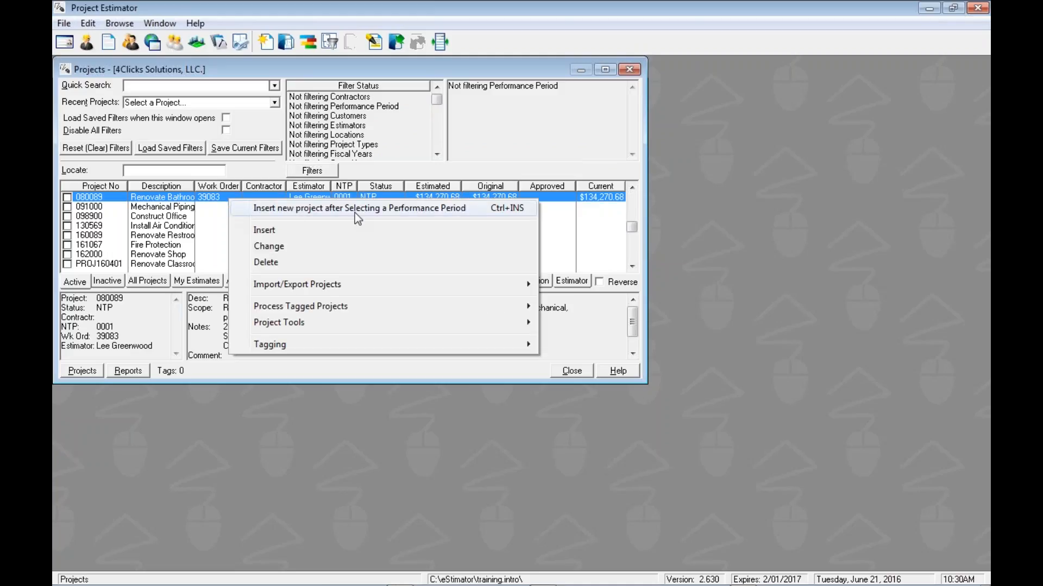
pyautogui.moveTo(439, 216)
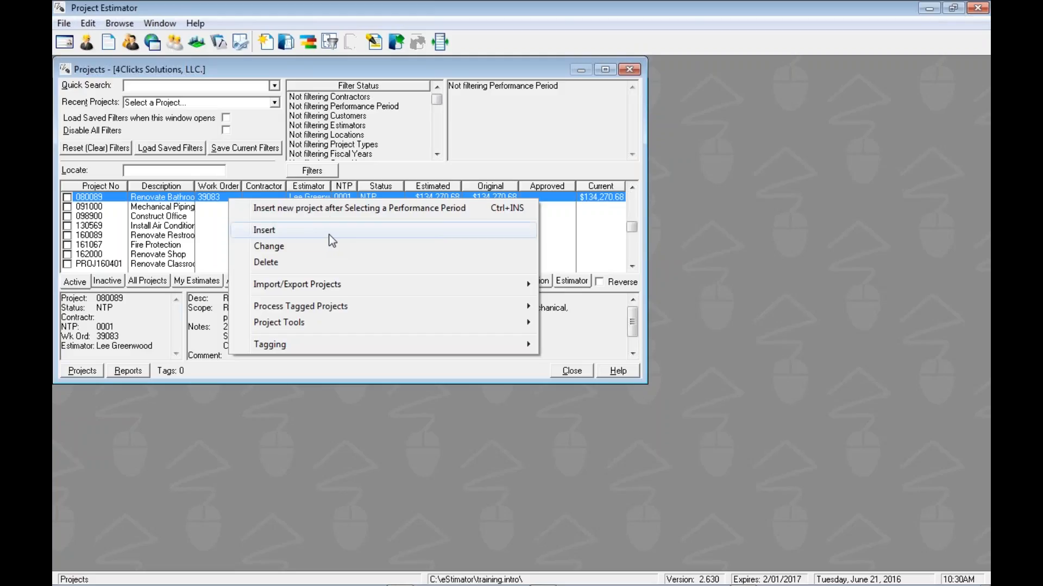
pyautogui.moveTo(328, 218)
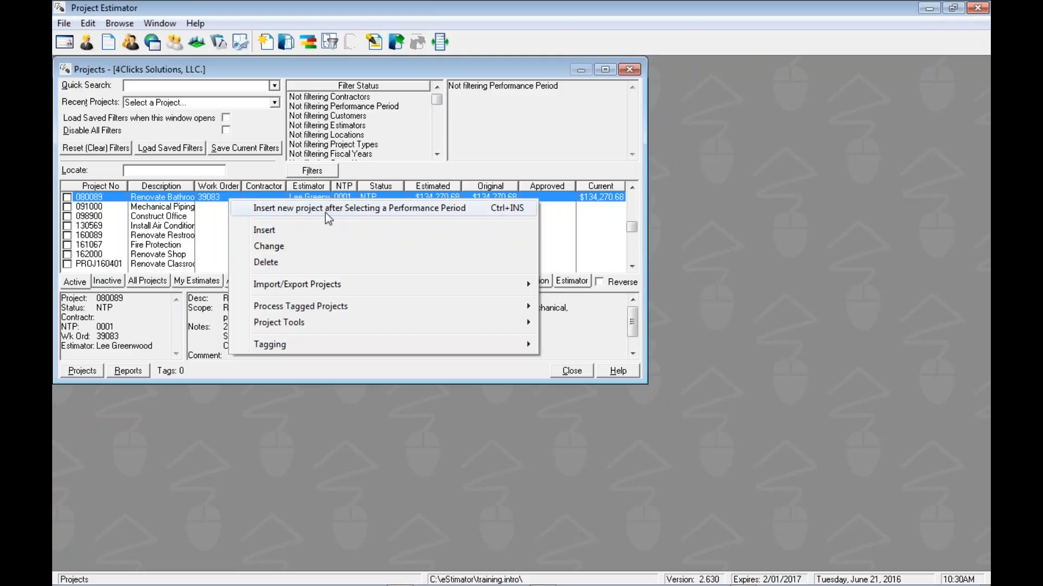
pyautogui.moveTo(448, 217)
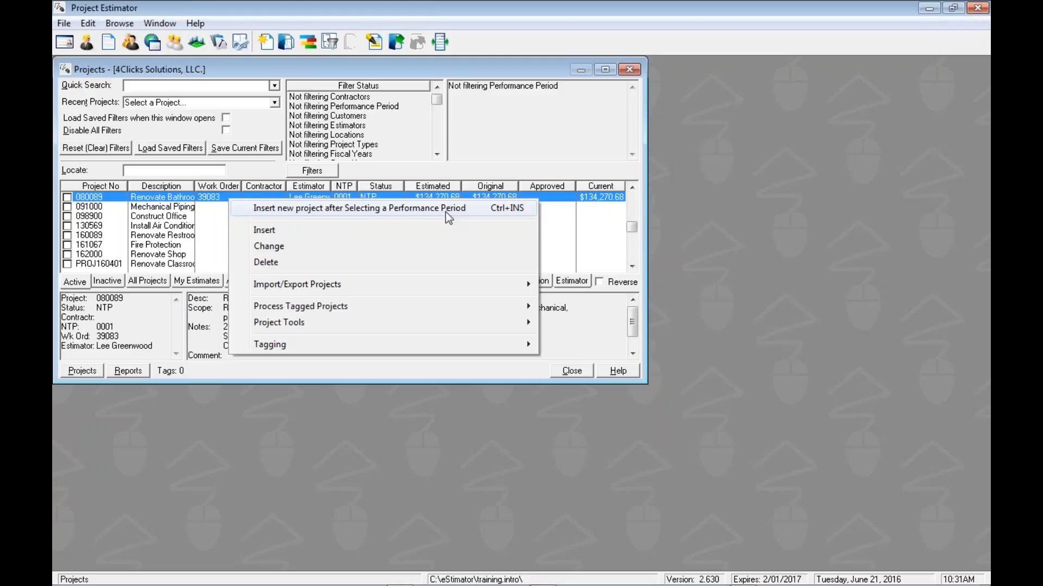
pyautogui.moveTo(415, 214)
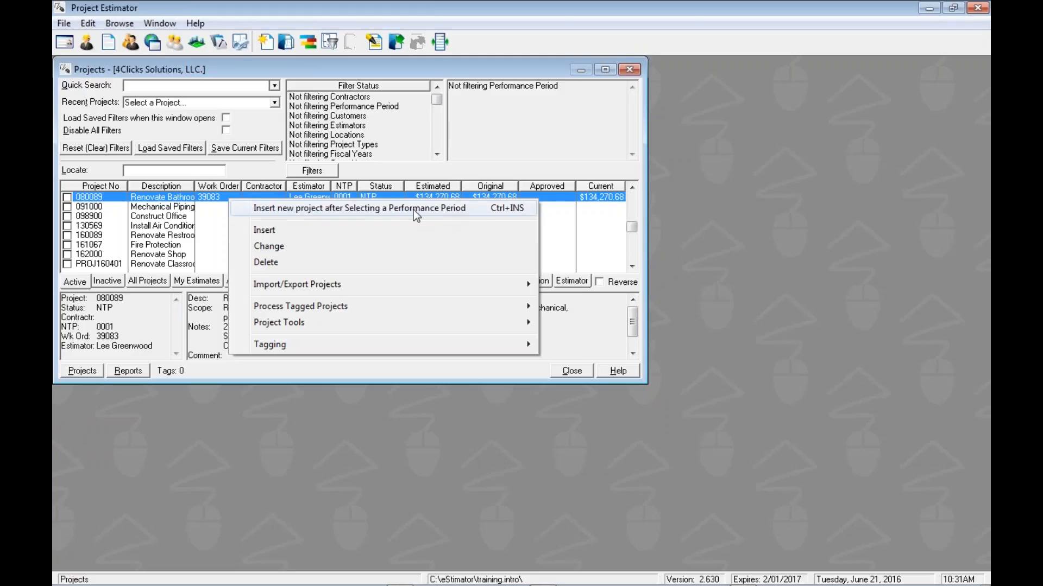
# Set FA1234-16-D-0078 (We Can Build It) as default and select it as the new project's performance period.
pyautogui.click(361, 208)
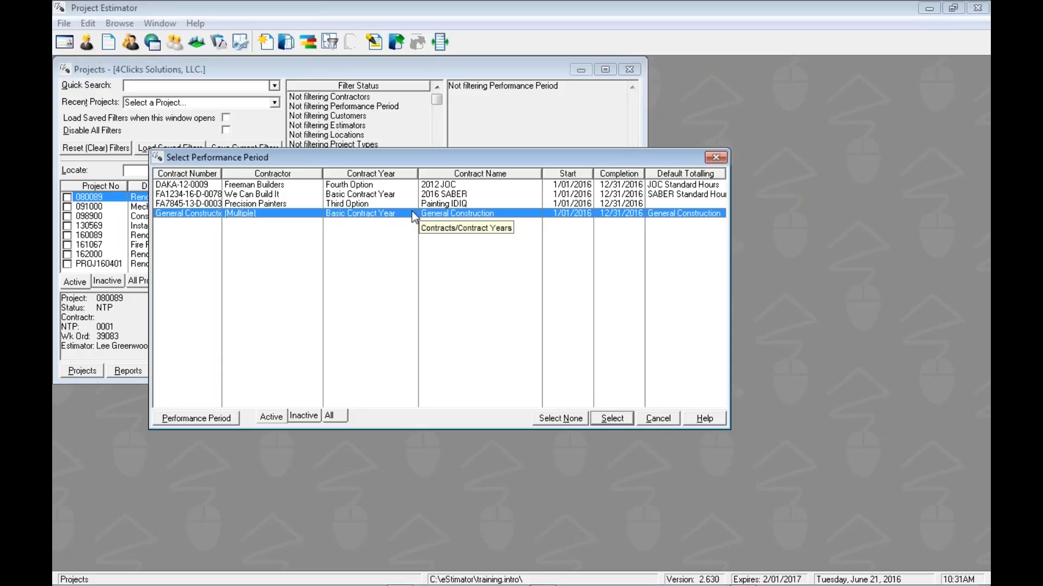
pyautogui.moveTo(455, 187)
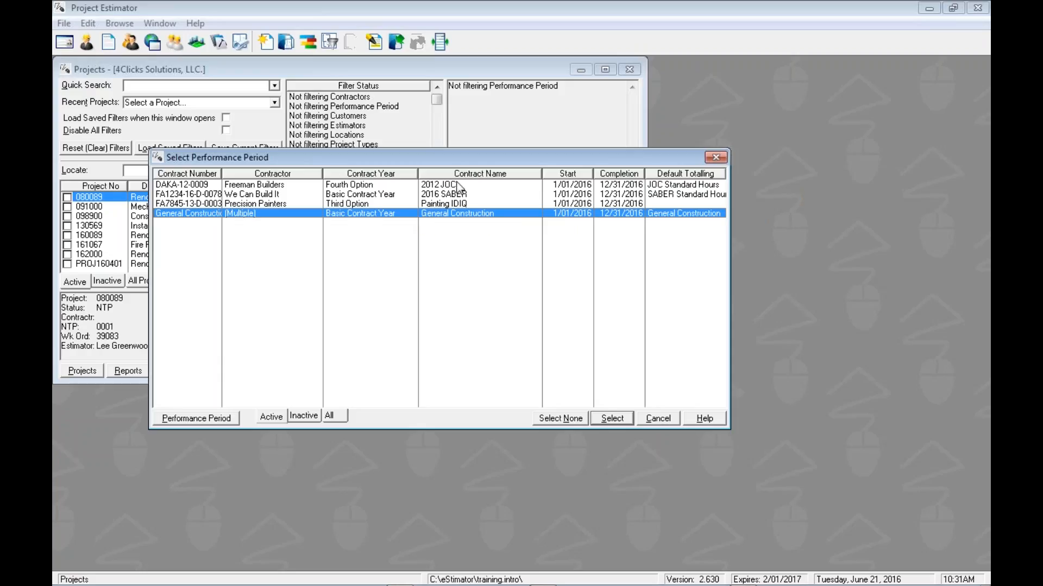
pyautogui.click(443, 193)
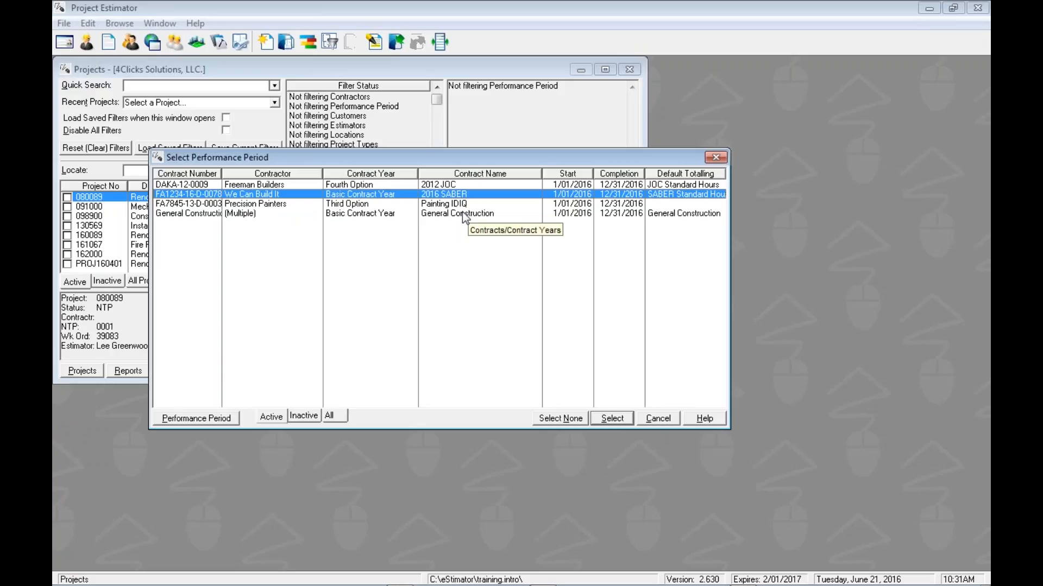
pyautogui.moveTo(451, 199)
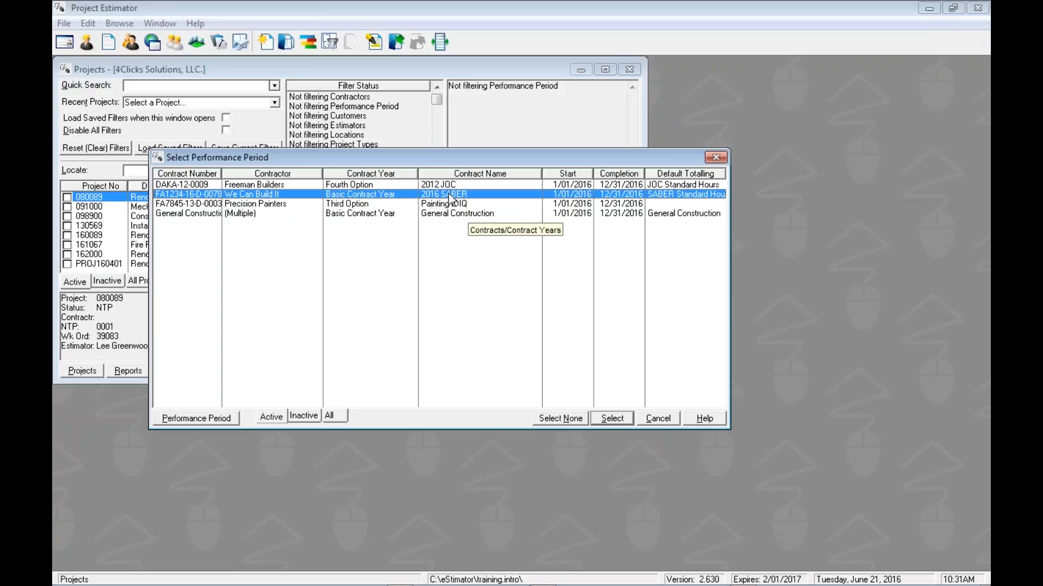
pyautogui.moveTo(363, 202)
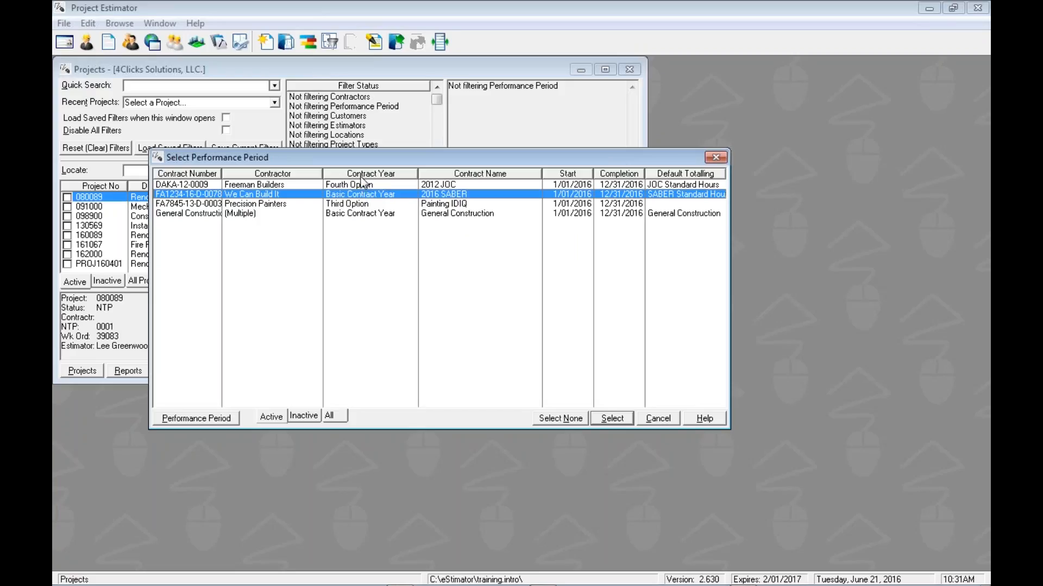
pyautogui.moveTo(382, 186)
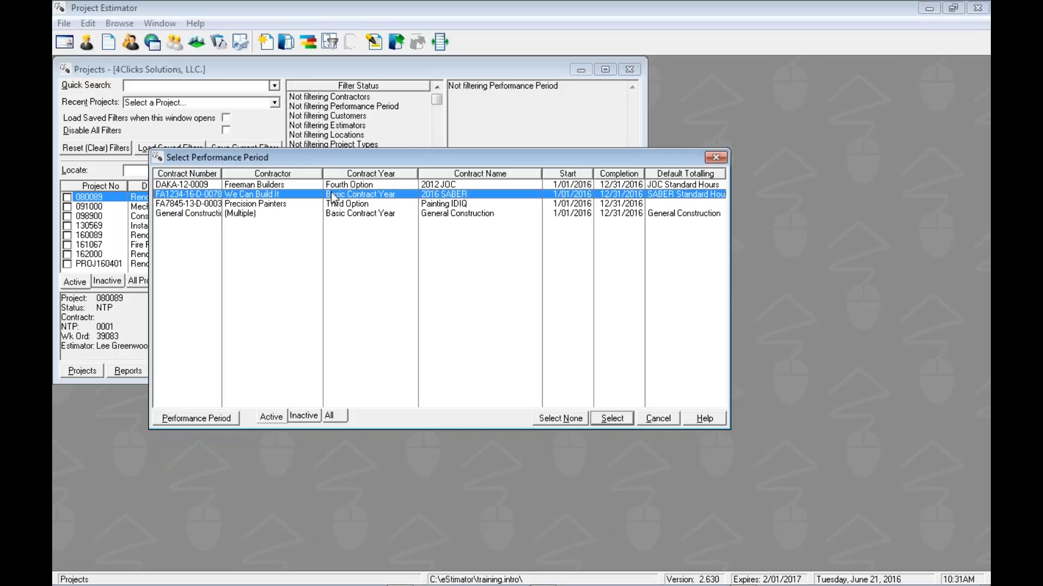
pyautogui.moveTo(387, 200)
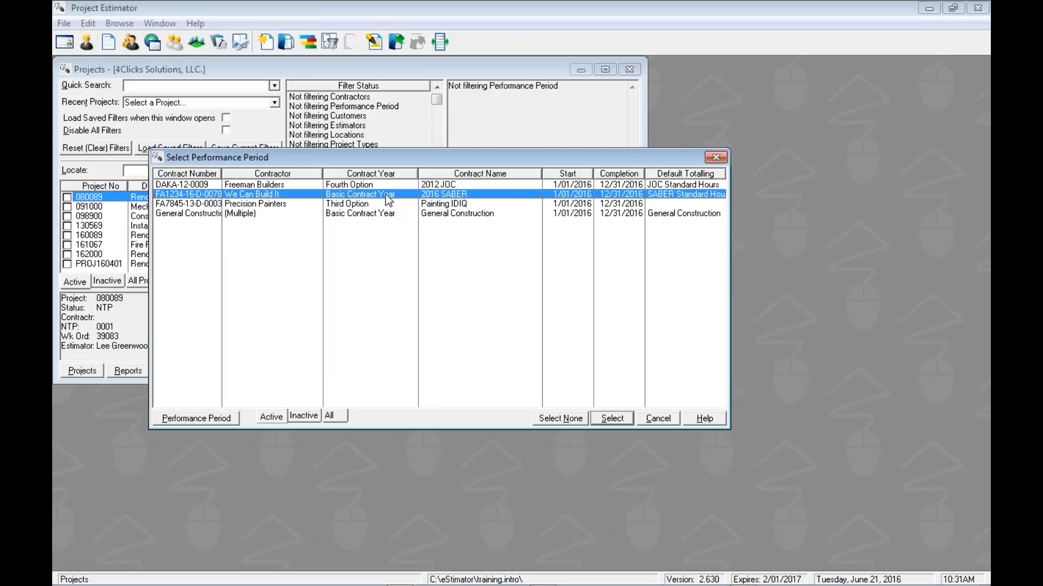
pyautogui.moveTo(252, 170)
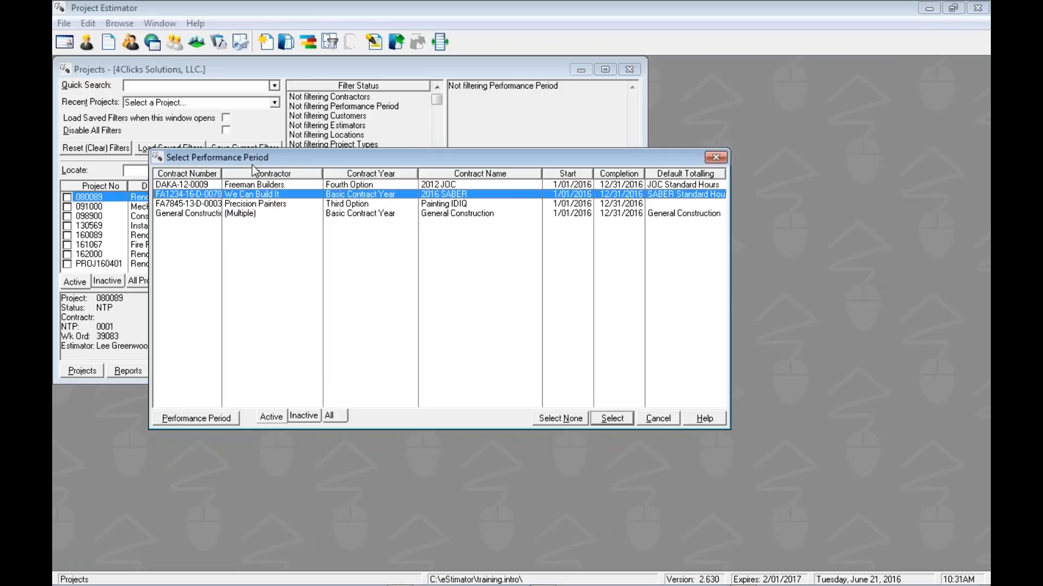
pyautogui.moveTo(454, 189)
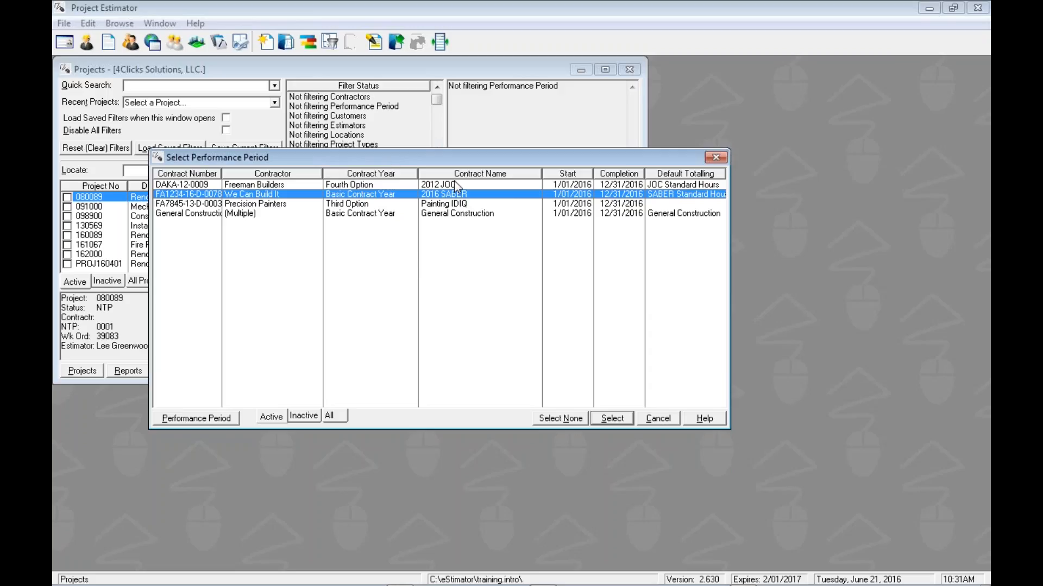
pyautogui.moveTo(473, 196)
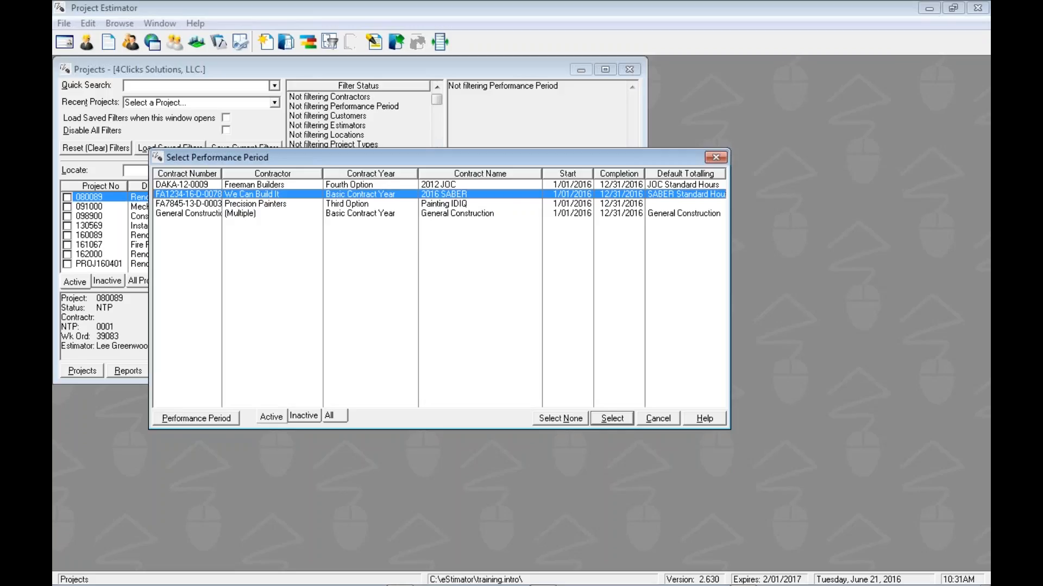
pyautogui.moveTo(318, 198)
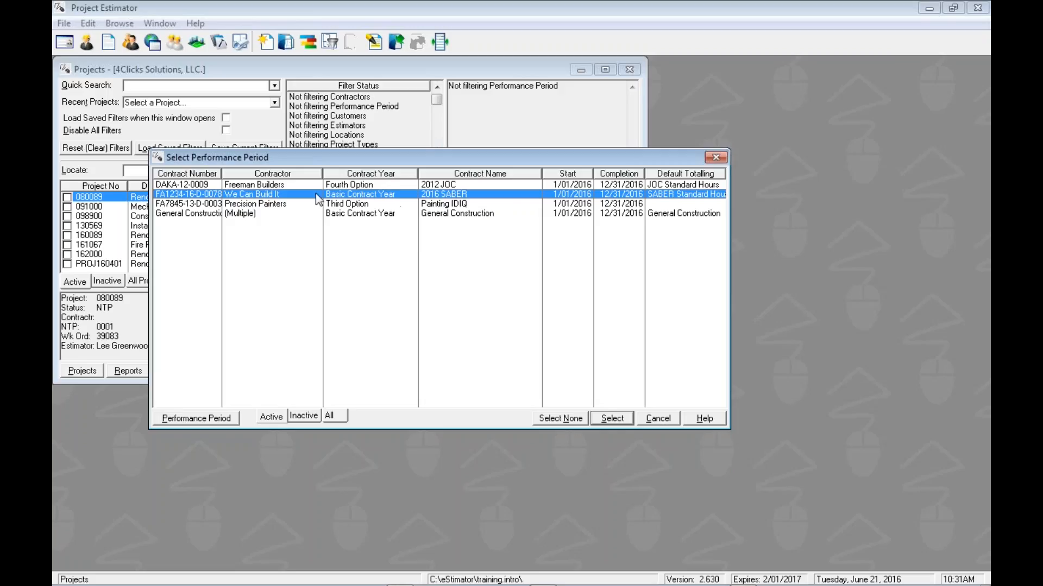
pyautogui.moveTo(181, 205)
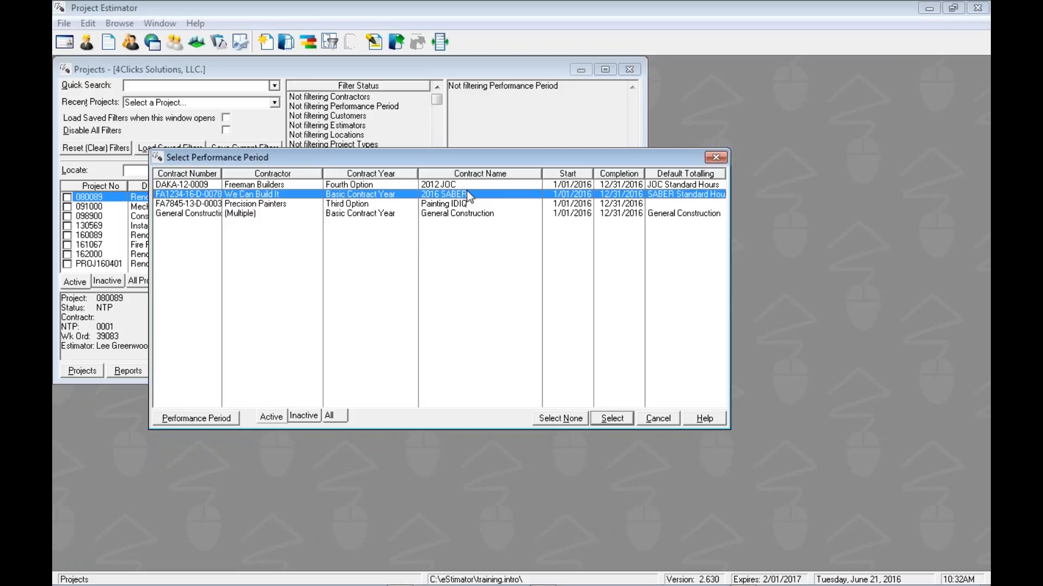
pyautogui.moveTo(460, 204)
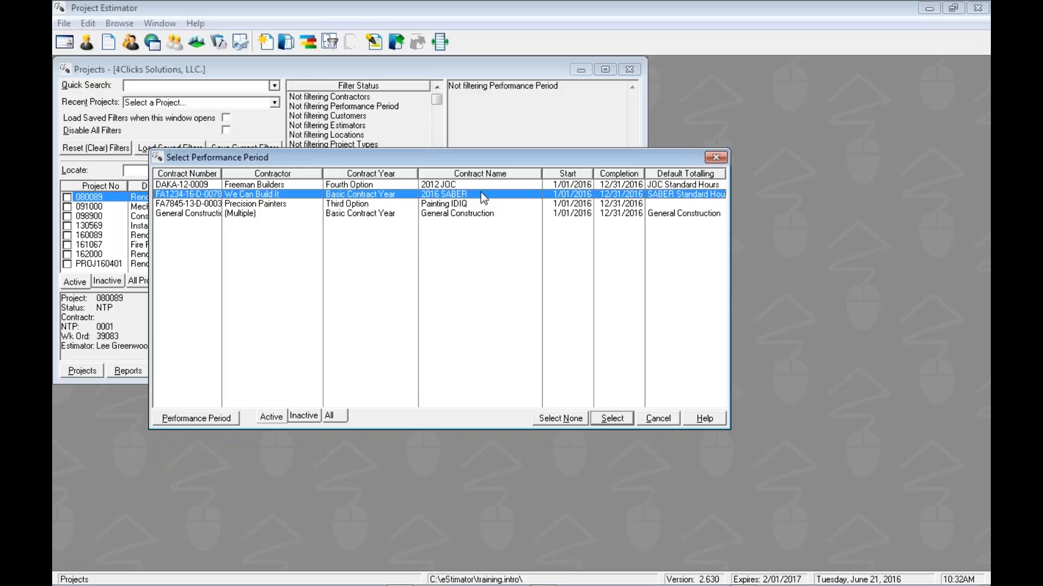
pyautogui.moveTo(490, 196)
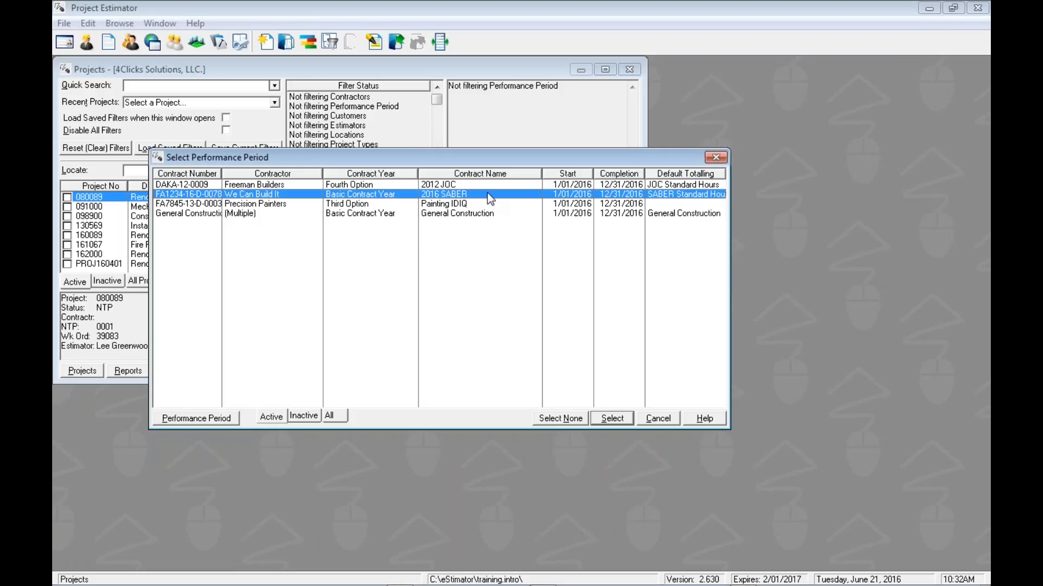
pyautogui.moveTo(500, 198)
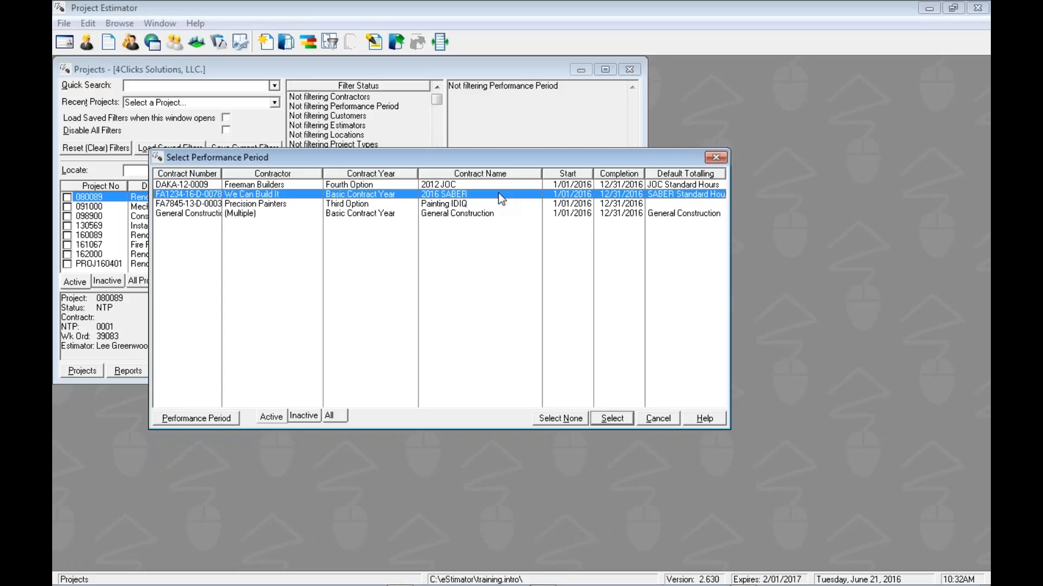
pyautogui.rightClick(499, 196)
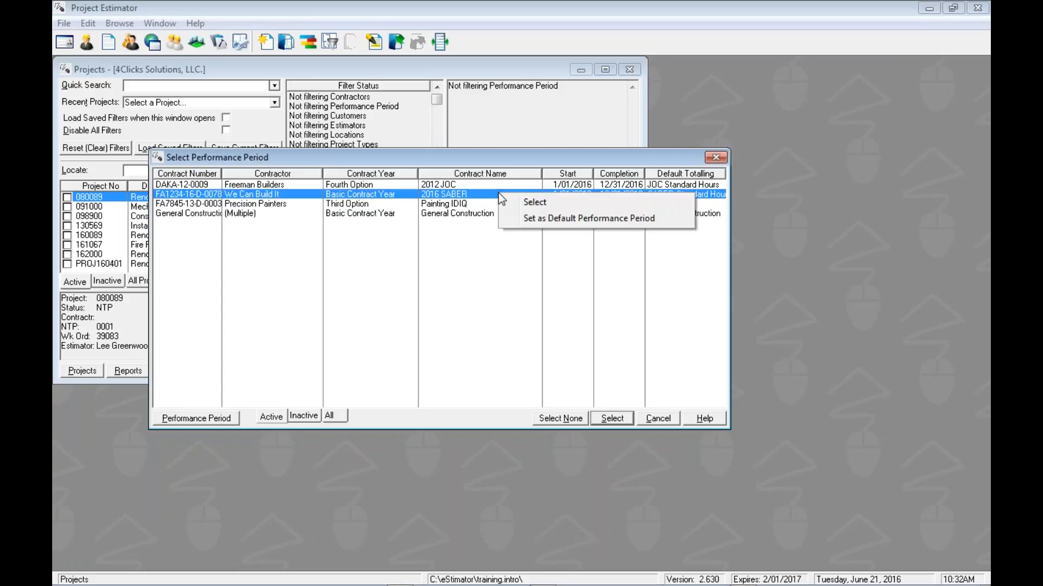
pyautogui.moveTo(522, 206)
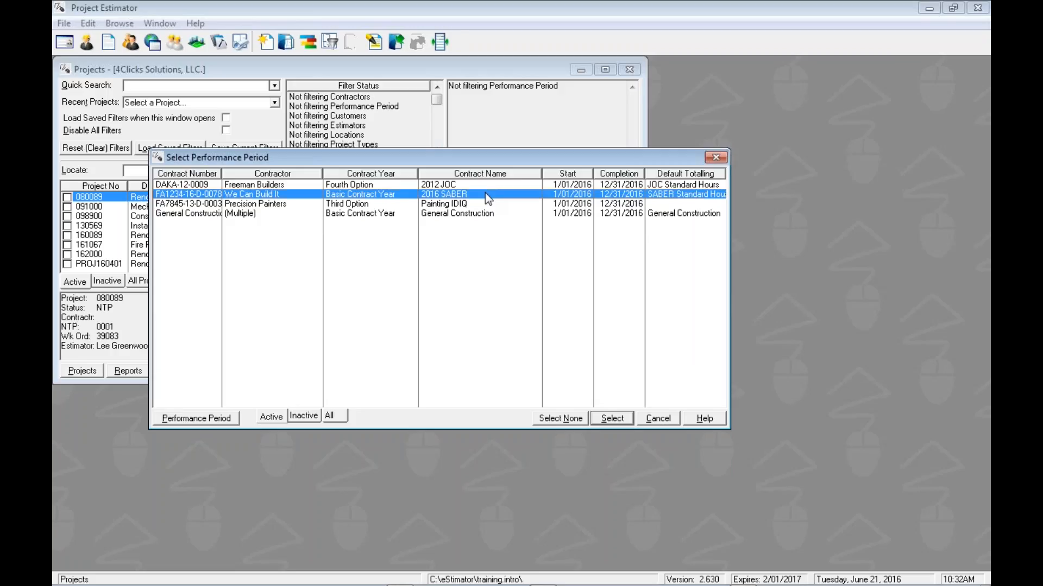
pyautogui.moveTo(584, 387)
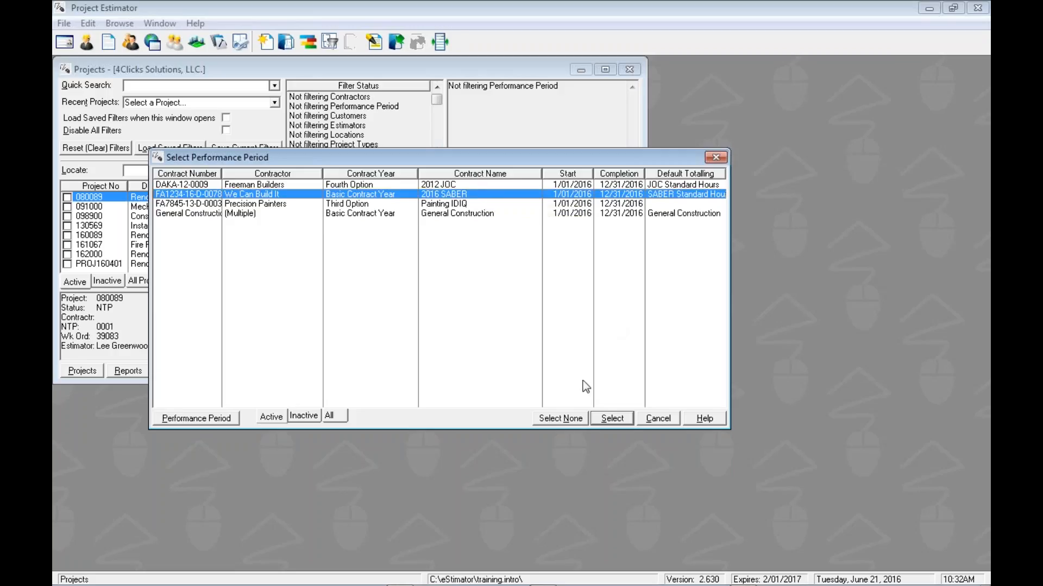
pyautogui.moveTo(669, 421)
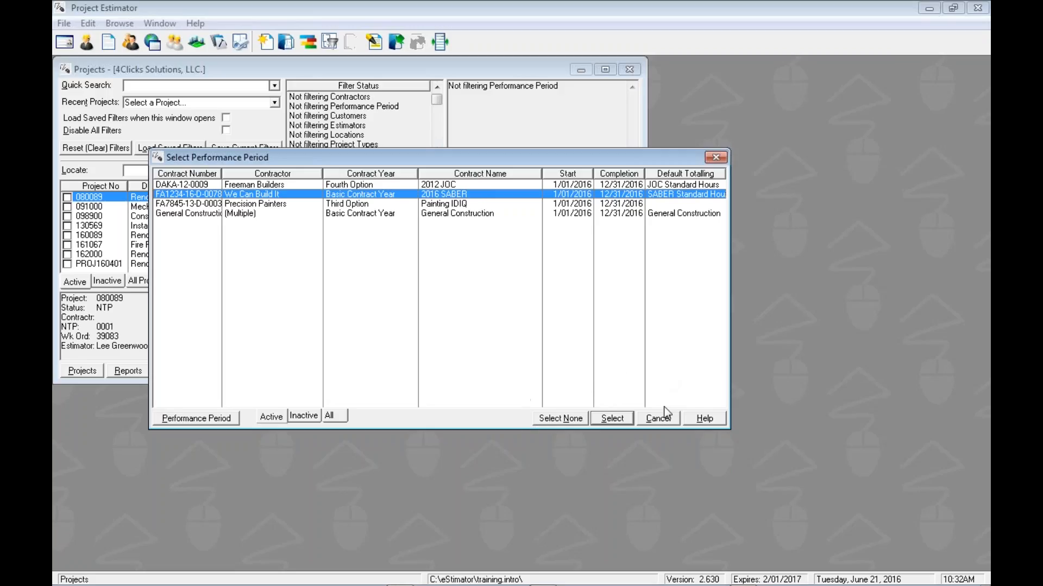
pyautogui.moveTo(578, 377)
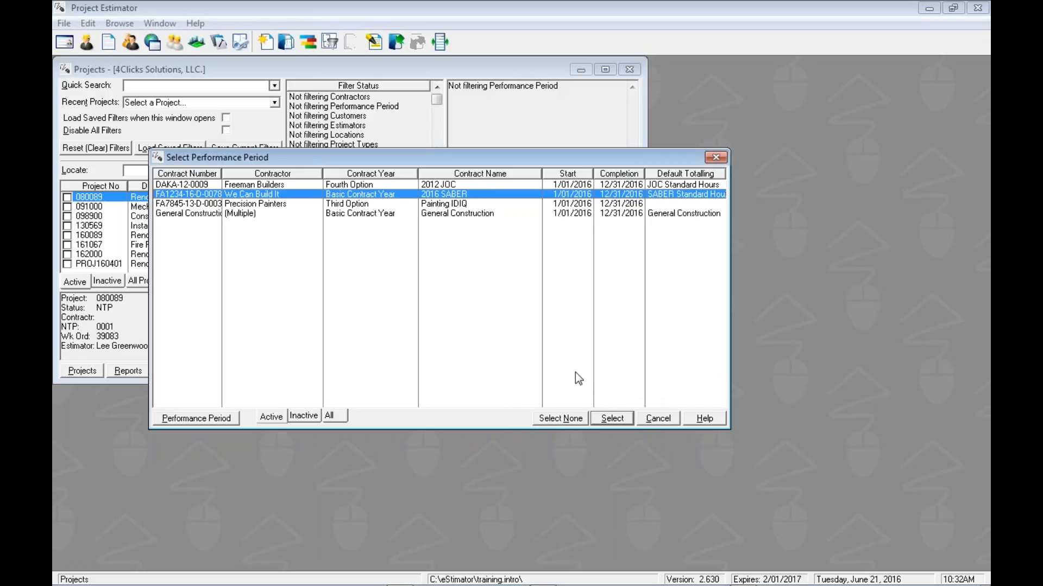
pyautogui.moveTo(564, 293)
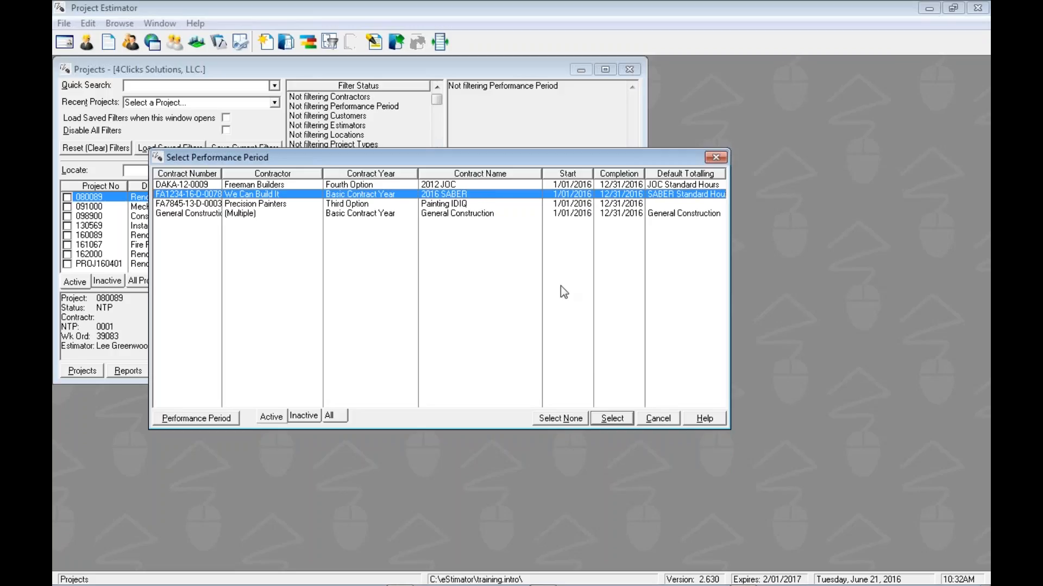
pyautogui.moveTo(624, 433)
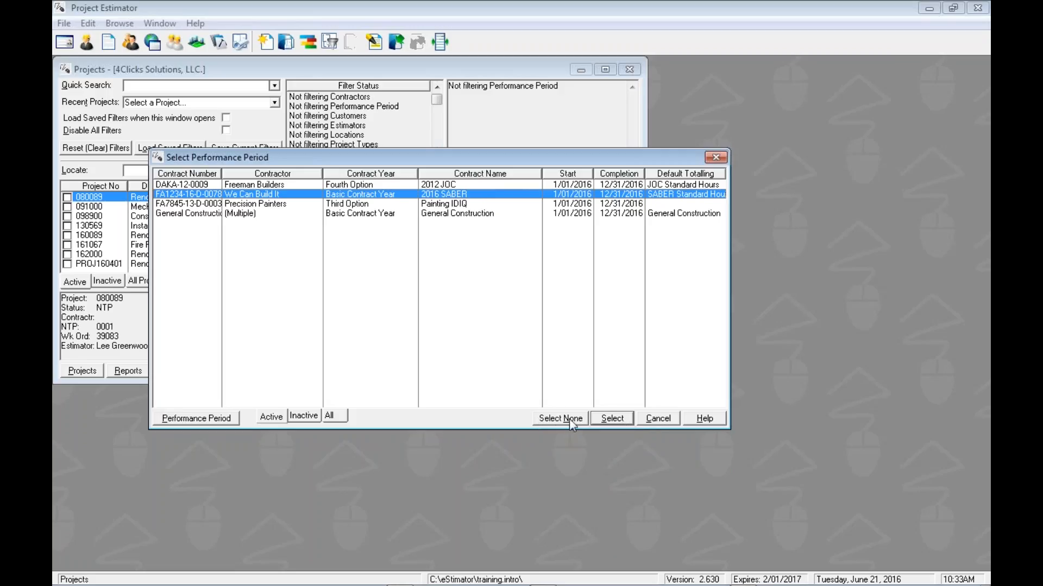
pyautogui.moveTo(565, 424)
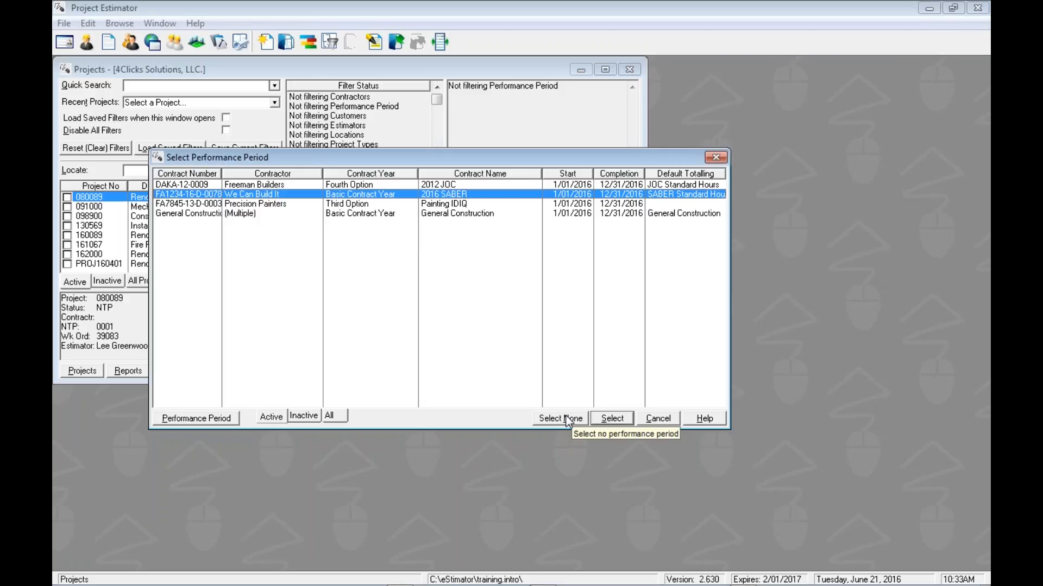
pyautogui.moveTo(569, 426)
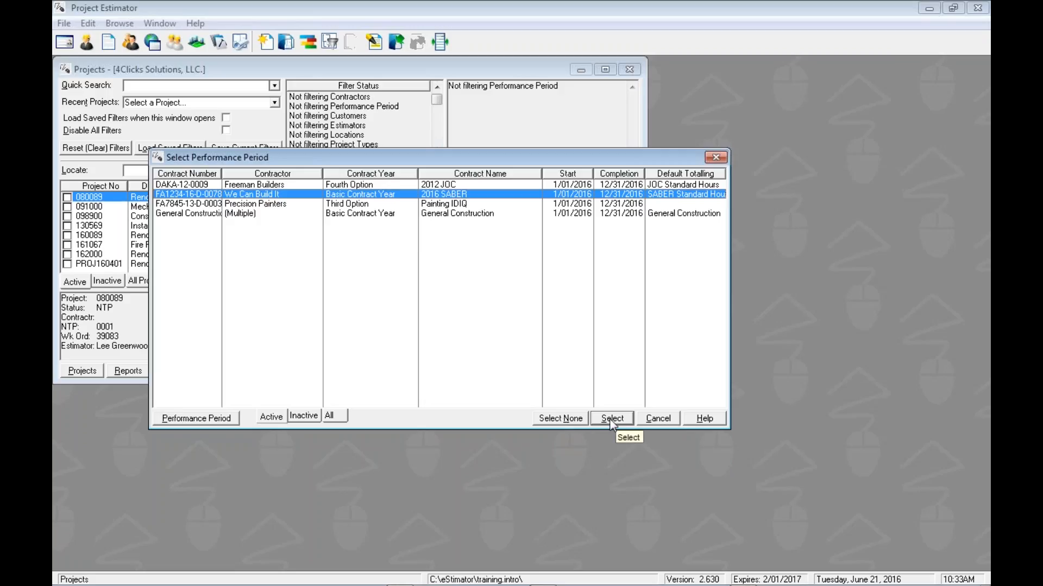
pyautogui.click(615, 418)
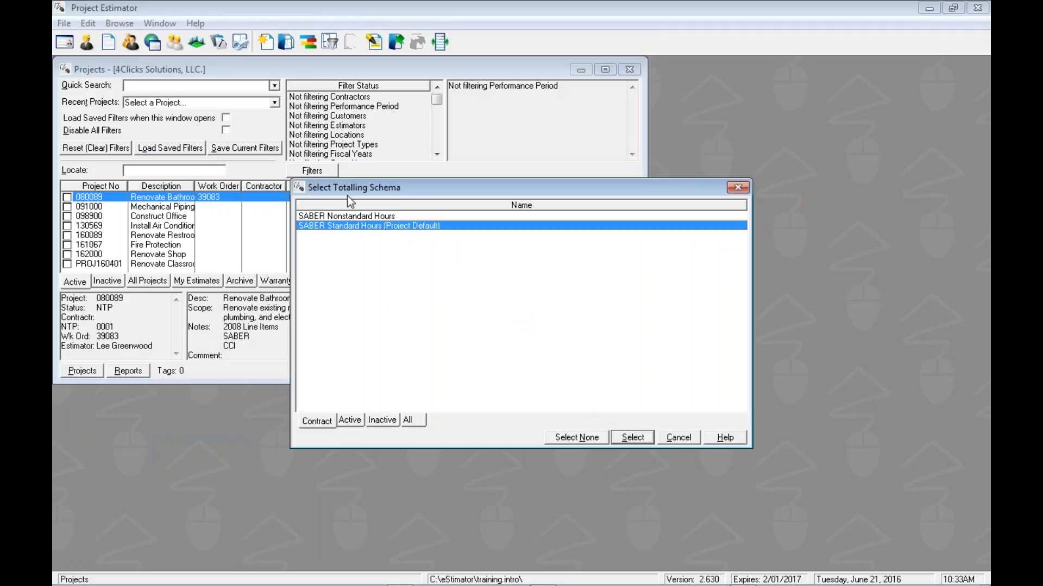
pyautogui.moveTo(508, 310)
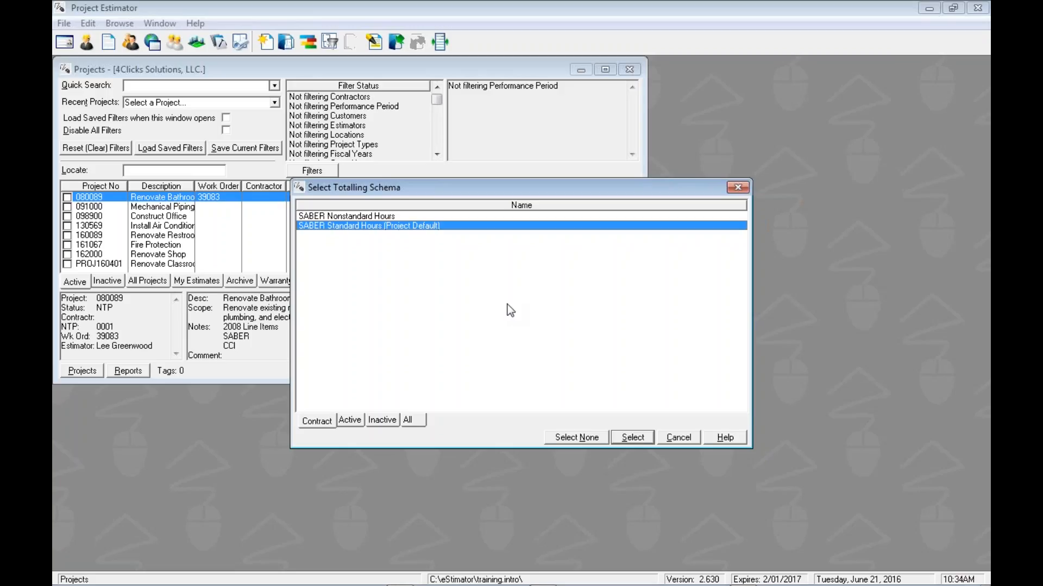
pyautogui.moveTo(348, 255)
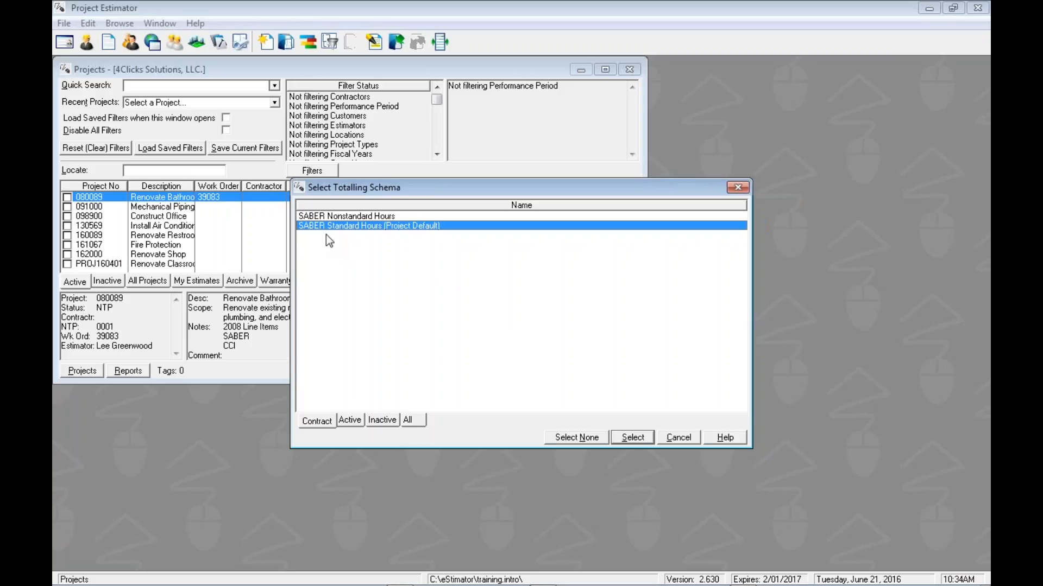
# Select SABER Standard Hours (Project Default) as the new project's totalling schema.
pyautogui.click(346, 216)
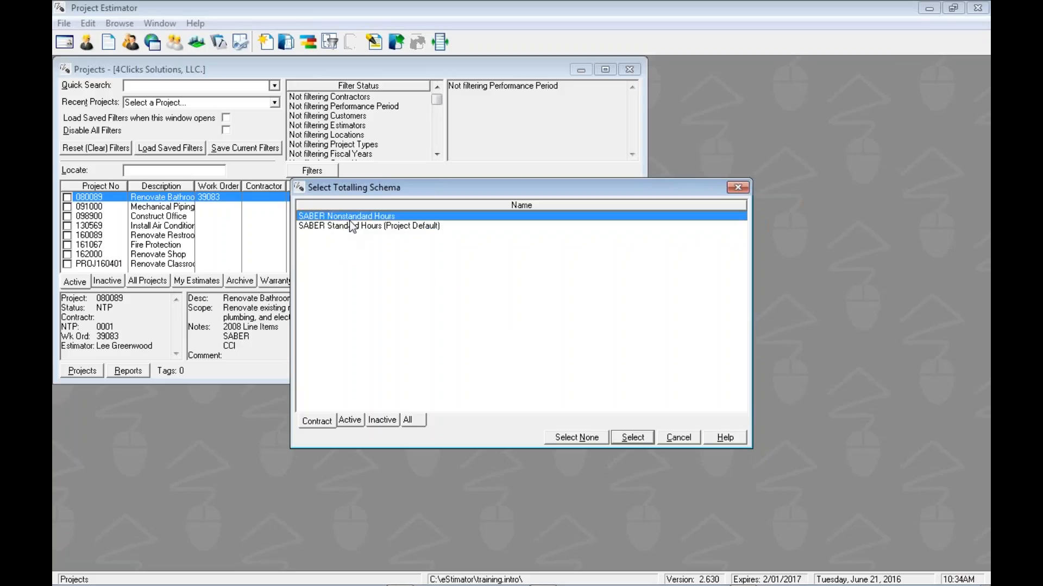
pyautogui.click(370, 226)
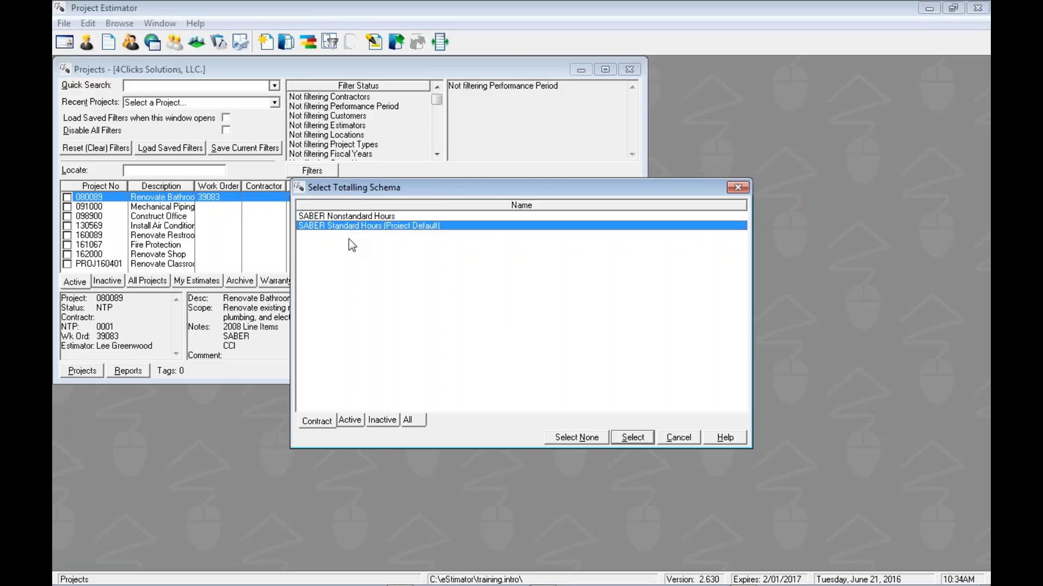
pyautogui.moveTo(403, 235)
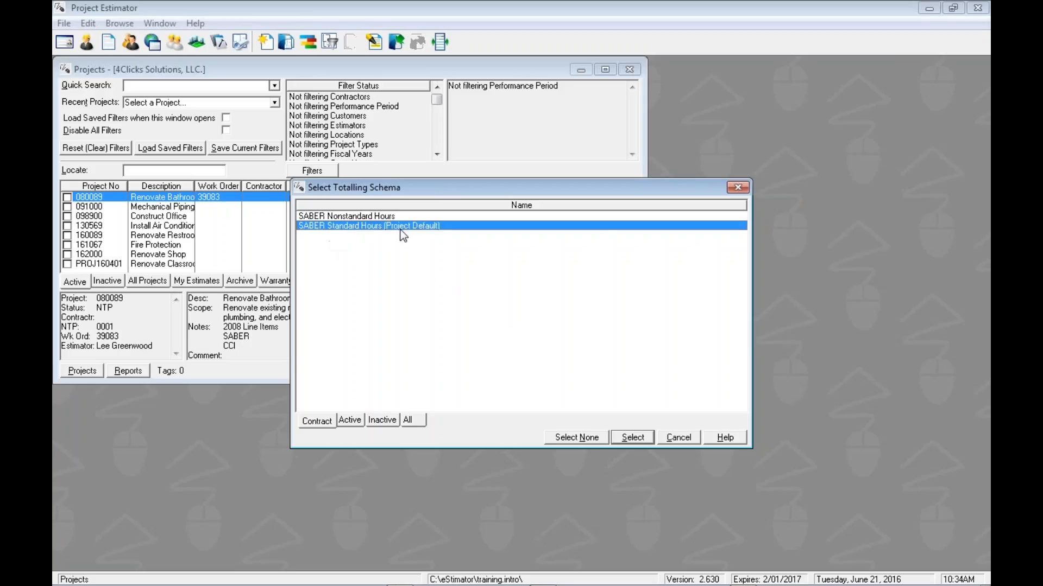
pyautogui.moveTo(447, 237)
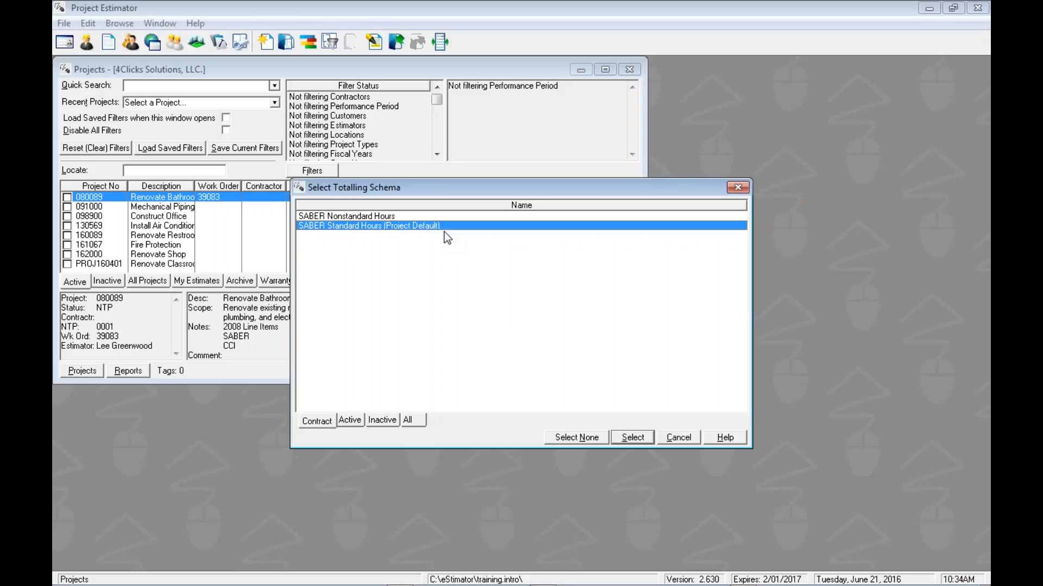
pyautogui.moveTo(470, 235)
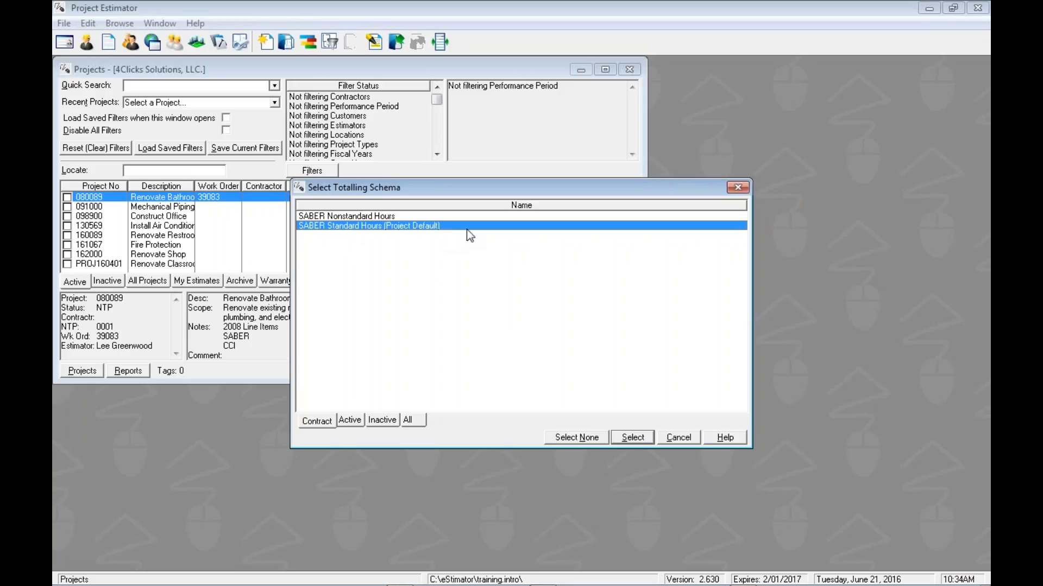
pyautogui.rightClick(469, 232)
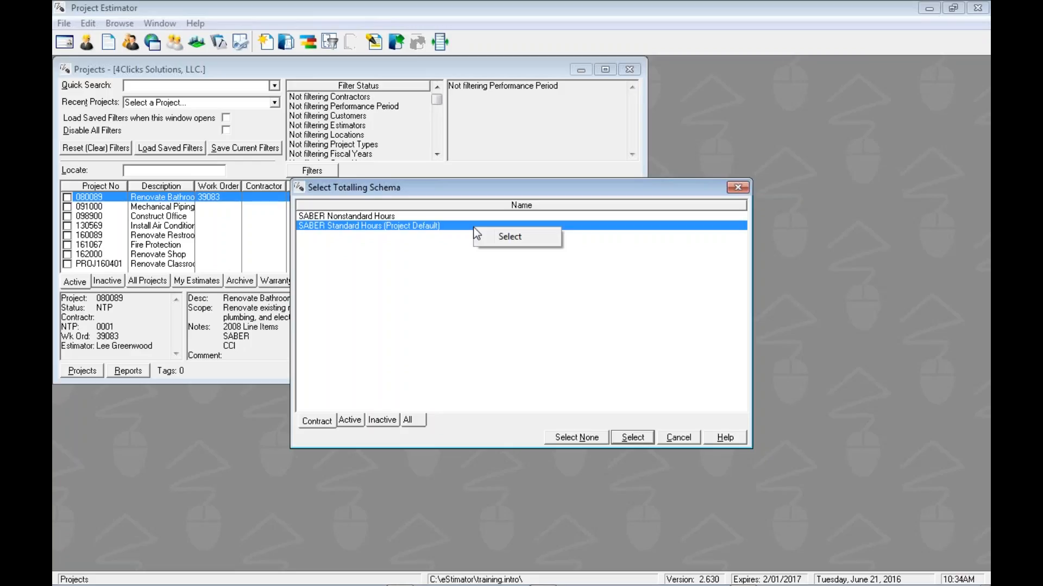
pyautogui.moveTo(427, 271)
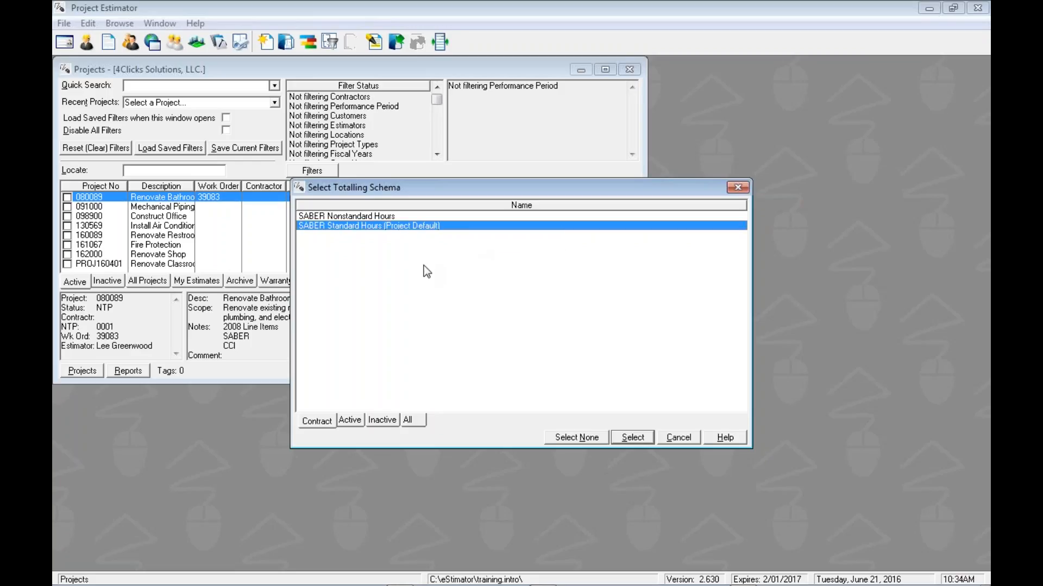
pyautogui.moveTo(432, 273)
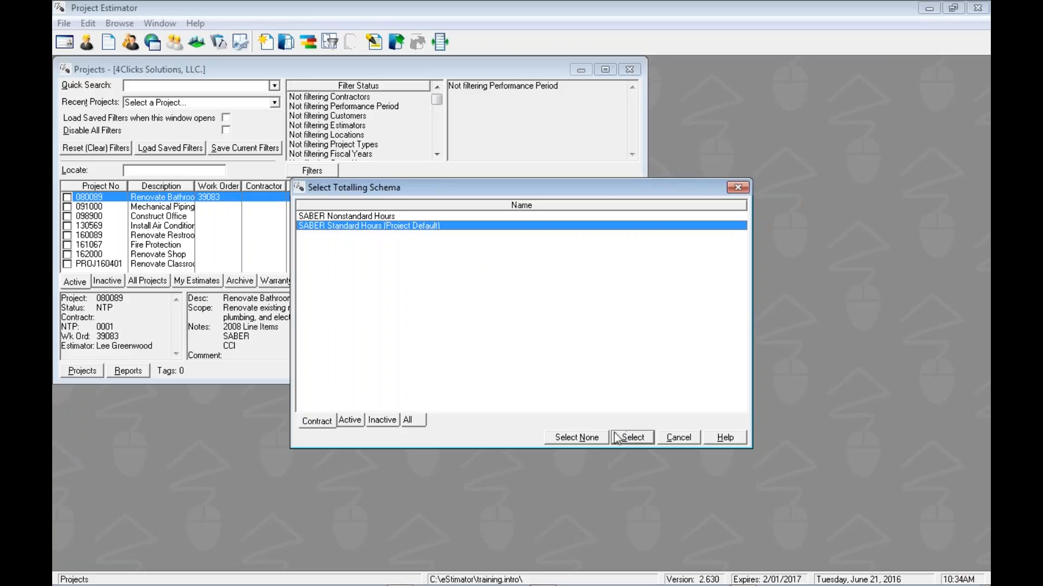
pyautogui.moveTo(543, 445)
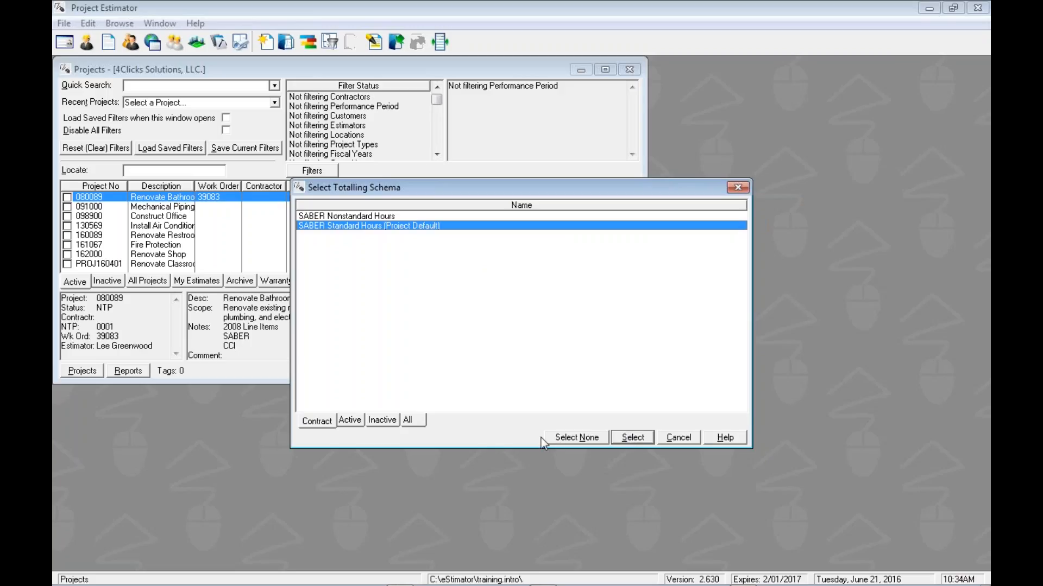
pyautogui.moveTo(387, 333)
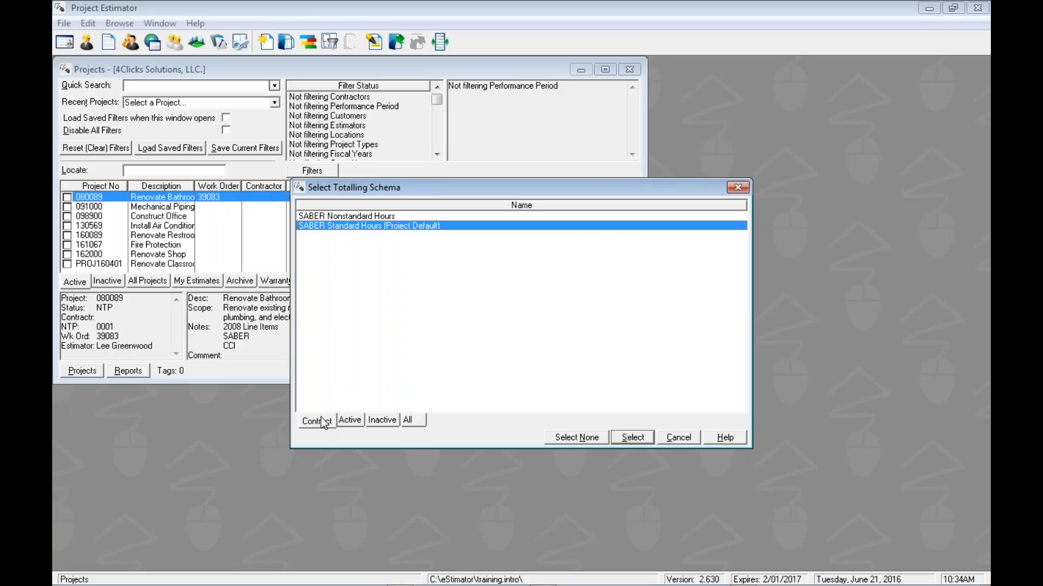
pyautogui.moveTo(315, 441)
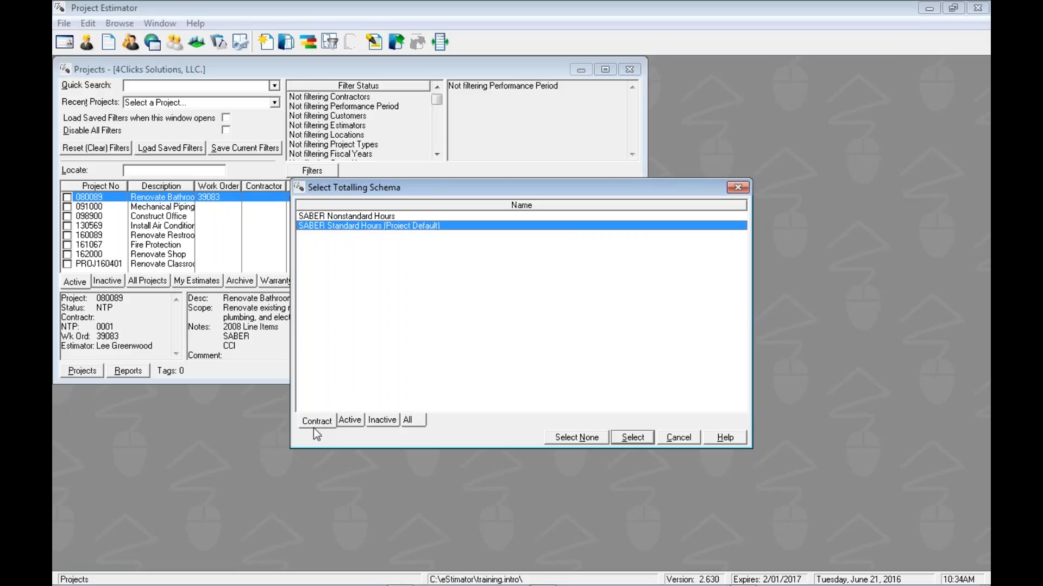
pyautogui.moveTo(332, 227)
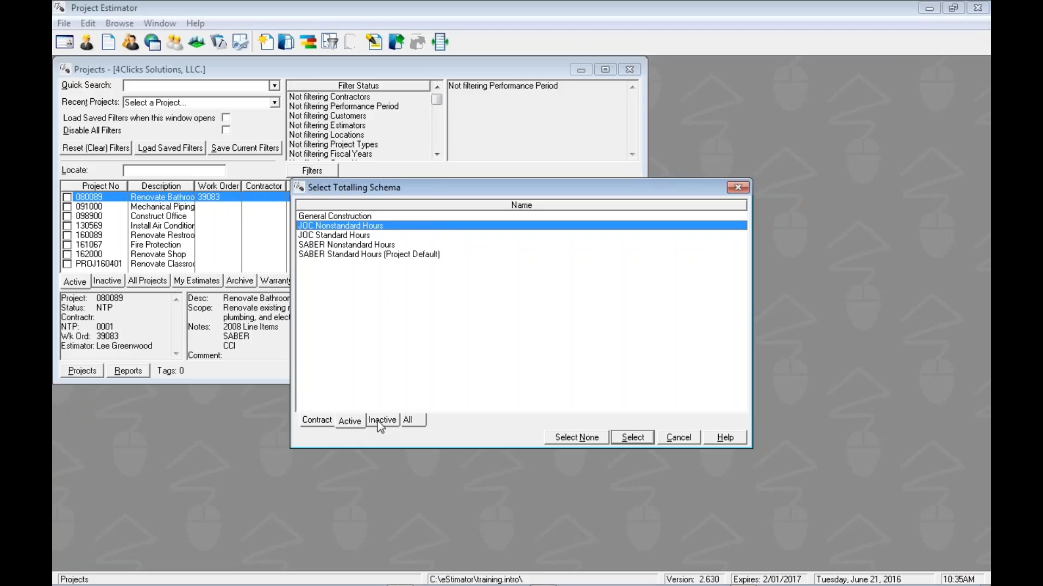
pyautogui.moveTo(433, 430)
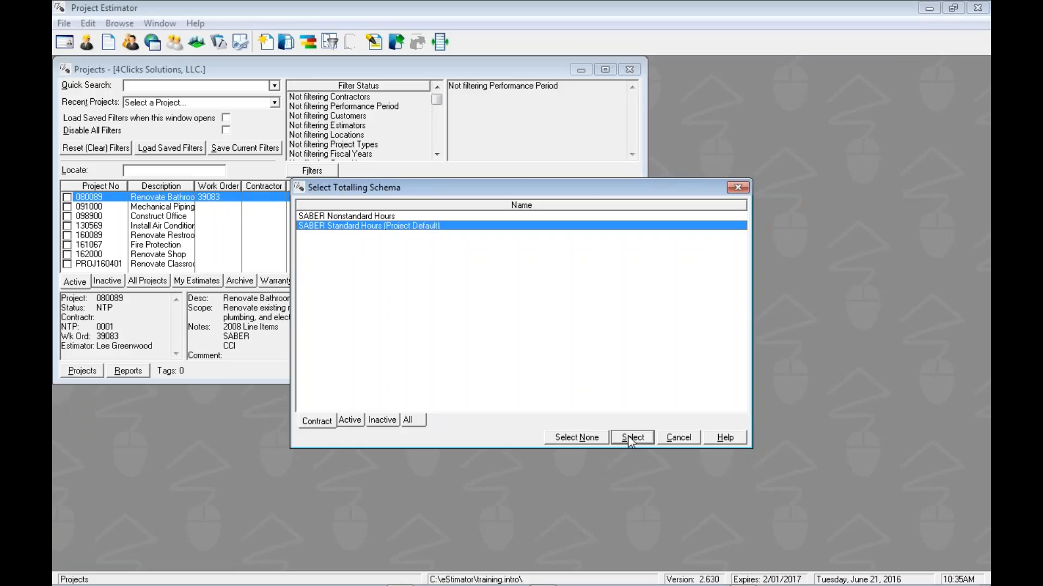
pyautogui.click(632, 437)
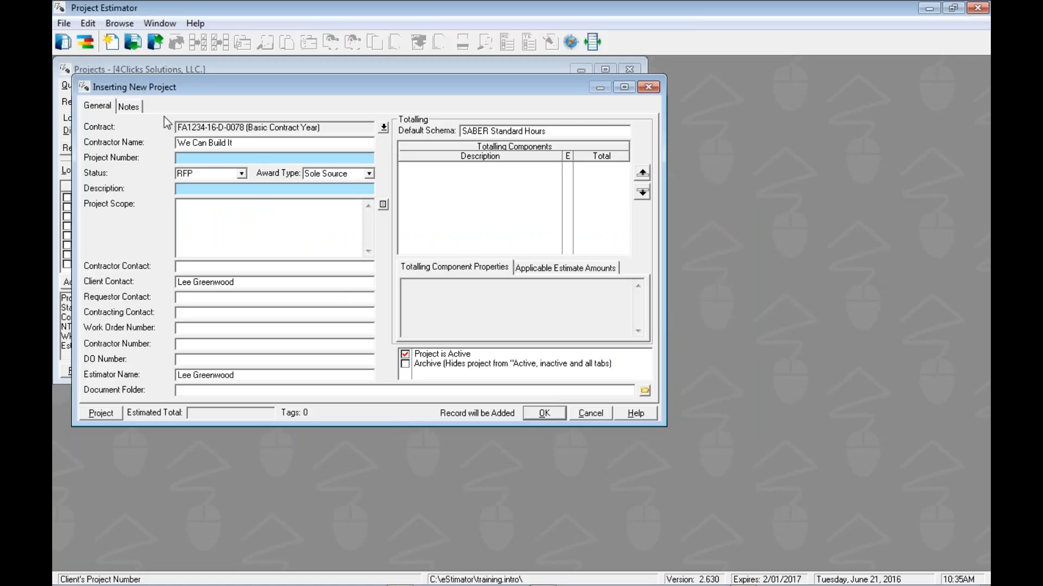
pyautogui.moveTo(430, 132)
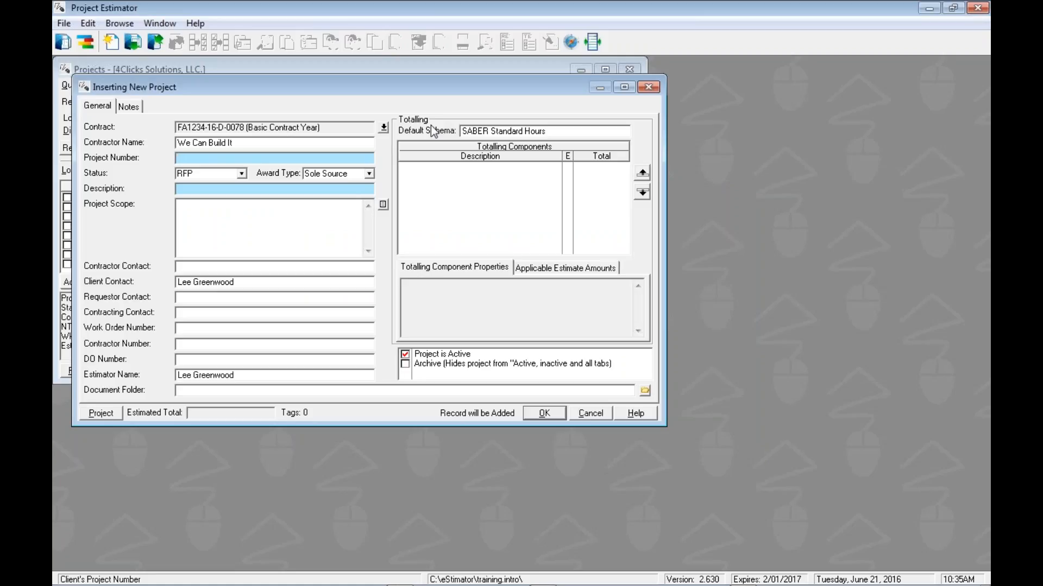
pyautogui.moveTo(513, 149)
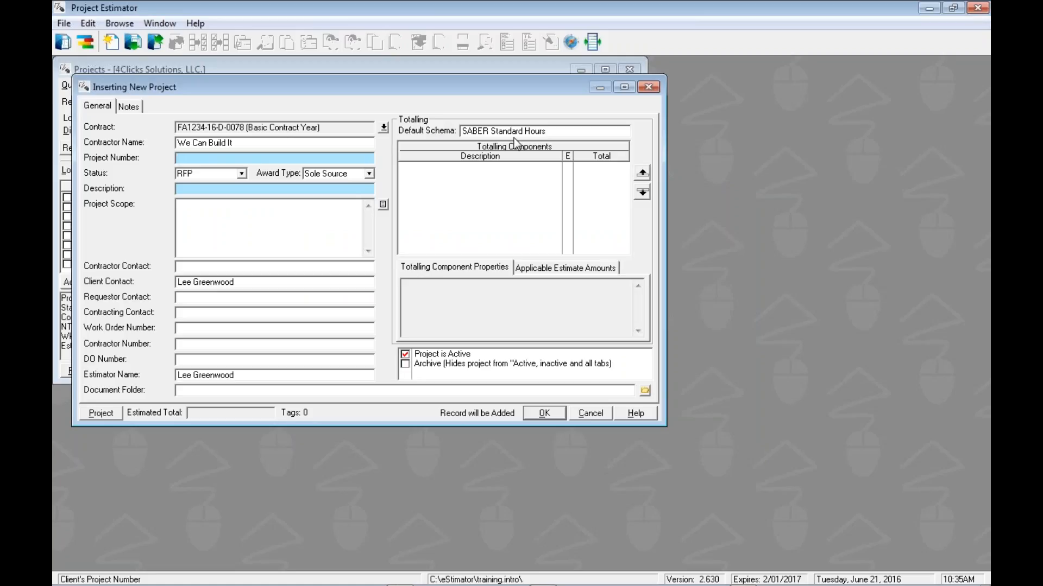
# Enter project number 161000 and description Construct New Building.
pyautogui.click(273, 158)
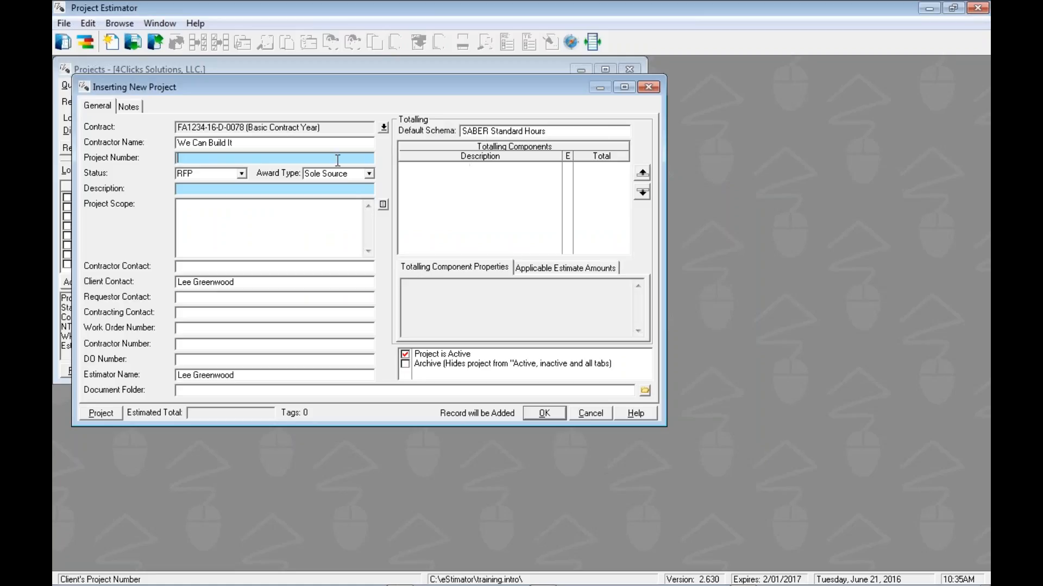
pyautogui.moveTo(337, 161)
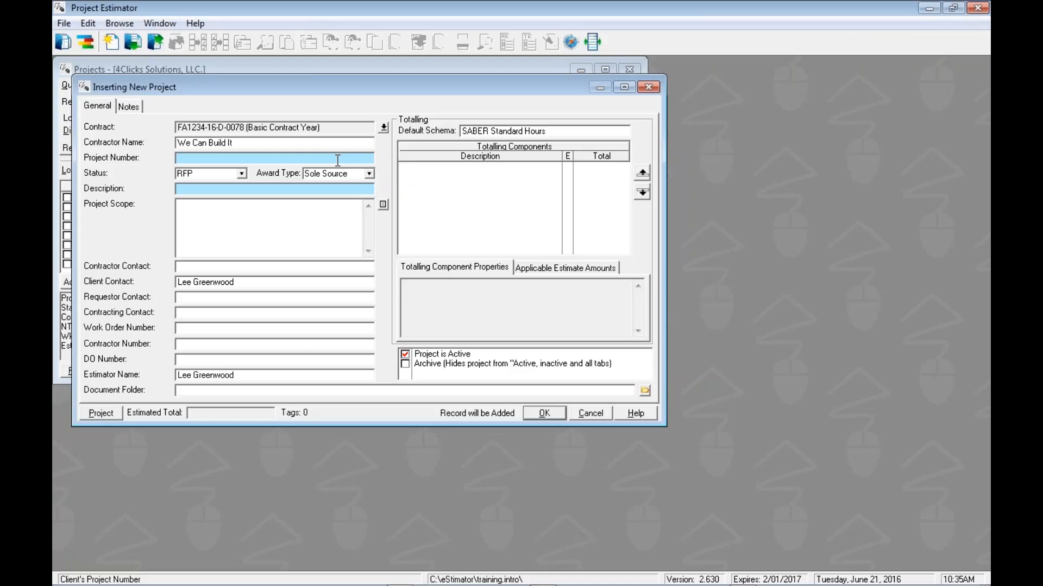
pyautogui.write('1')
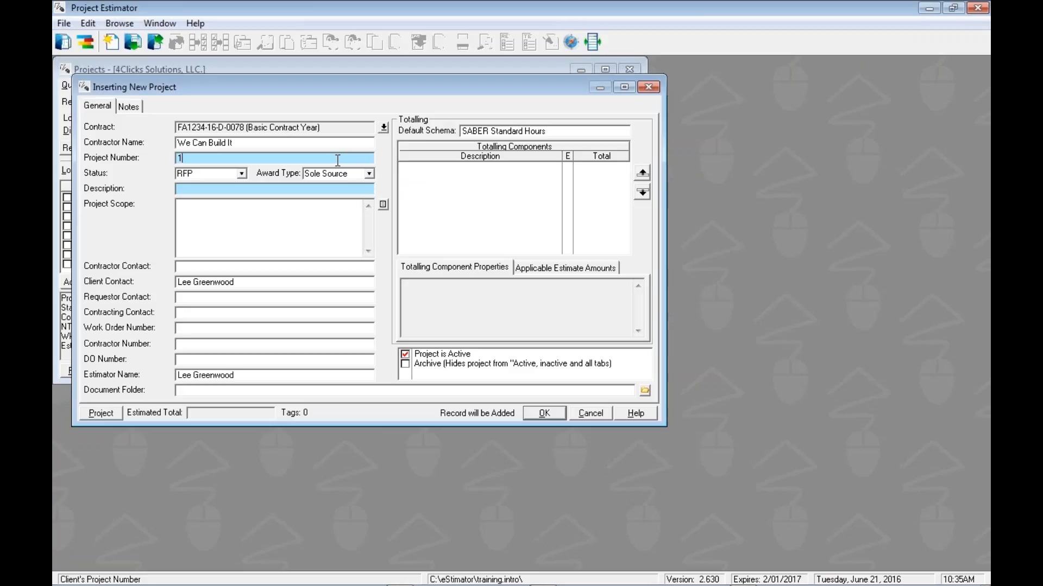
pyautogui.write('61000')
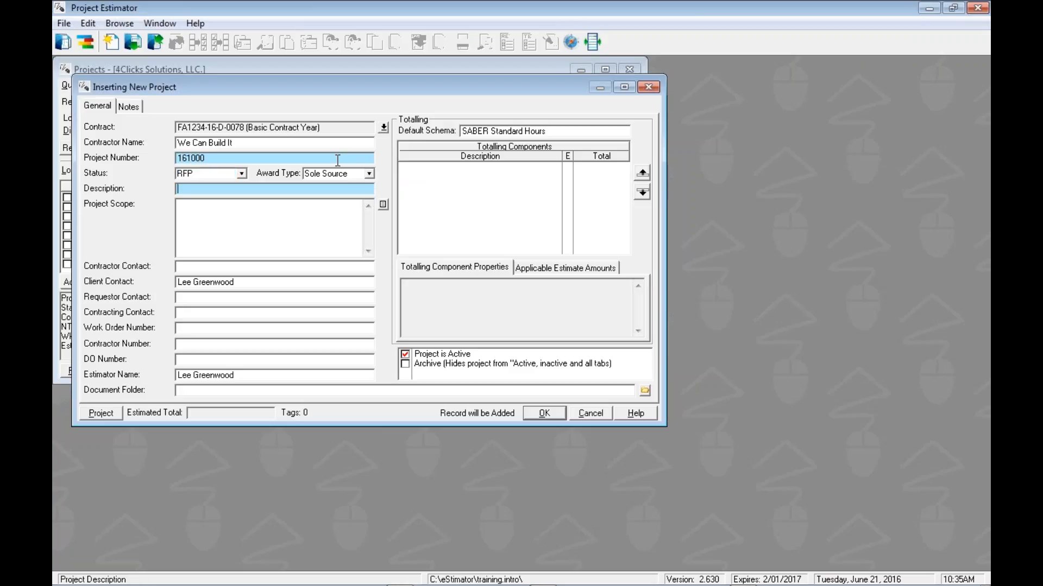
pyautogui.write('Cont')
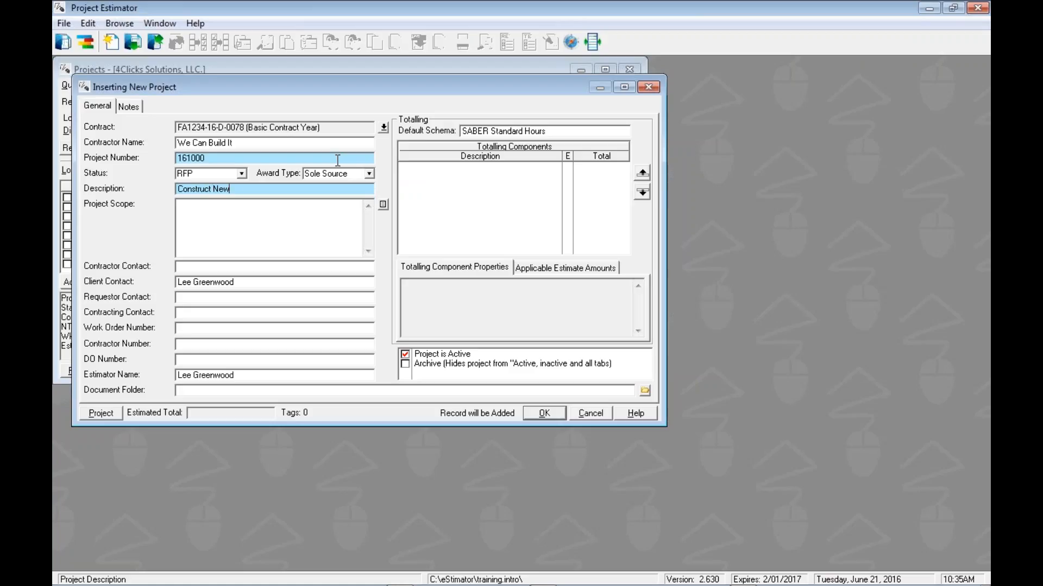
pyautogui.write('Building')
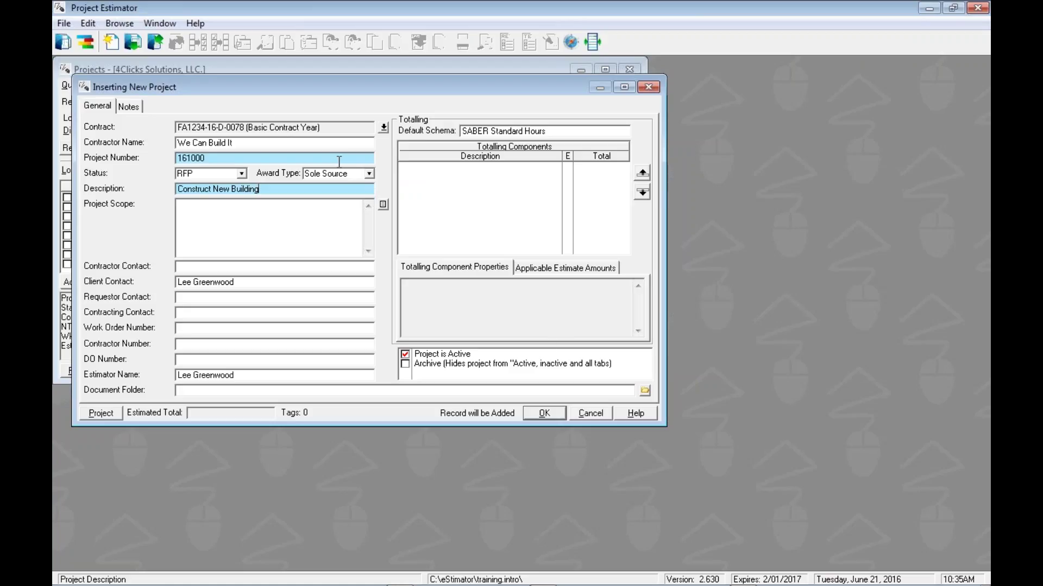
pyautogui.moveTo(546, 422)
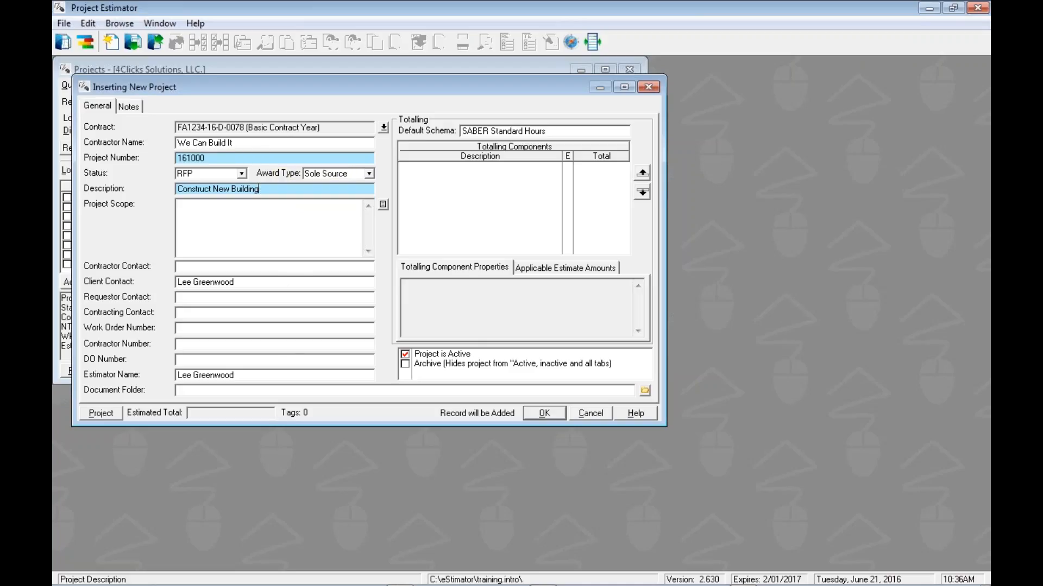
pyautogui.moveTo(280, 376)
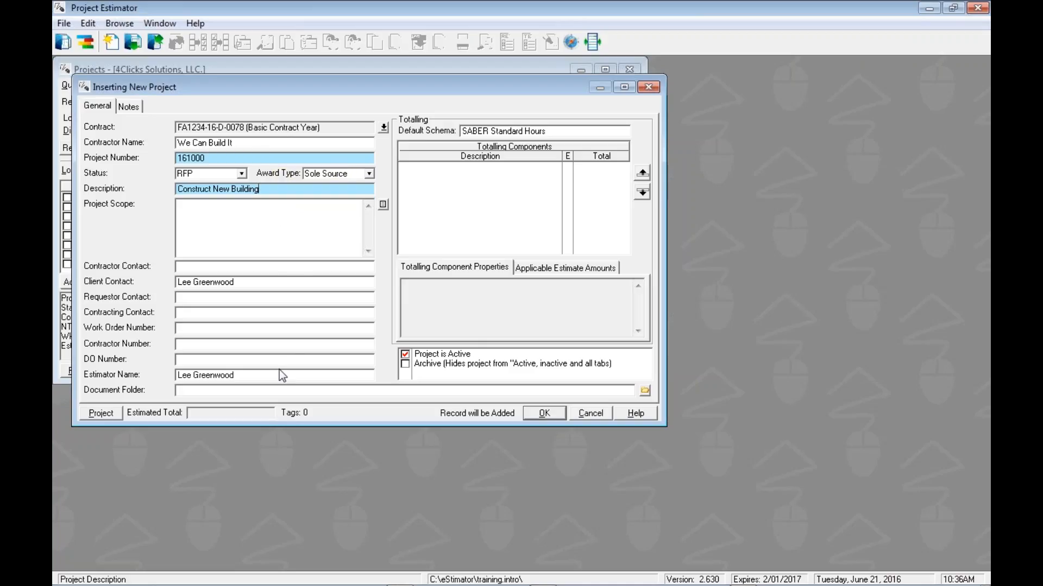
pyautogui.moveTo(251, 263)
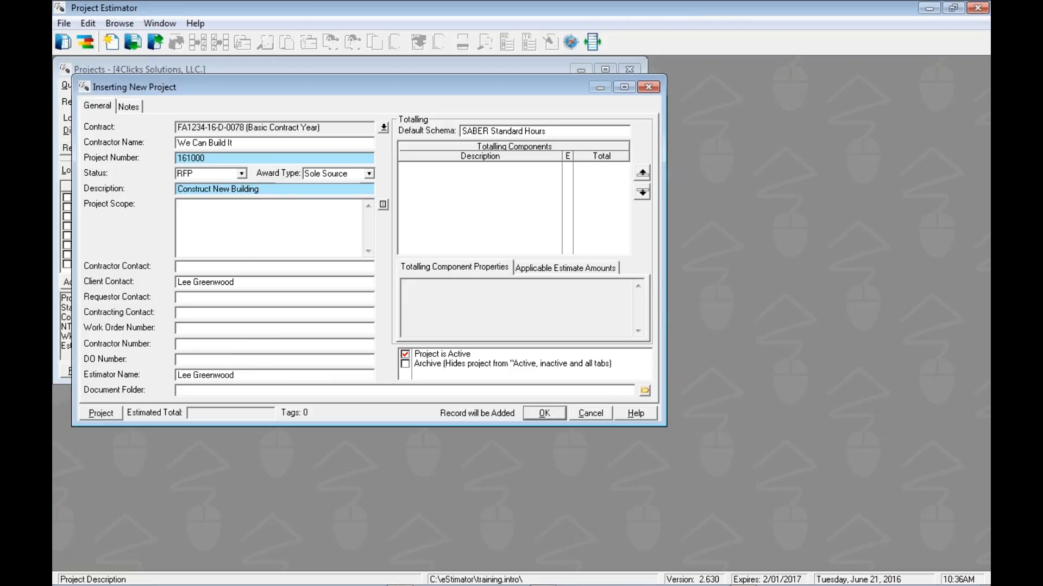
pyautogui.moveTo(234, 131)
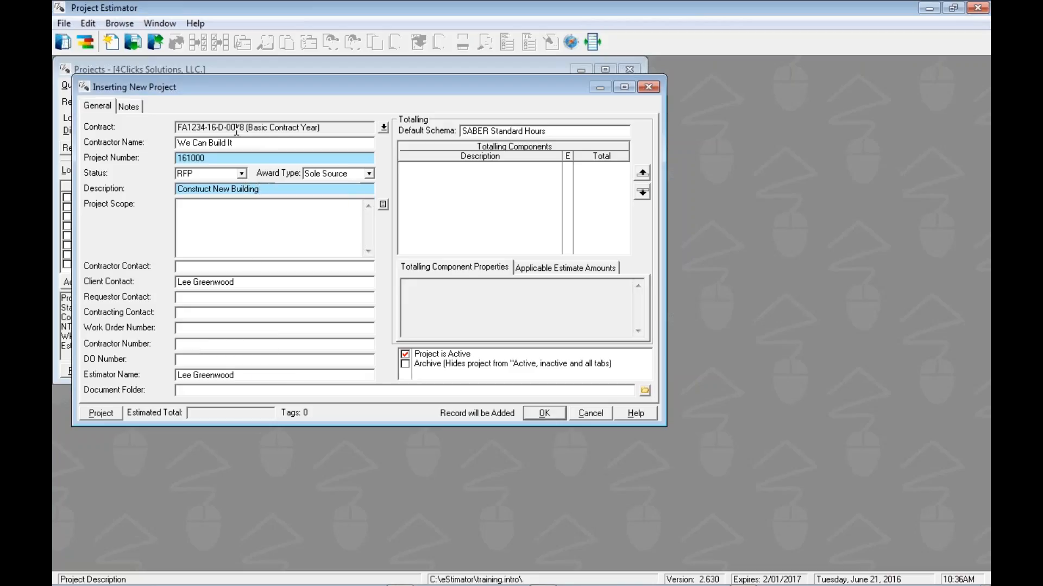
pyautogui.moveTo(469, 135)
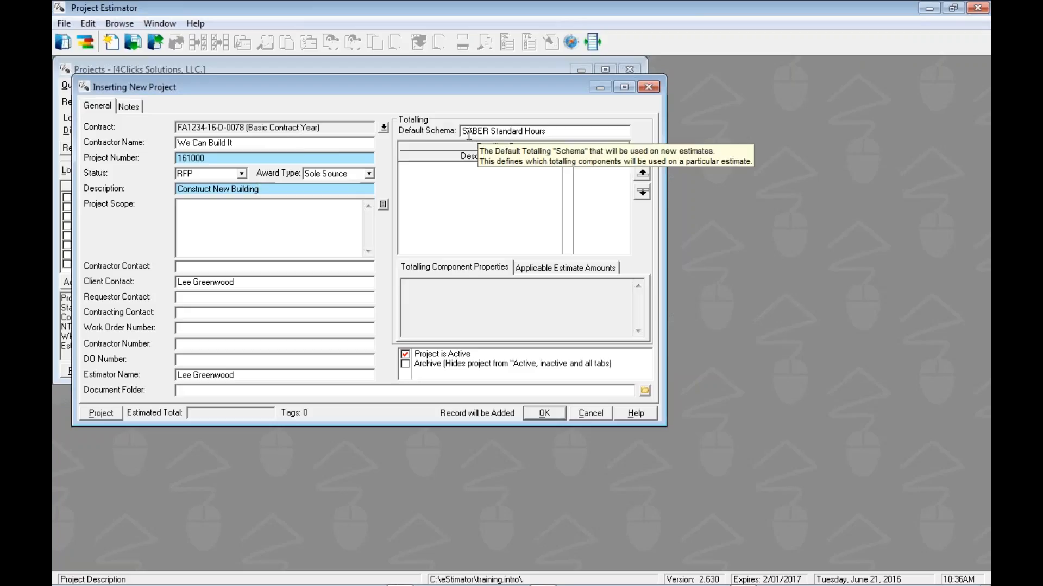
pyautogui.moveTo(516, 135)
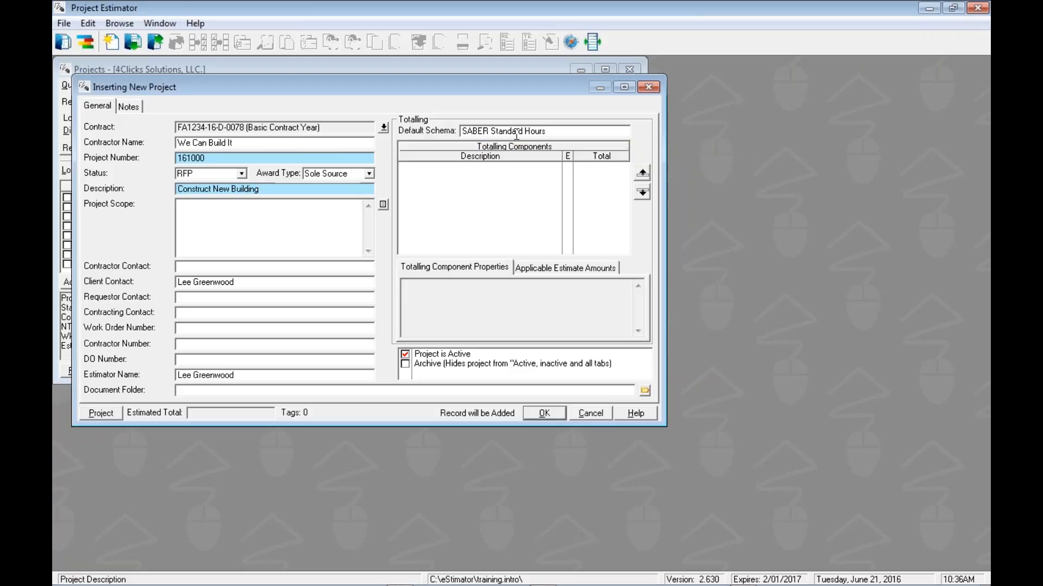
pyautogui.moveTo(543, 130)
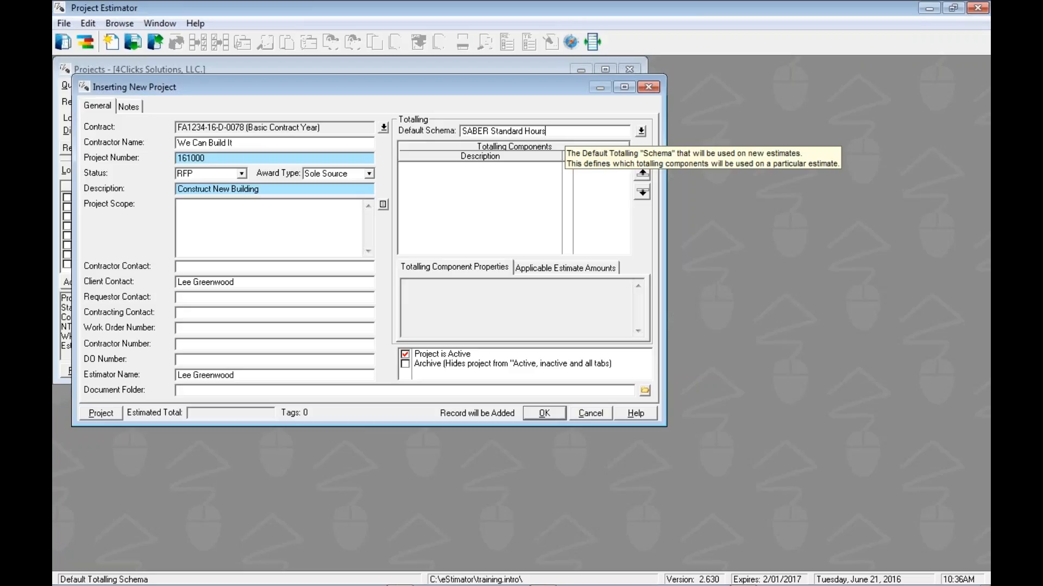
pyautogui.moveTo(381, 130)
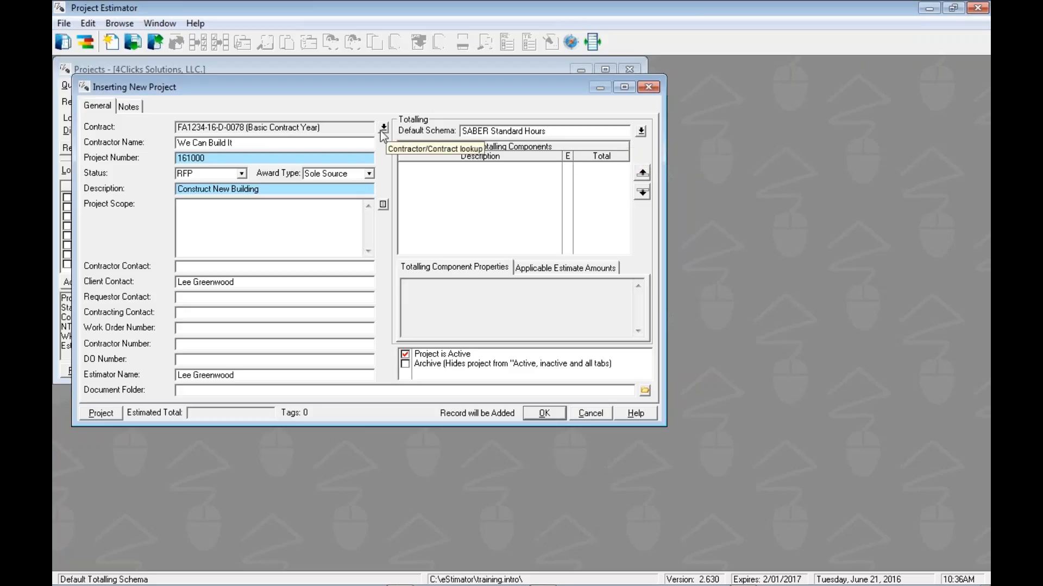
pyautogui.moveTo(382, 131)
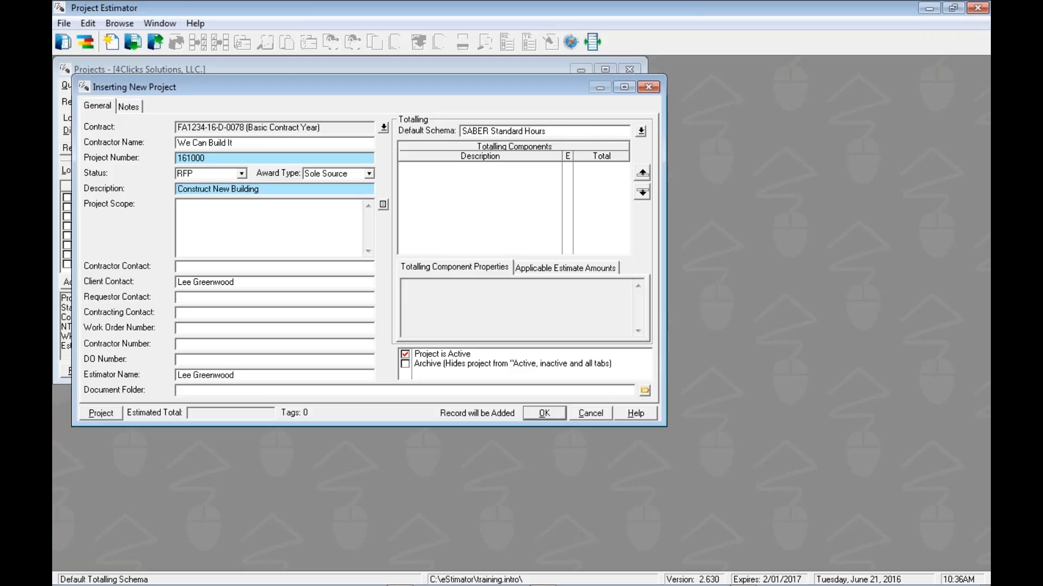
pyautogui.moveTo(529, 130)
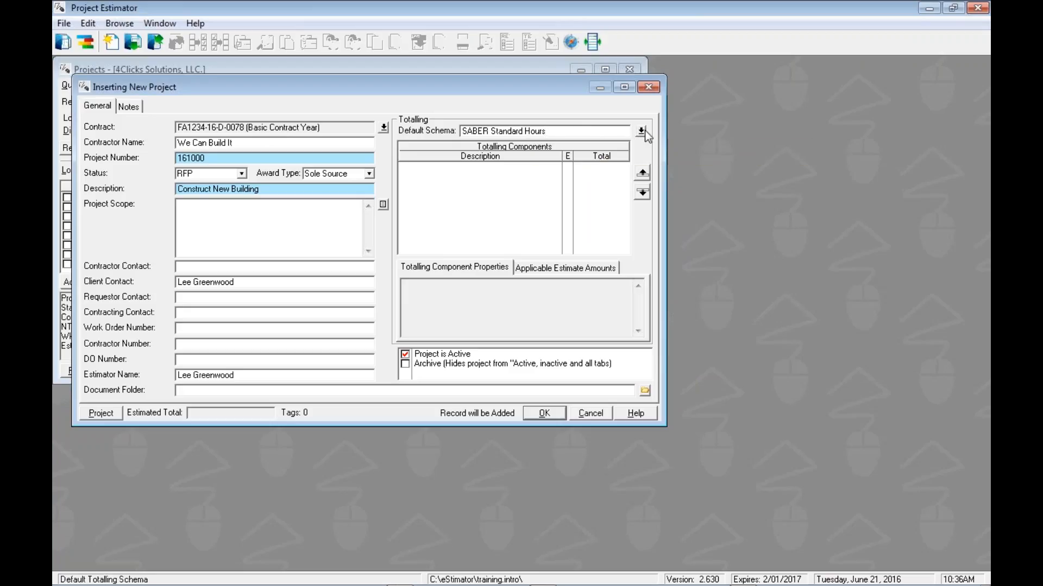
pyautogui.moveTo(646, 135)
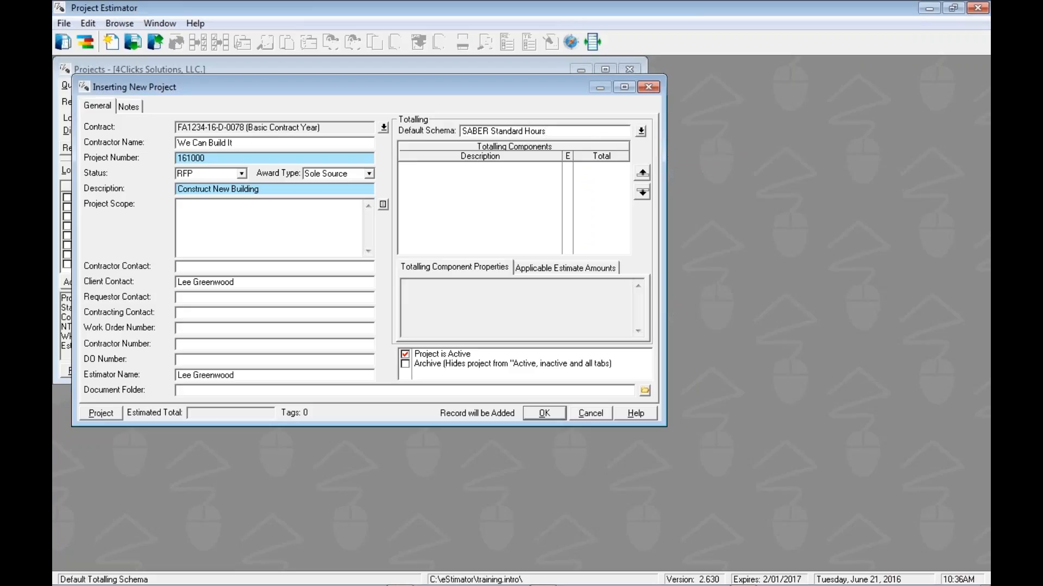
# View SABER Standard Hours schema details and its four components, including SABER Priced Subtotal.
pyautogui.click(641, 131)
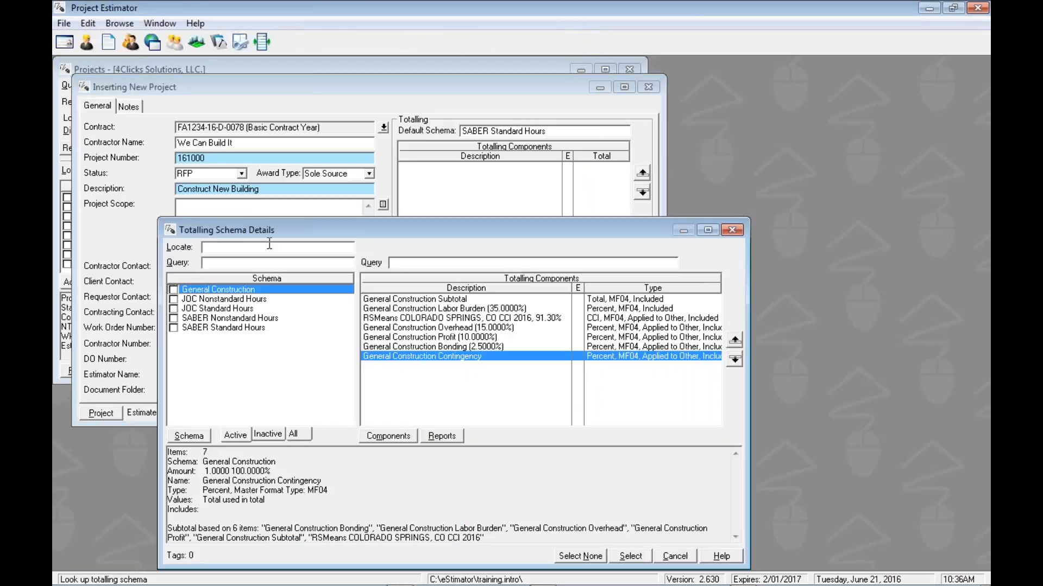
pyautogui.moveTo(245, 293)
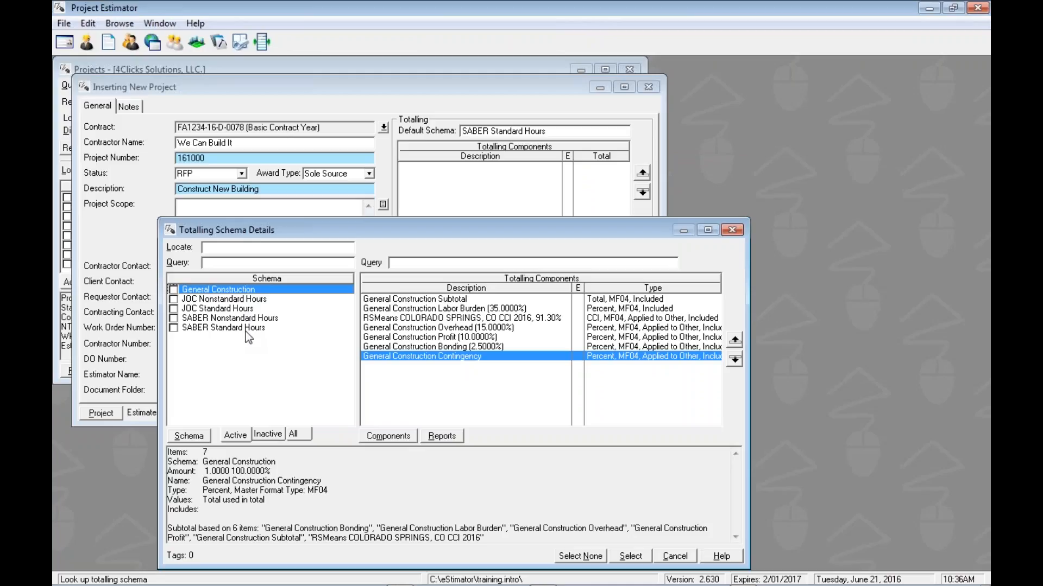
pyautogui.moveTo(319, 308)
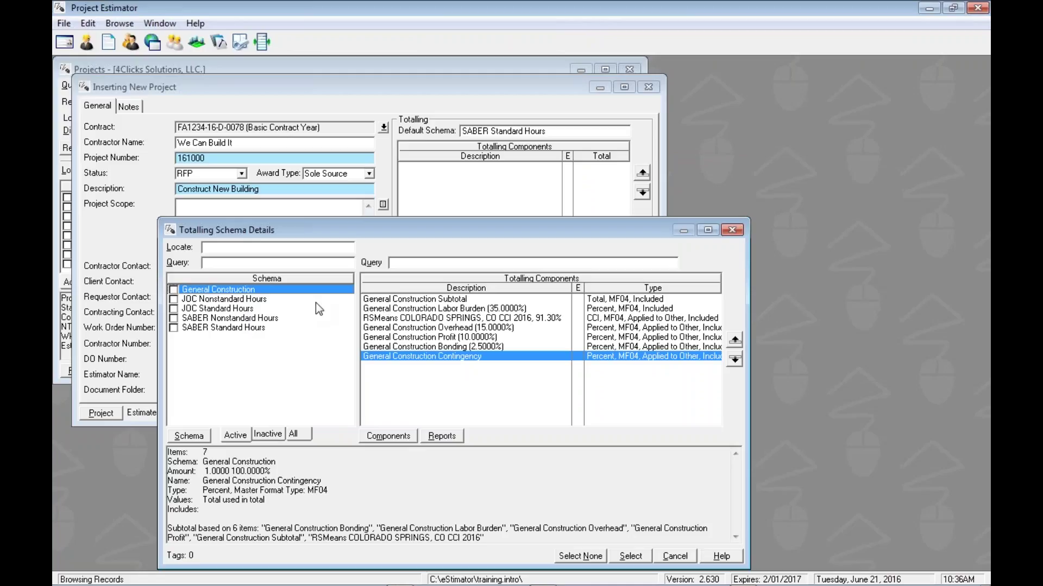
pyautogui.moveTo(400, 306)
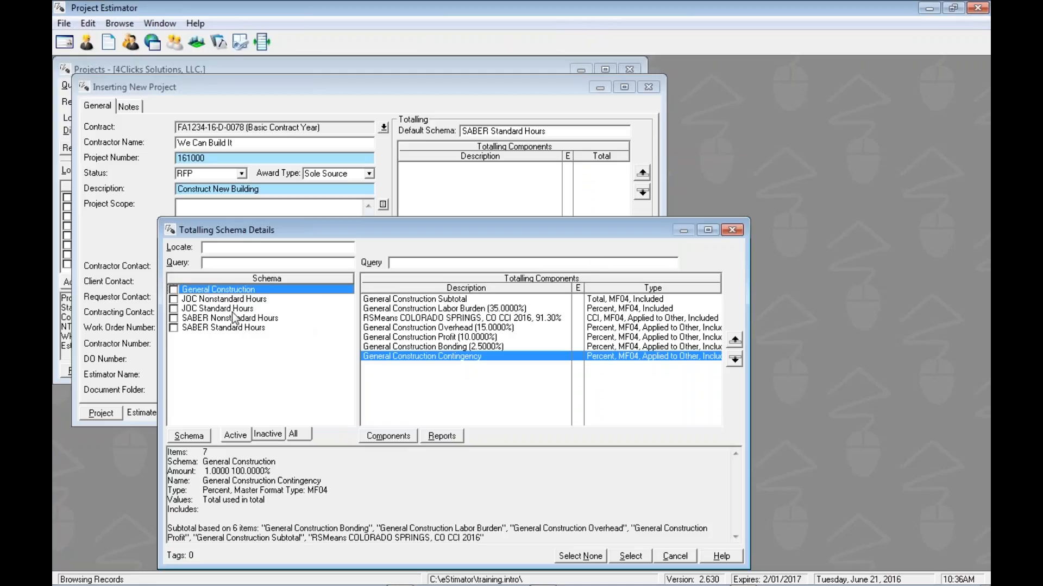
pyautogui.click(223, 328)
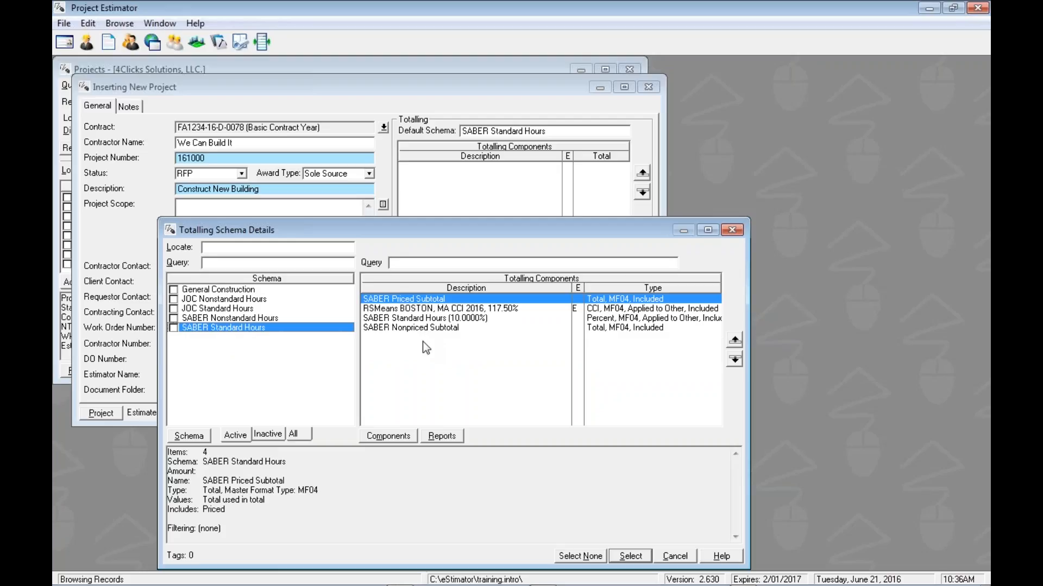
pyautogui.moveTo(565, 451)
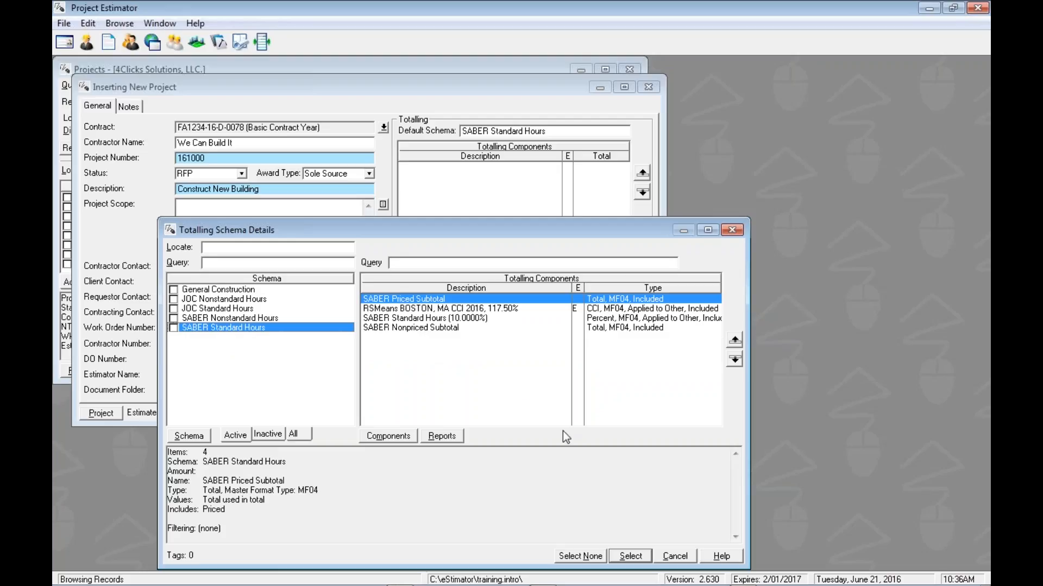
# Leave the schema details, keeping SABER Standard Hours as the default totalling schema.
pyautogui.click(634, 556)
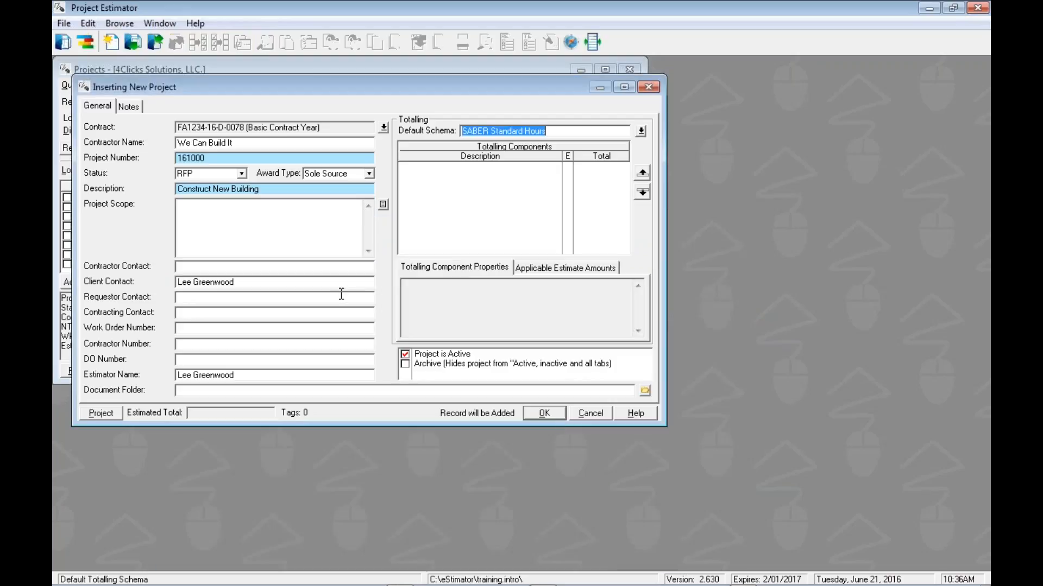
pyautogui.moveTo(286, 235)
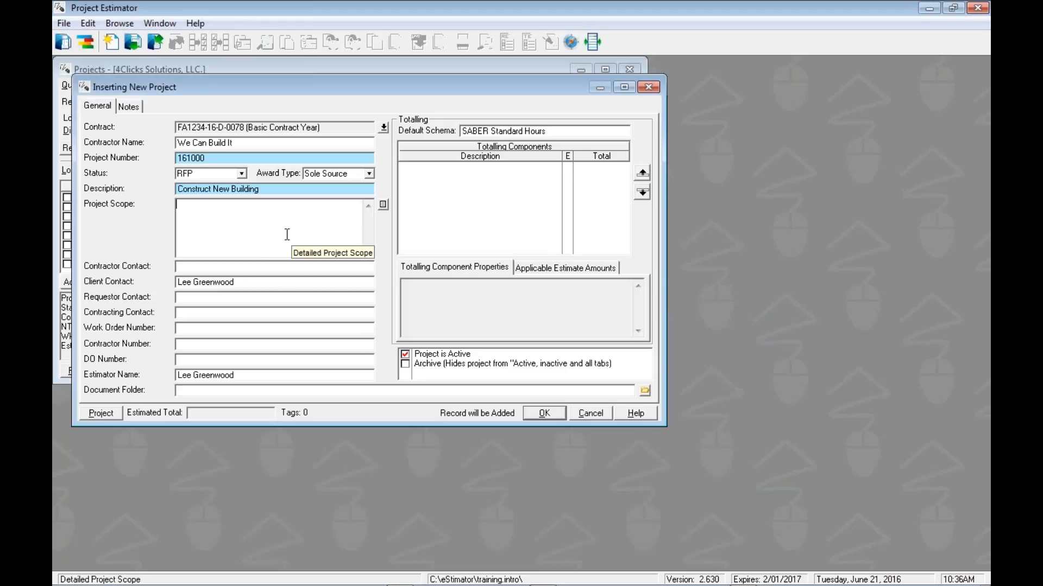
pyautogui.moveTo(573, 443)
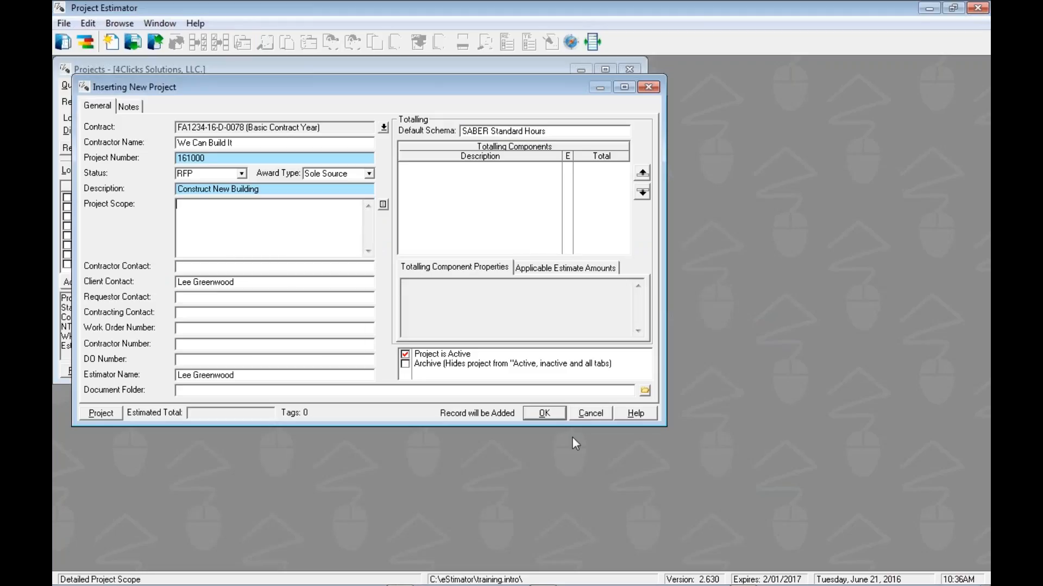
pyautogui.moveTo(552, 426)
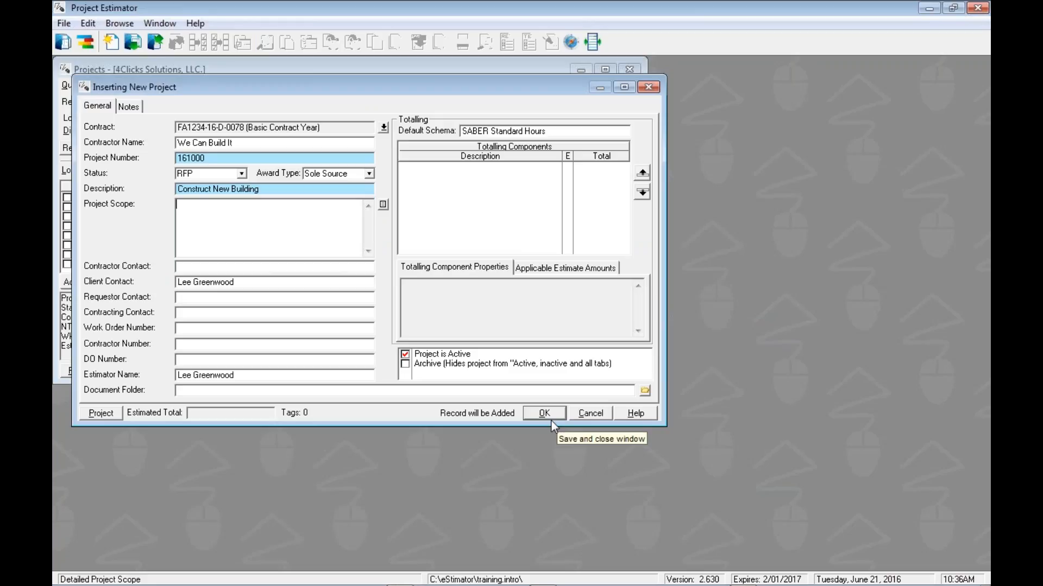
pyautogui.moveTo(518, 430)
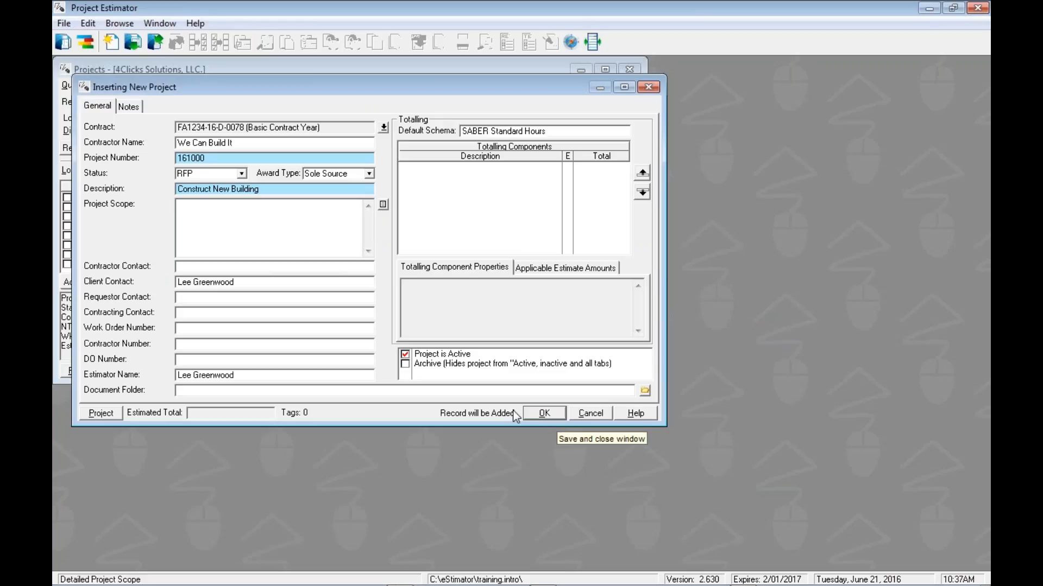
pyautogui.moveTo(508, 430)
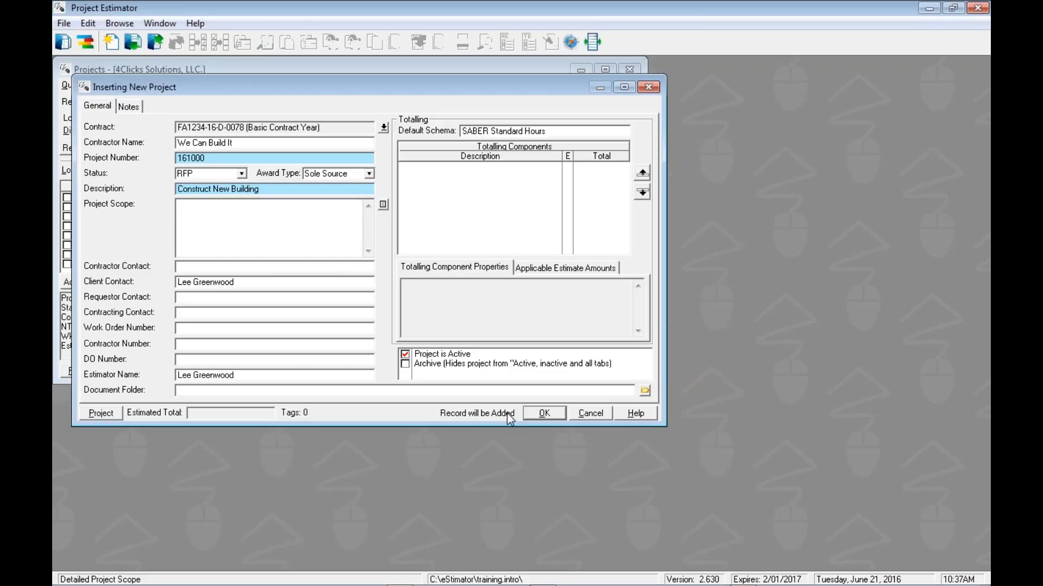
pyautogui.moveTo(551, 419)
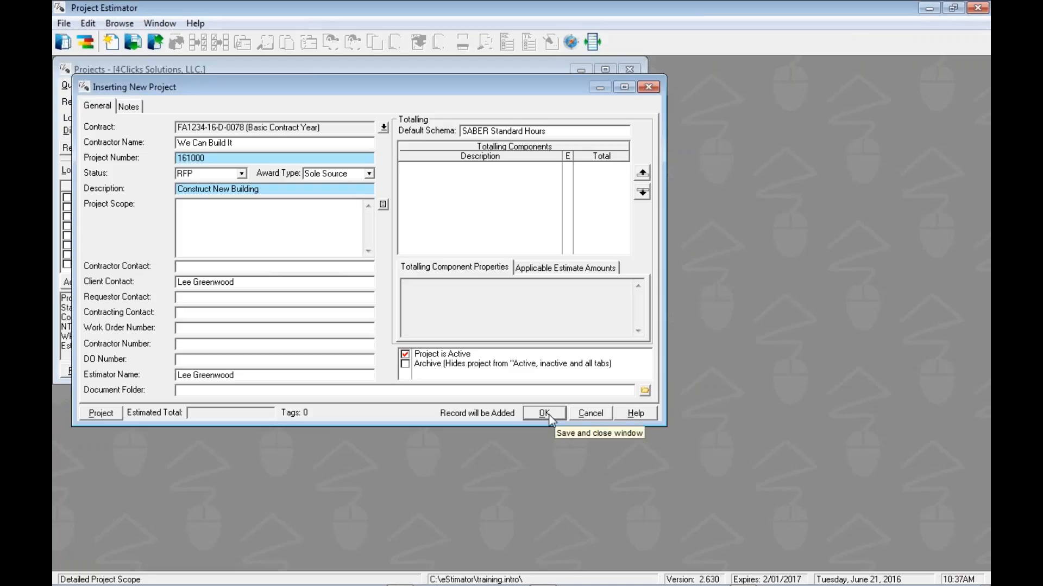
# Save project 161000 Construct New Building into the active projects list.
pyautogui.click(544, 412)
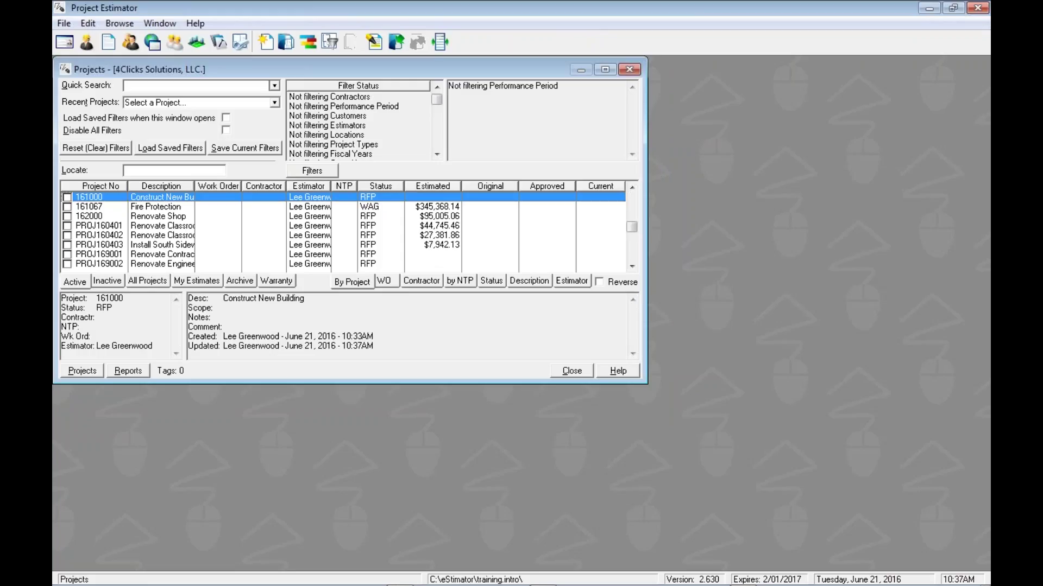
pyautogui.moveTo(179, 217)
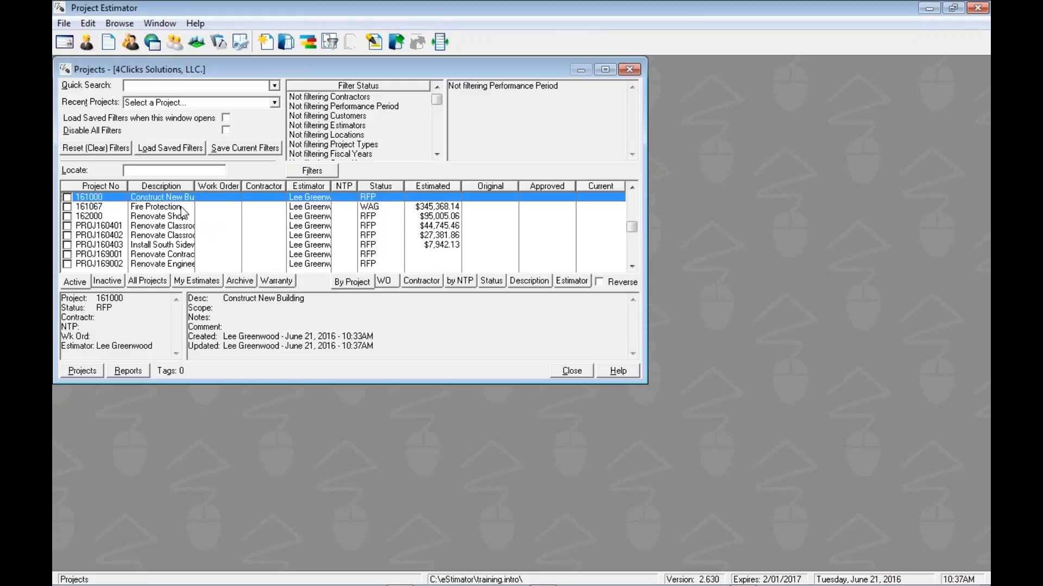
pyautogui.moveTo(174, 199)
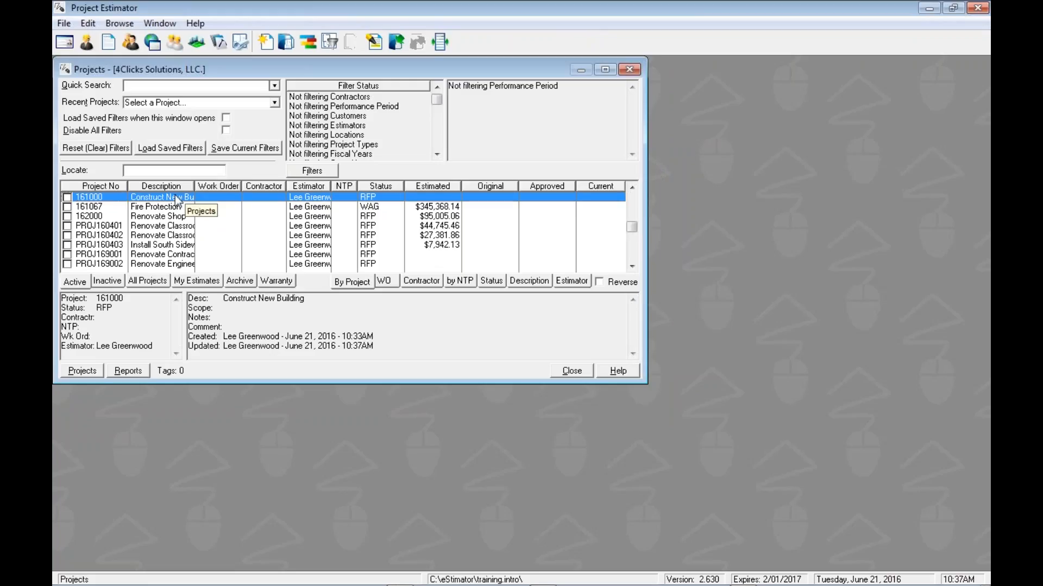
pyautogui.moveTo(210, 200)
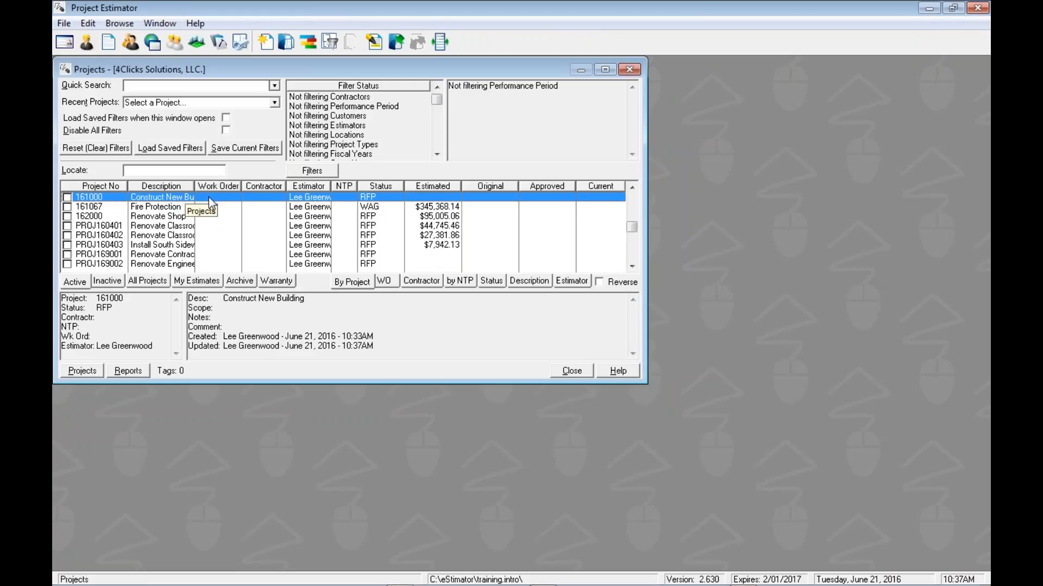
pyautogui.moveTo(213, 202)
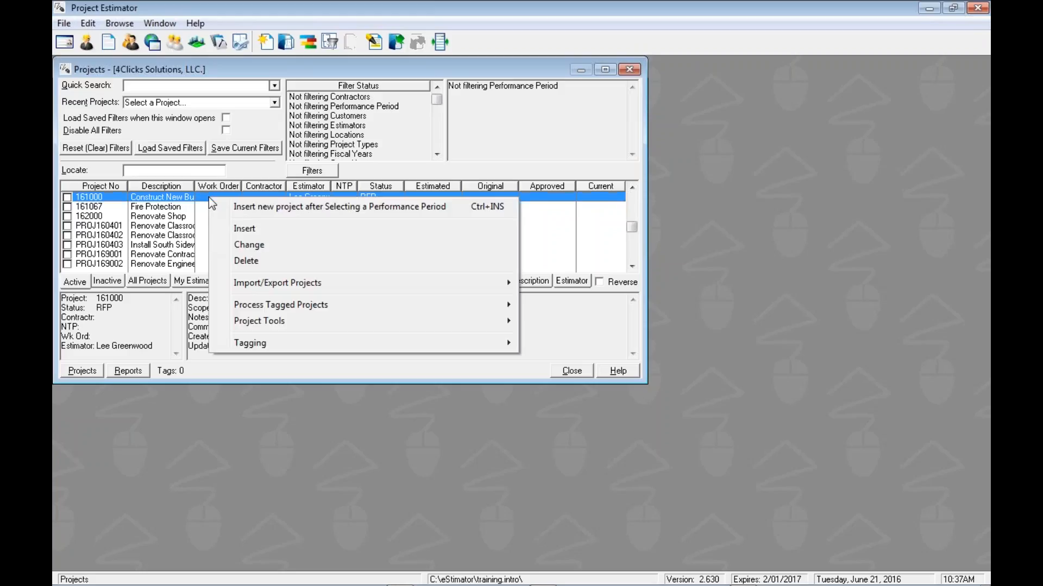
pyautogui.moveTo(286, 226)
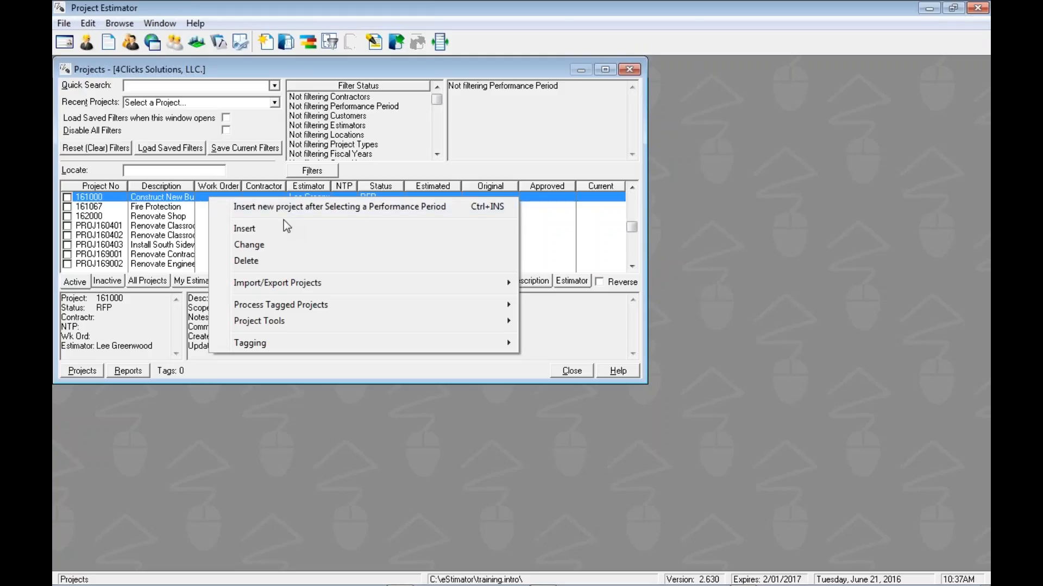
pyautogui.moveTo(263, 240)
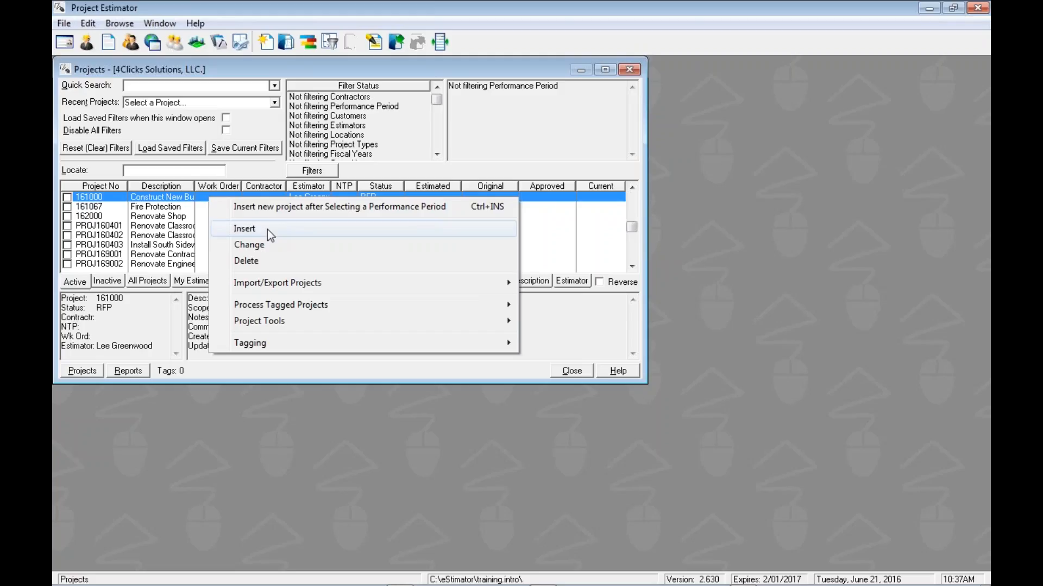
# Start inserting another project, bringing up the performance period list.
pyautogui.click(244, 228)
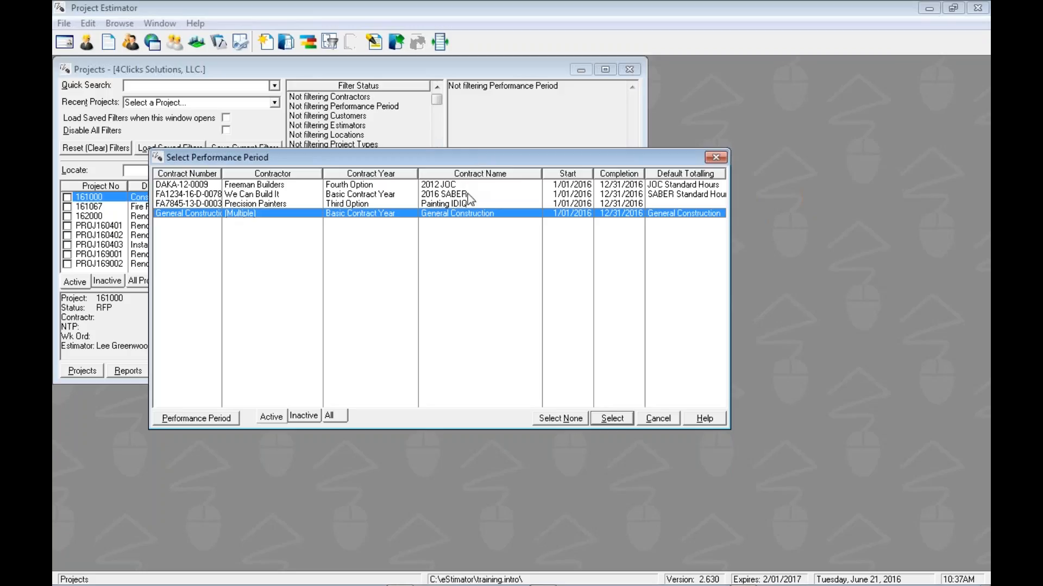
# Make the FA1234-16-D-0078 contract the default performance period.
pyautogui.click(443, 193)
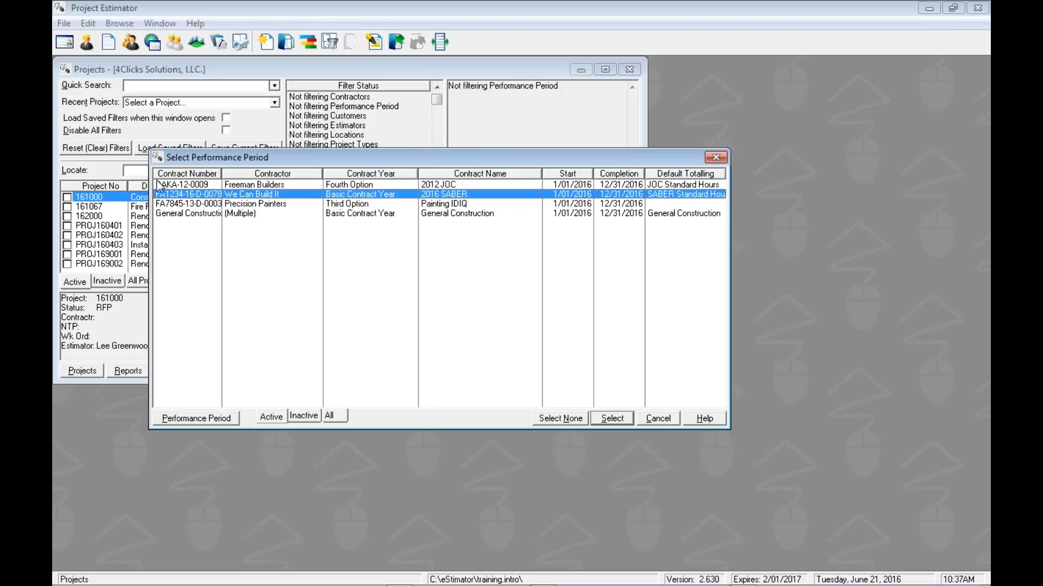
pyautogui.moveTo(487, 197)
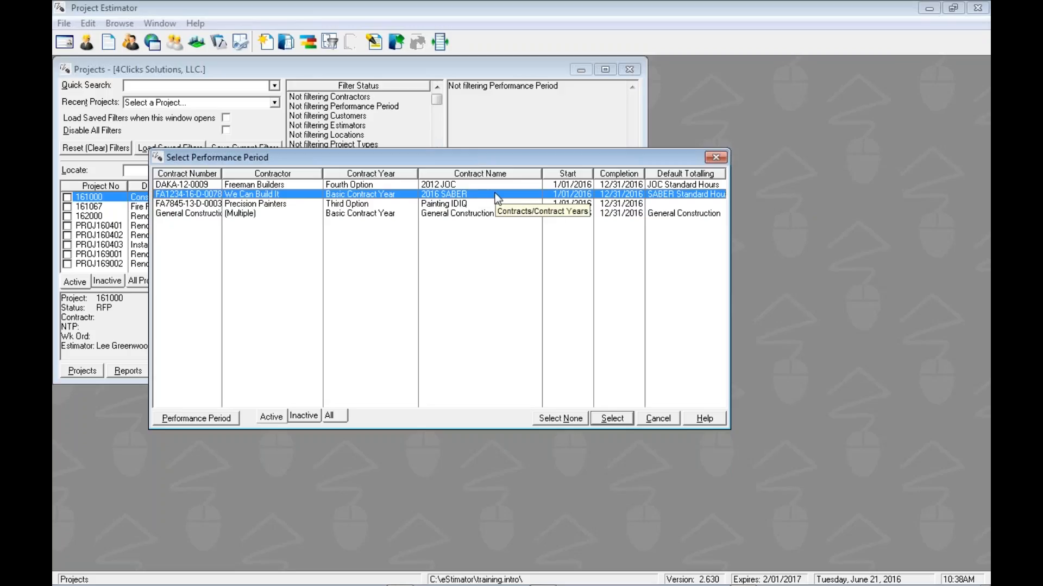
pyautogui.rightClick(494, 195)
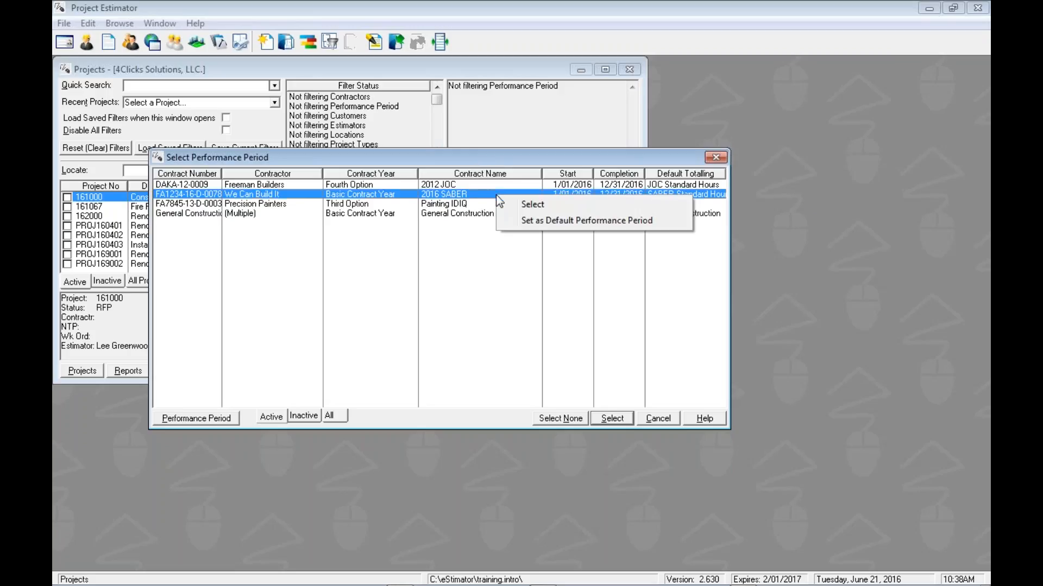
pyautogui.moveTo(554, 227)
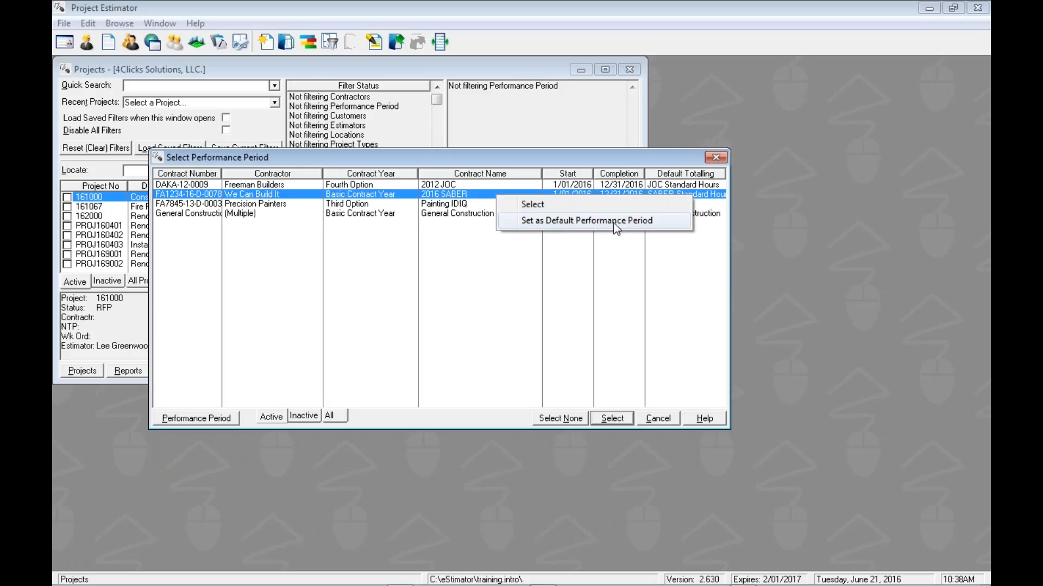
pyautogui.click(586, 221)
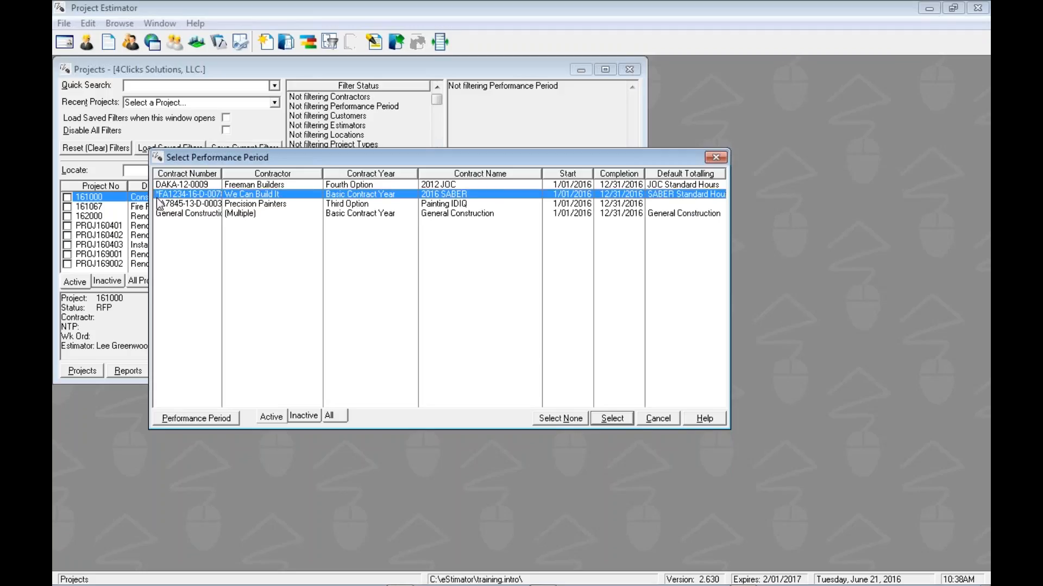
pyautogui.moveTo(160, 209)
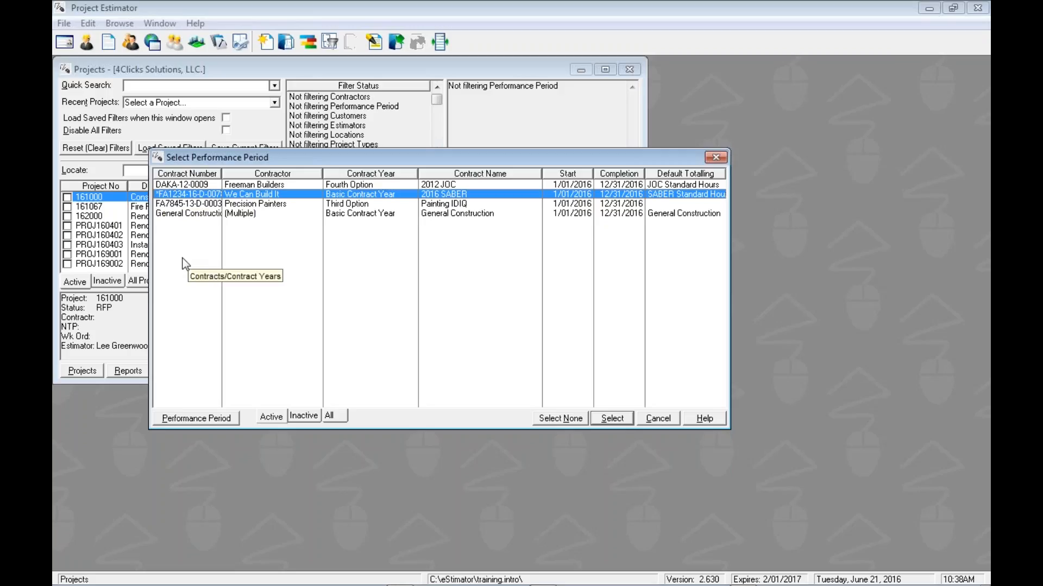
pyautogui.moveTo(600, 303)
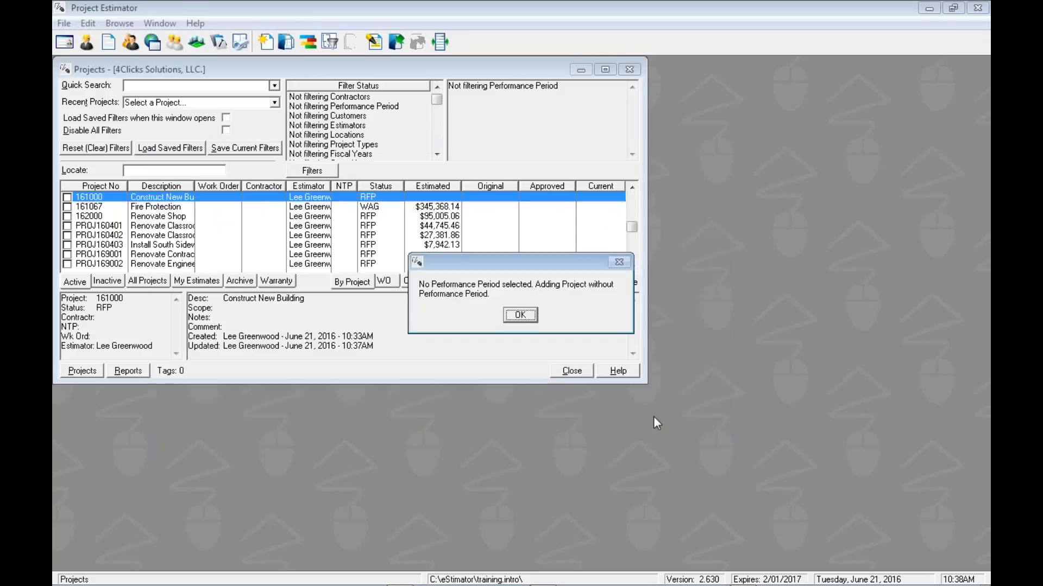
# Insert a project using the default FA1234-16-D-0078 period with SABER Standard Hours schema.
pyautogui.click(520, 315)
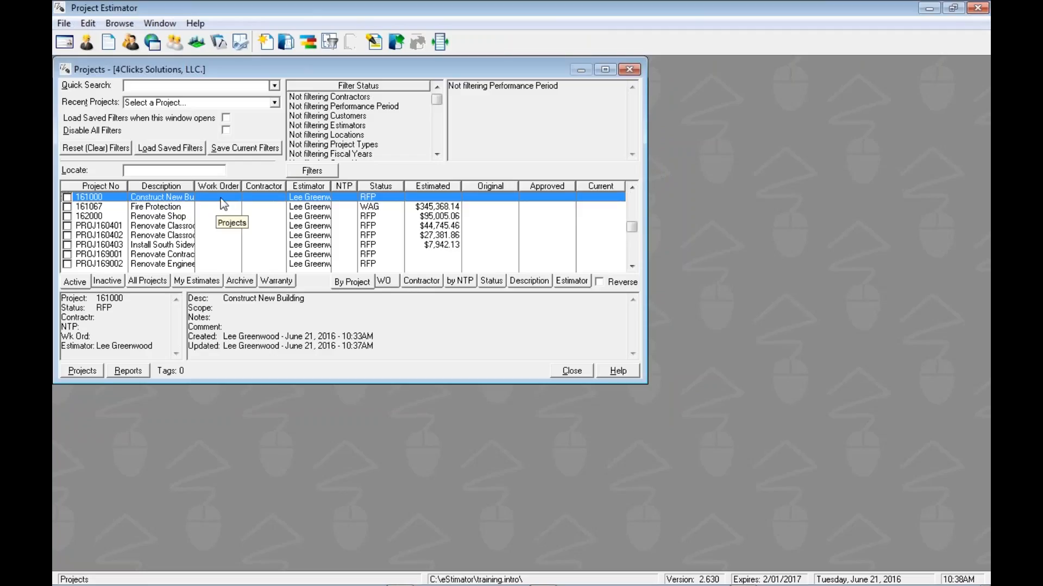
pyautogui.rightClick(226, 200)
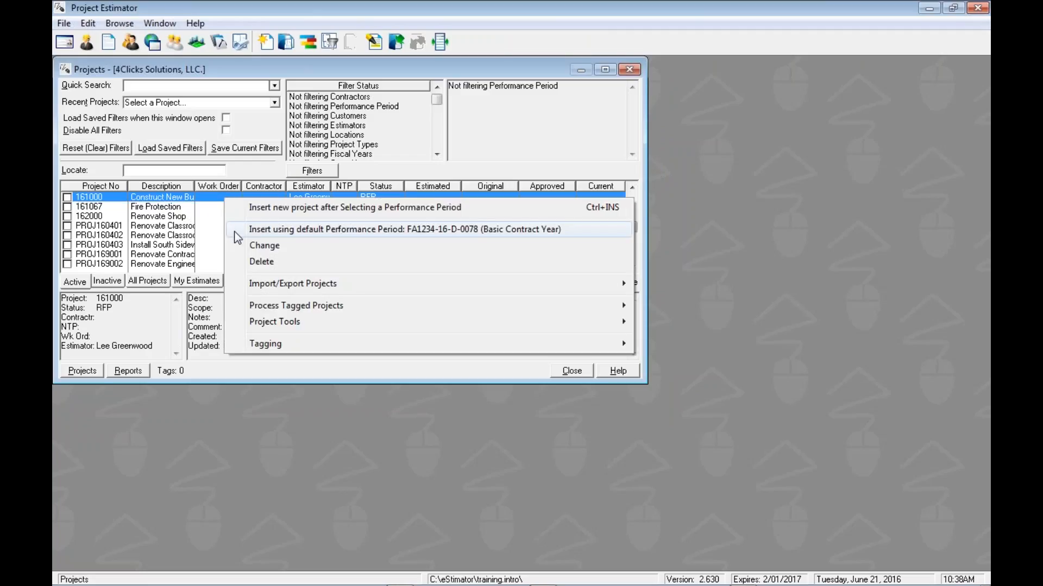
pyautogui.moveTo(343, 237)
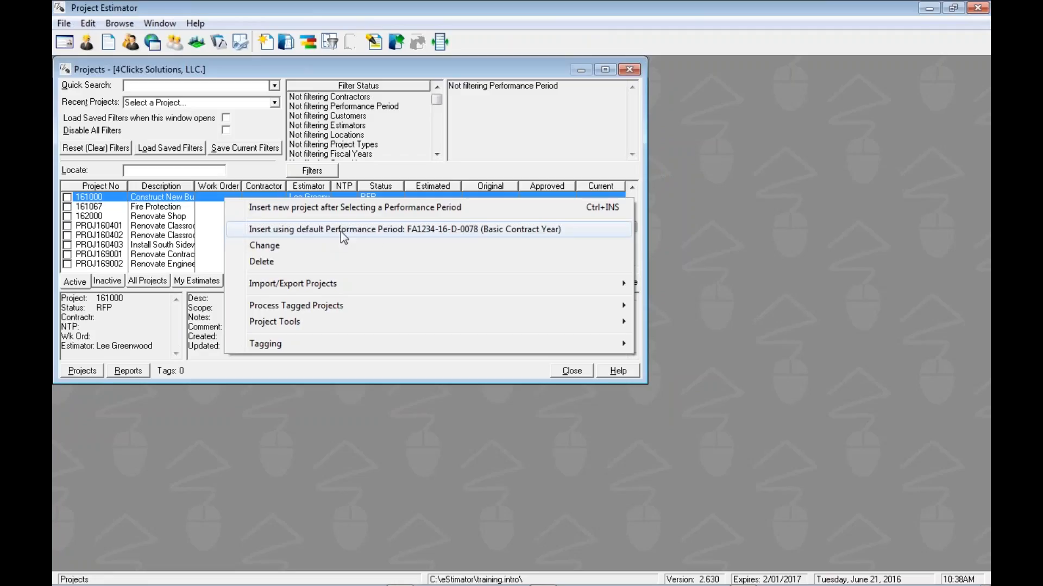
pyautogui.moveTo(517, 241)
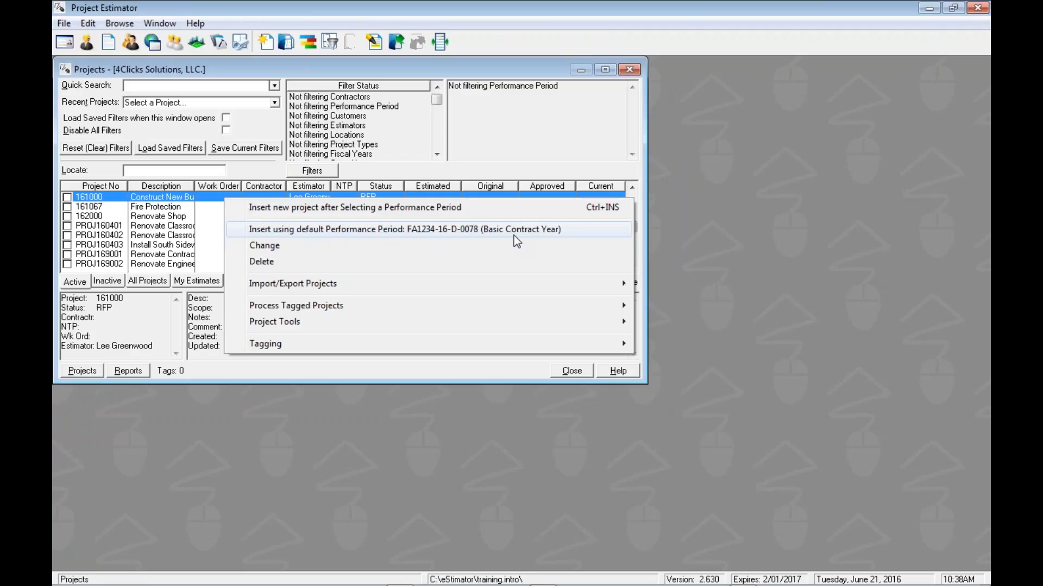
pyautogui.moveTo(344, 241)
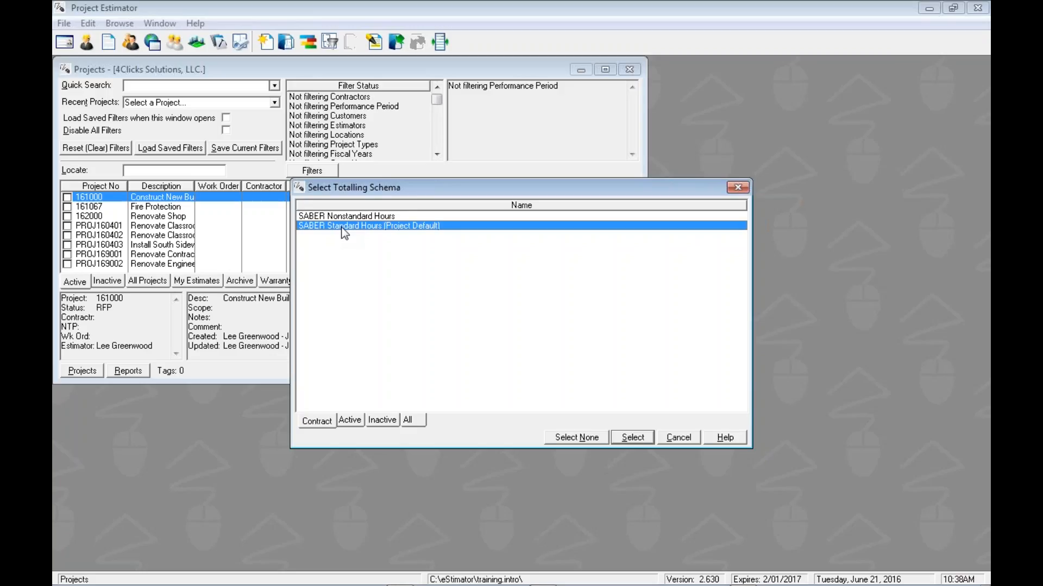
pyautogui.click(632, 437)
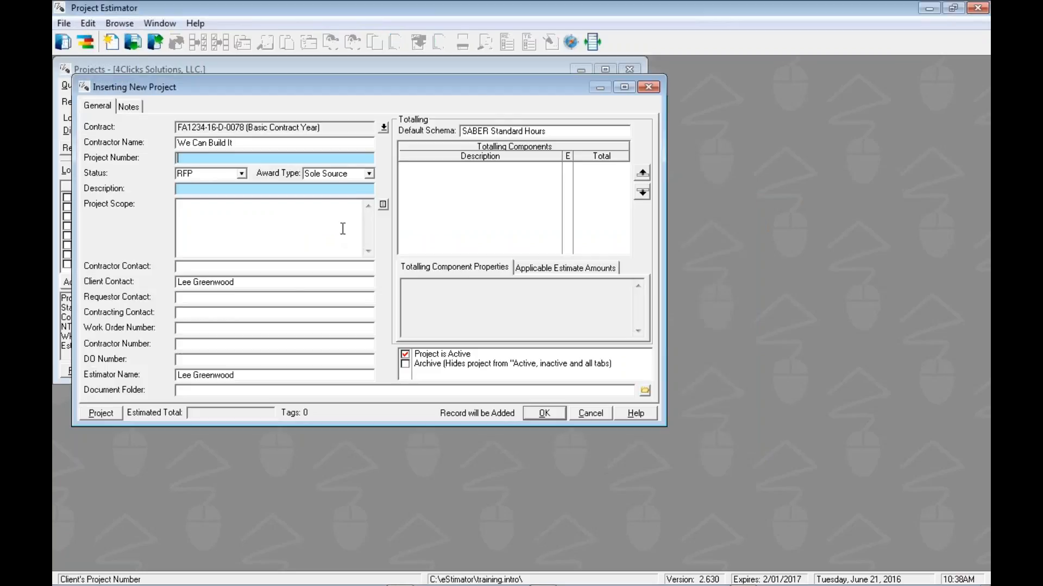